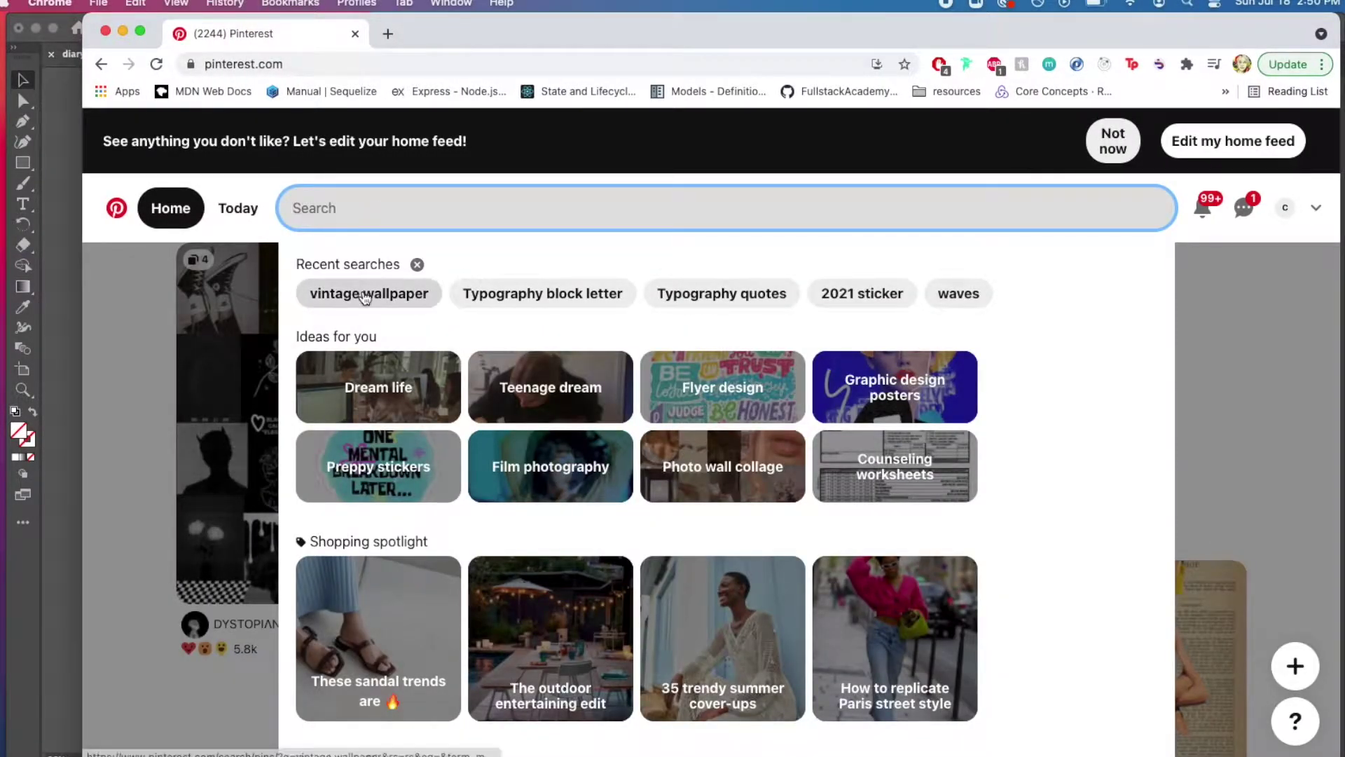
# - Browse Pinterest's 'vintage wallpaper' results and grab the beige reaching-hands image for the diary
pyautogui.click(366, 293)
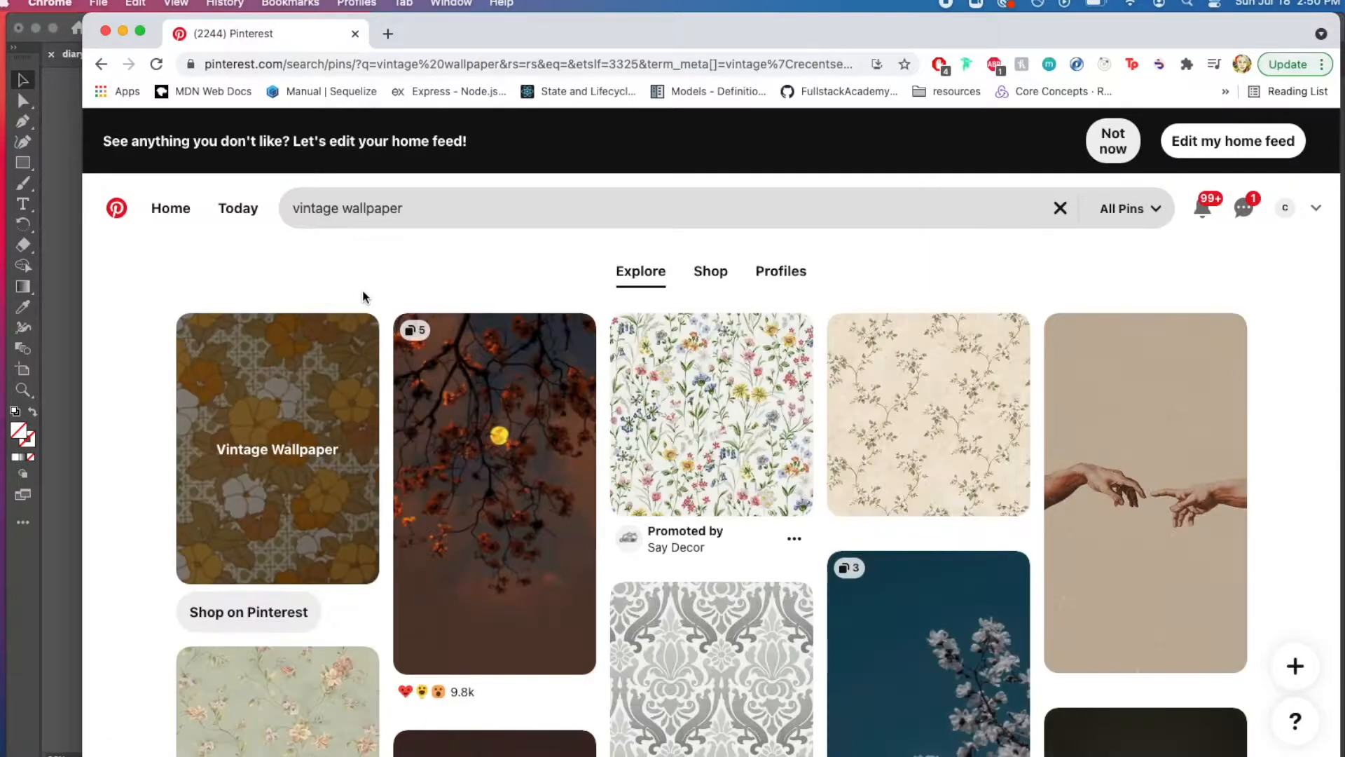
pyautogui.scroll(-3)
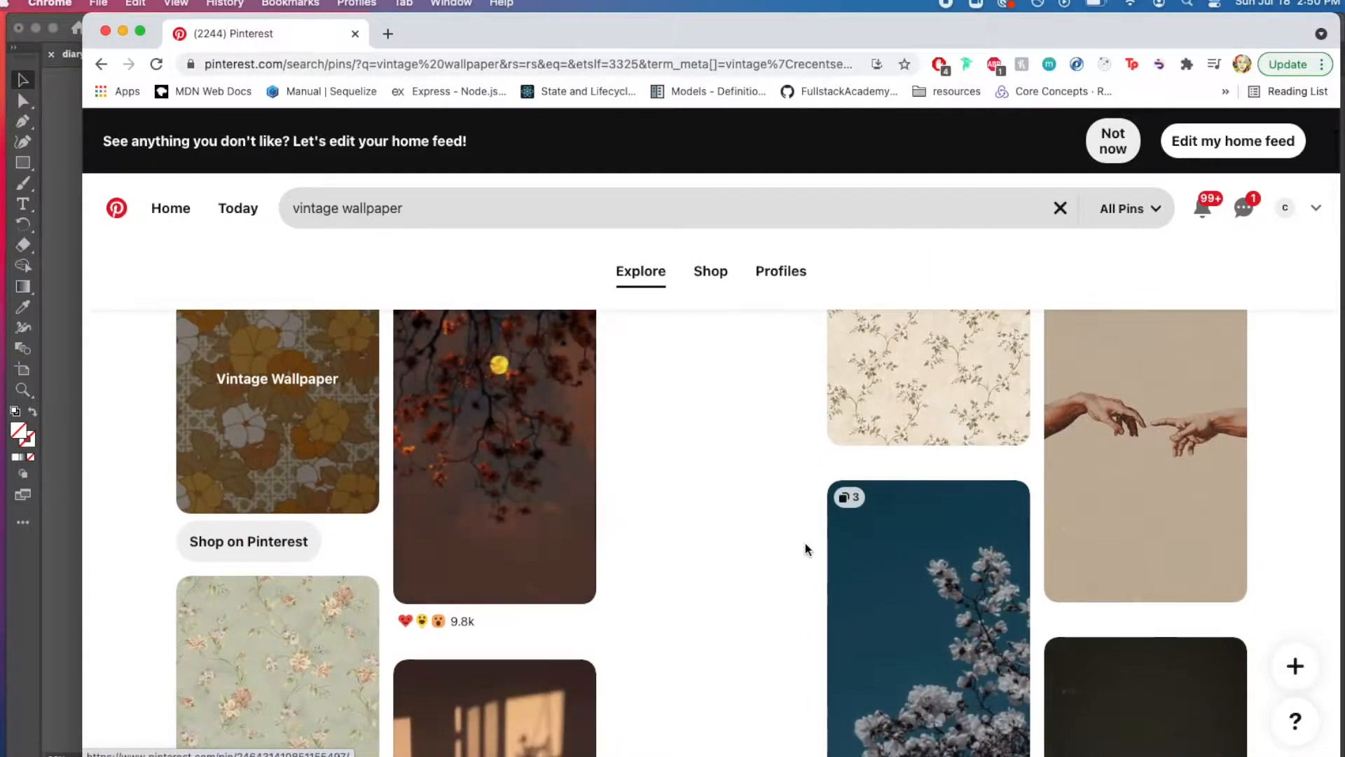
pyautogui.click(1144, 454)
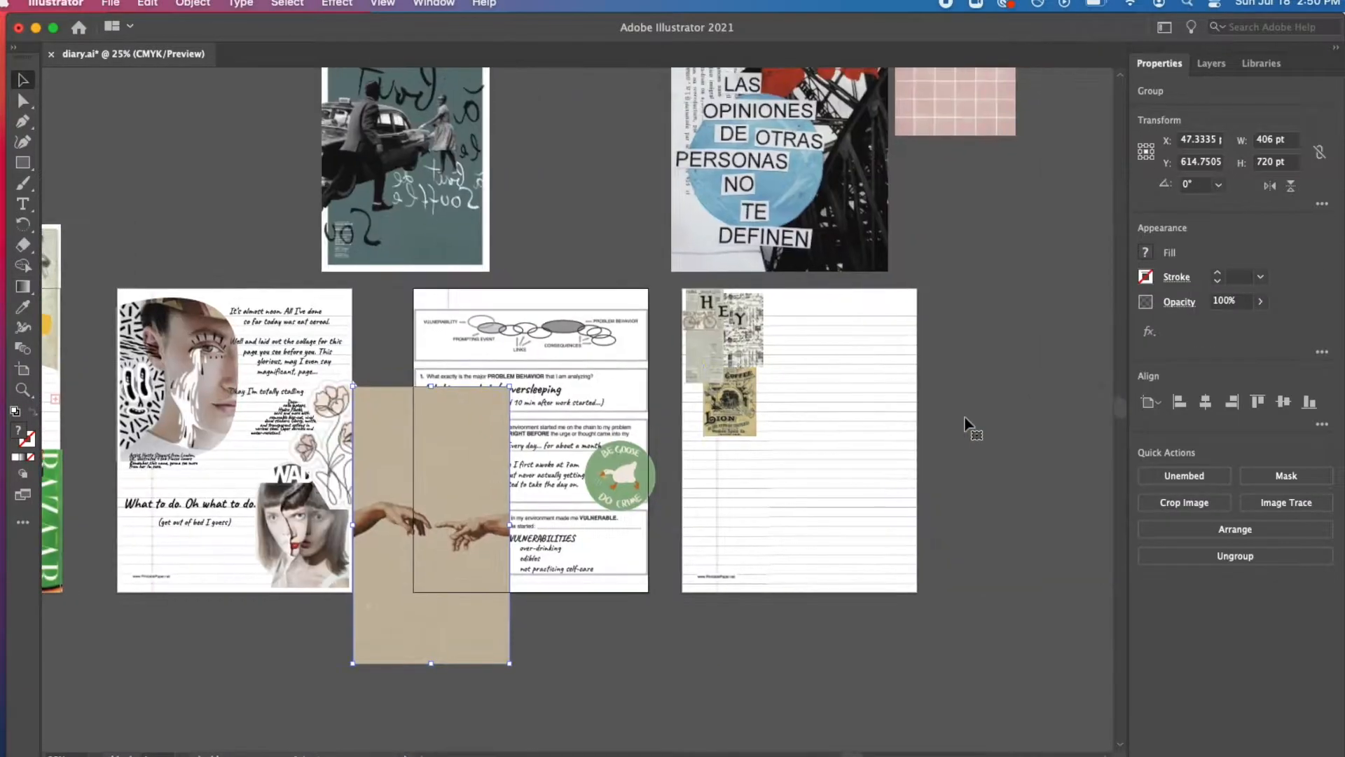
# - Clip the hands image to a jagged Pen outline and place it across the page top
pyautogui.moveTo(428, 524); pyautogui.dragTo(824, 428)
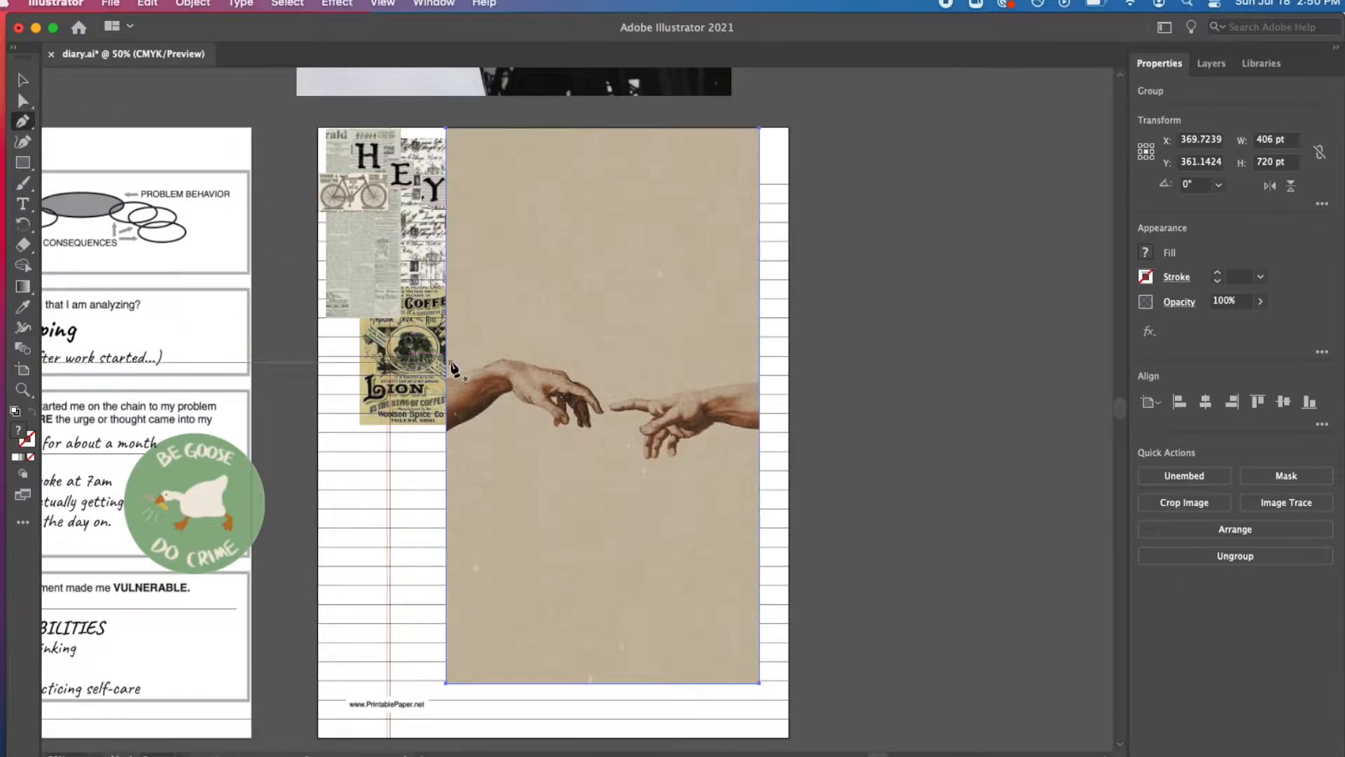
pyautogui.moveTo(446, 364); pyautogui.dragTo(611, 384)
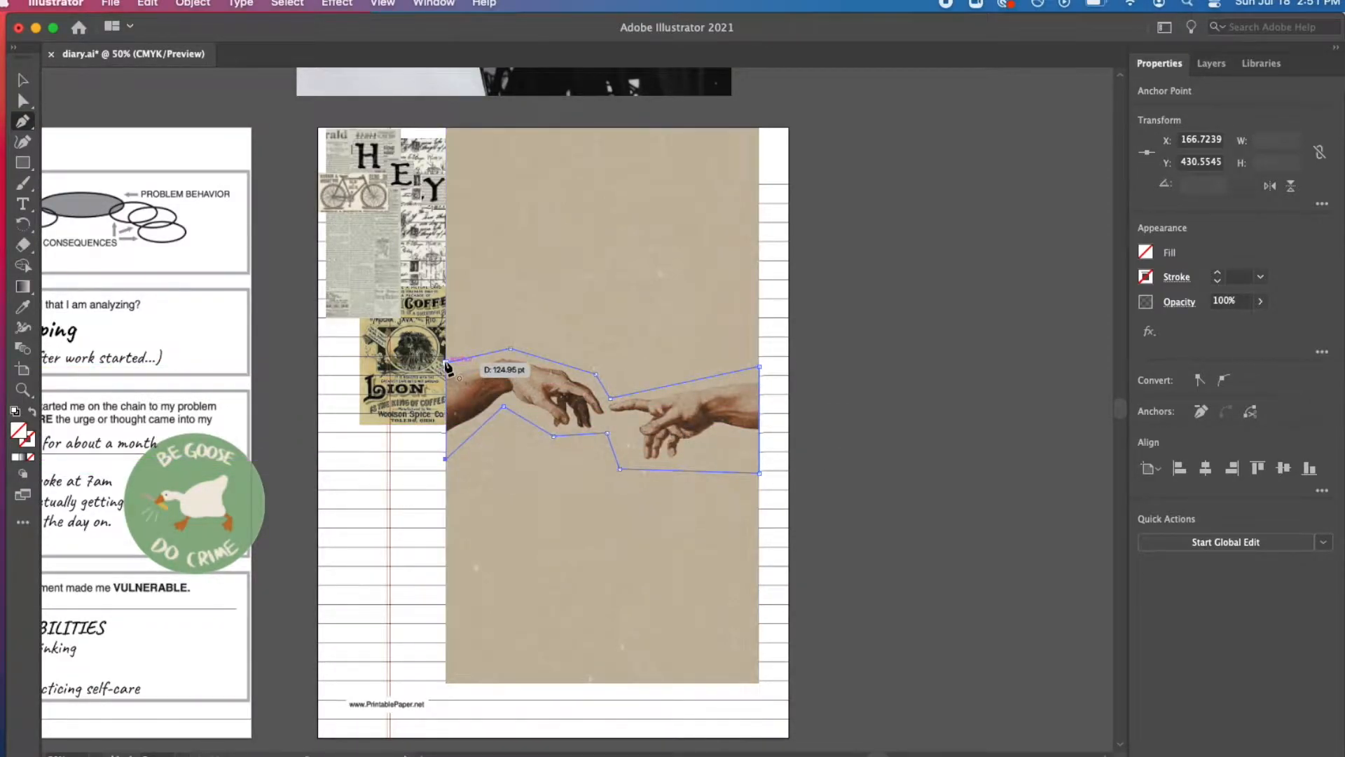
pyautogui.rightClick(624, 274)
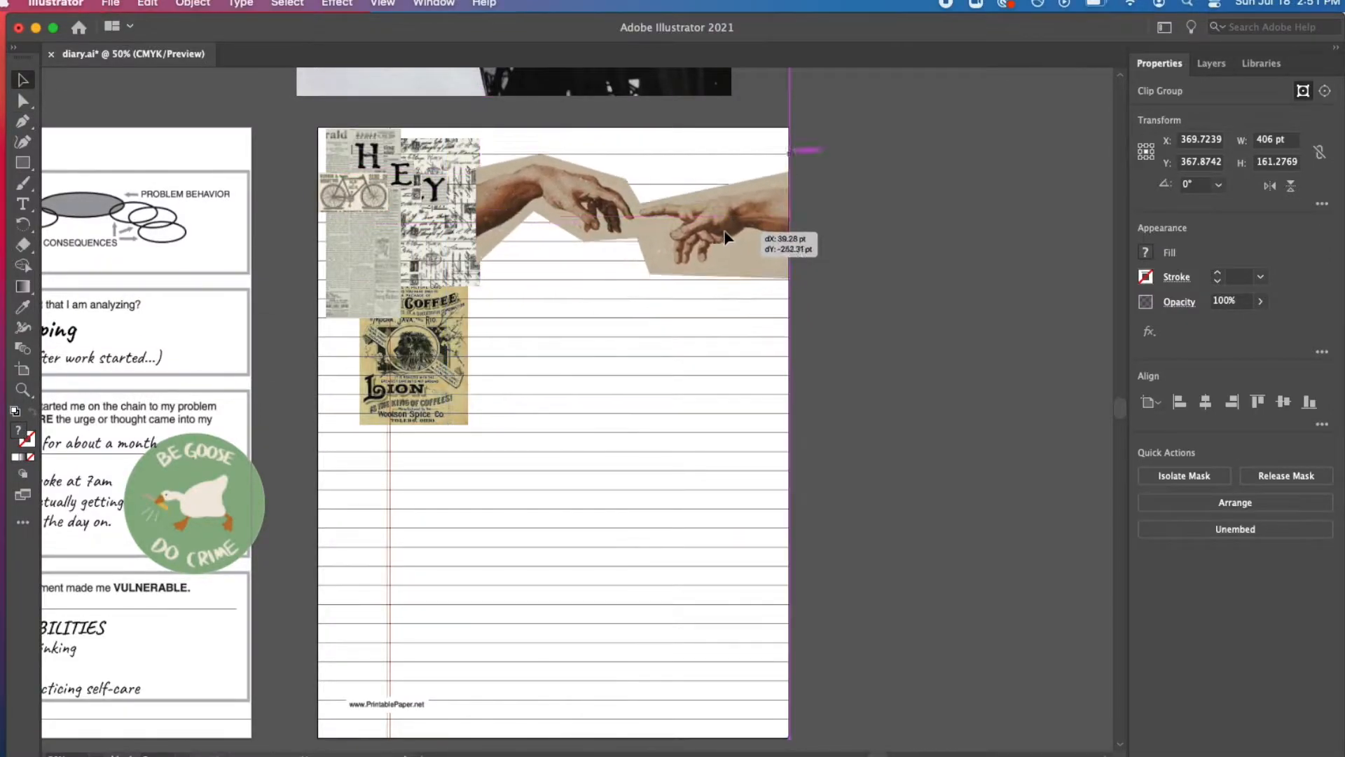
pyautogui.moveTo(725, 241); pyautogui.dragTo(783, 272)
pyautogui.write('Woke up late again.')
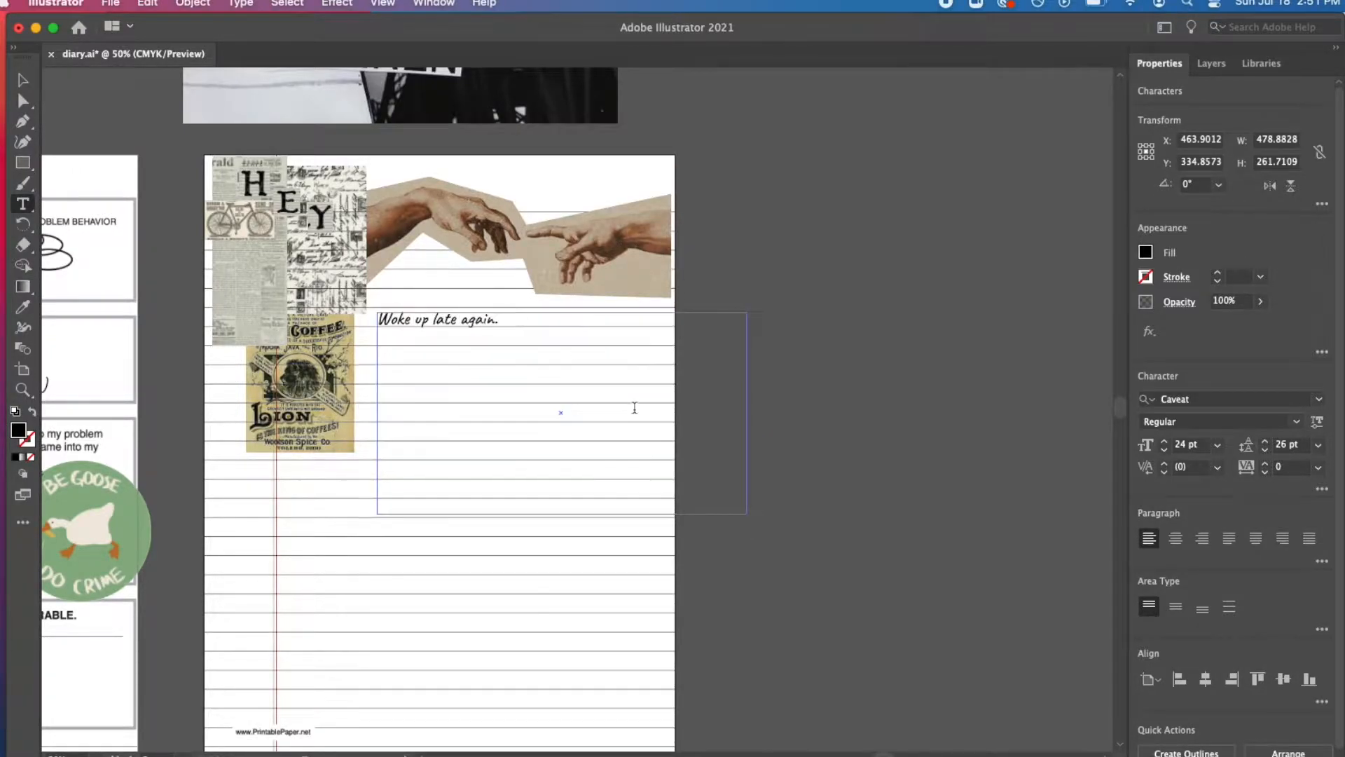
# - Type the 'Time to do. For a to…' note and a 'TO DO' heading, then duplicate the note
pyautogui.write('Time to do. For a to do list. To do things.')
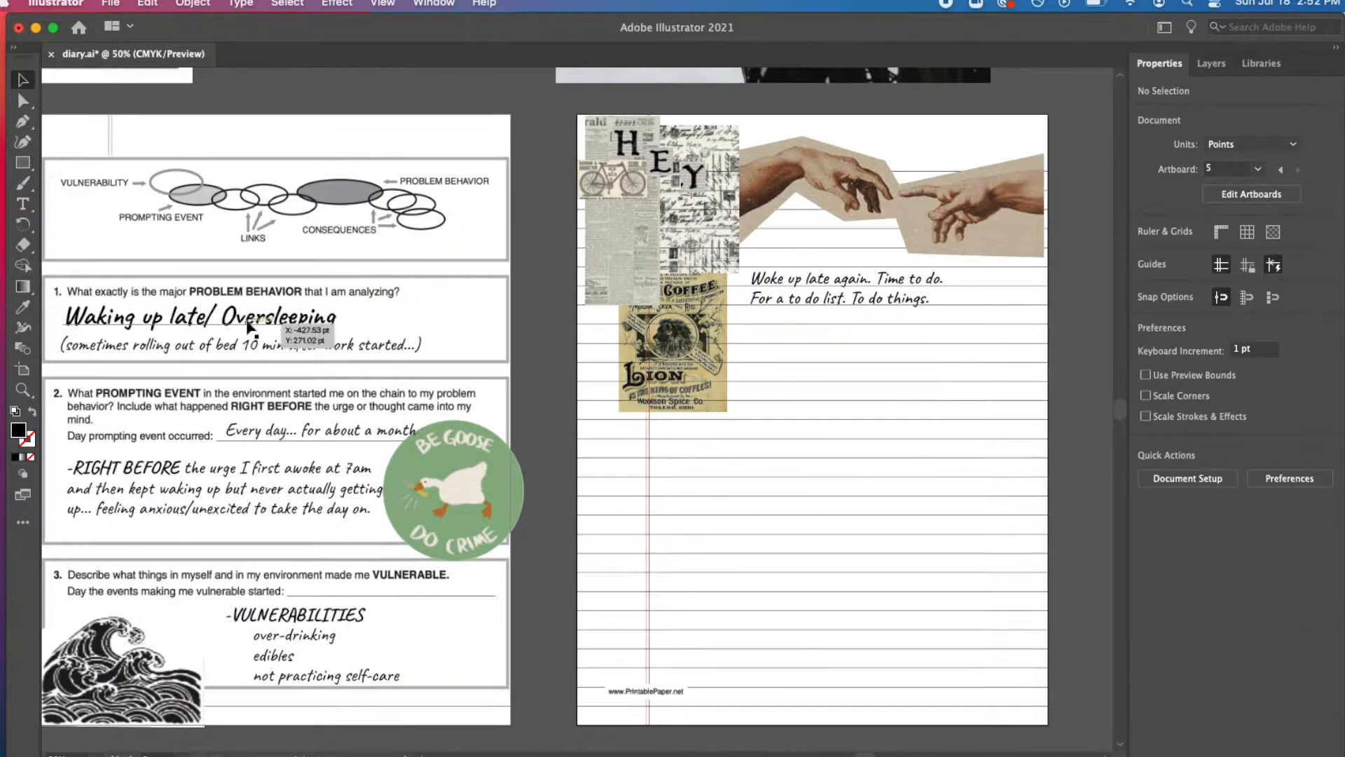
pyautogui.write('TO DO')
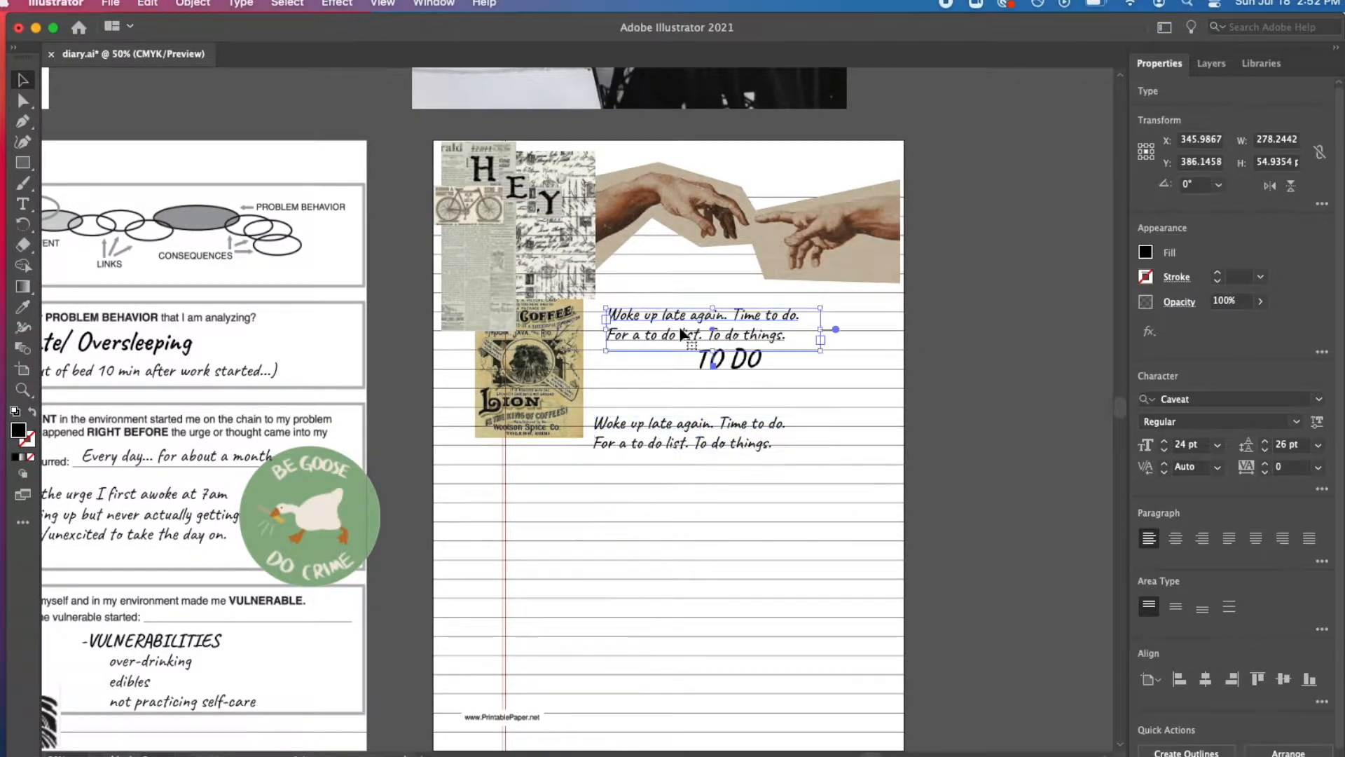
pyautogui.click(571, 482)
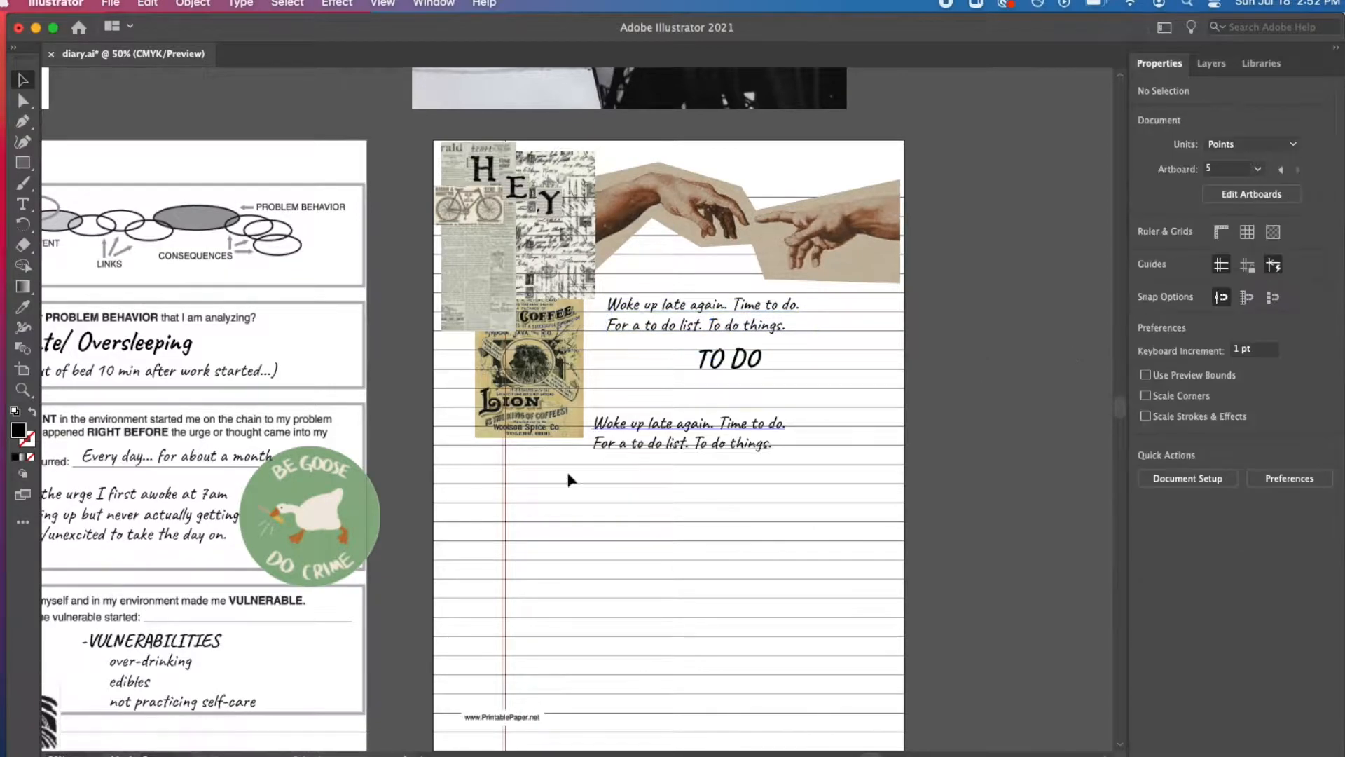
pyautogui.doubleClick(700, 425)
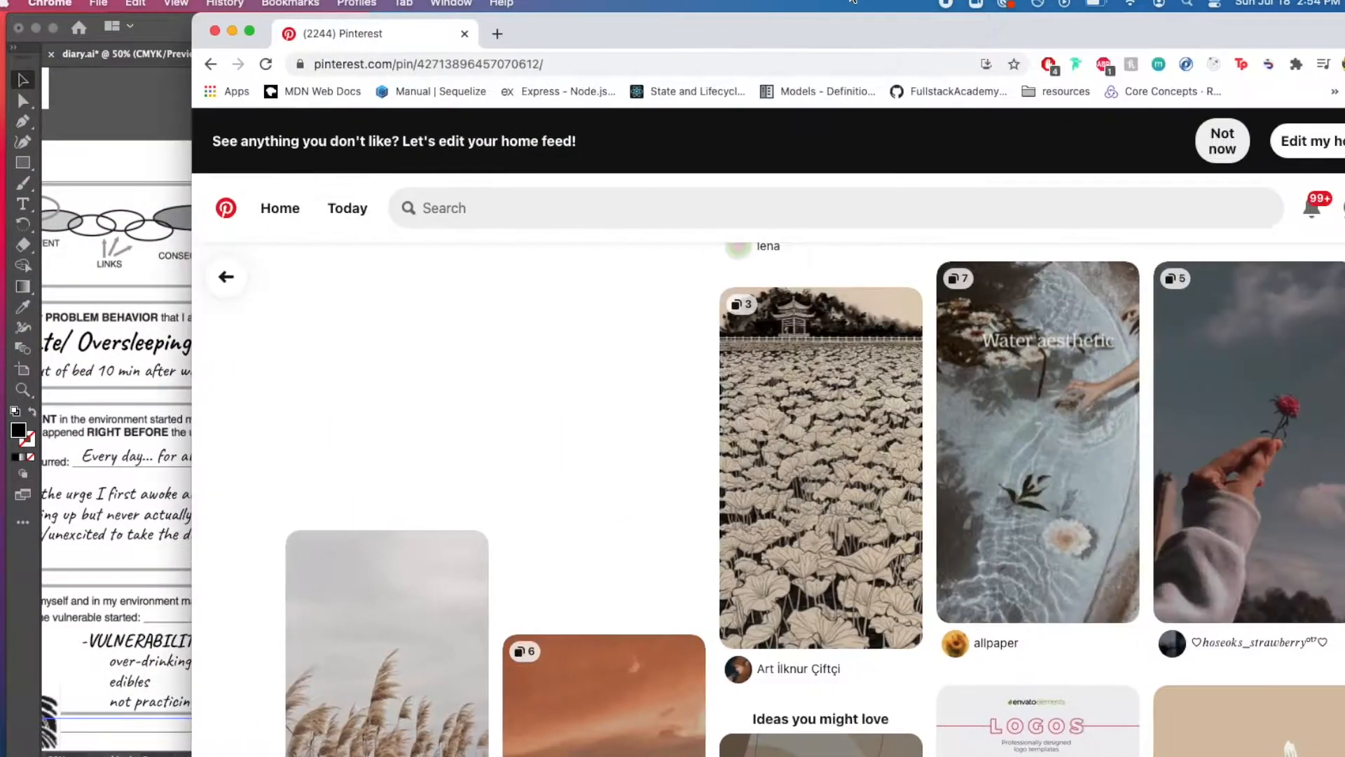
pyautogui.scroll(-3)
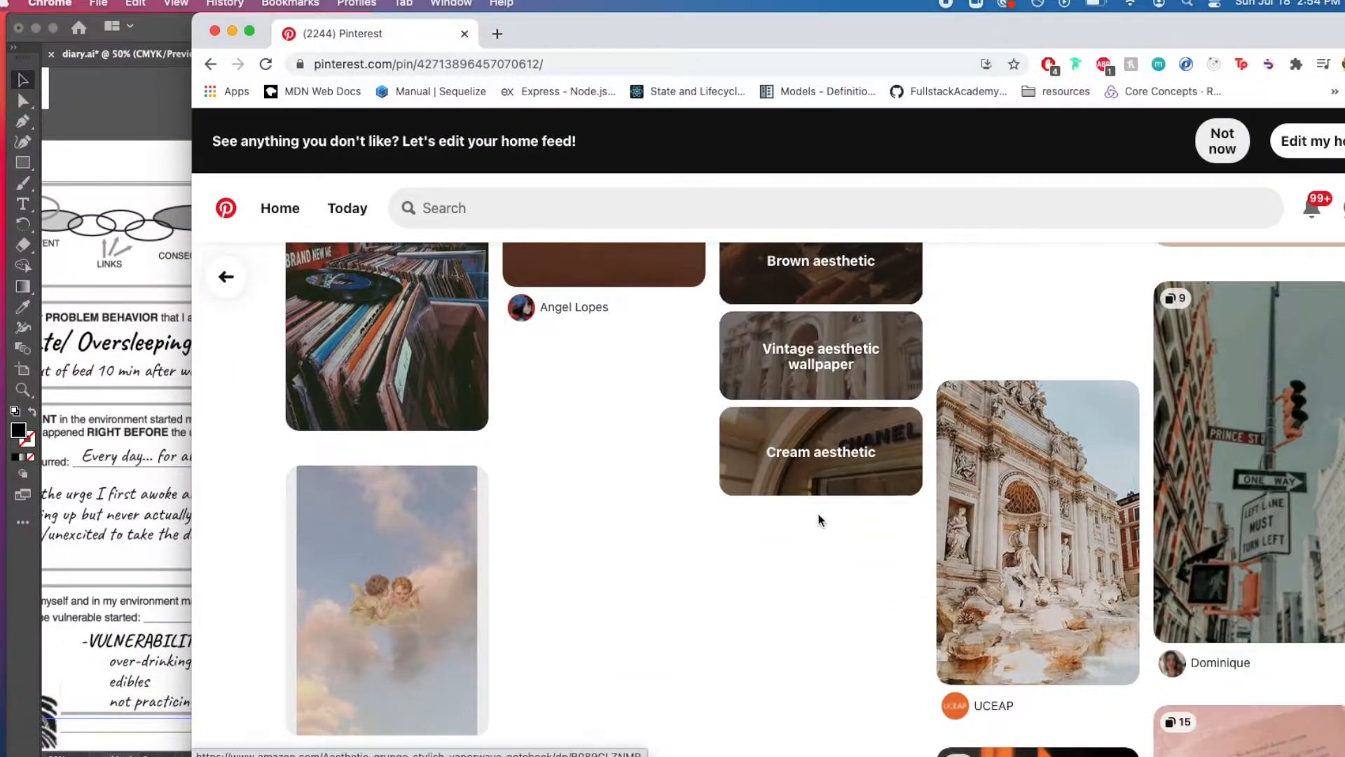
pyautogui.scroll(-3)
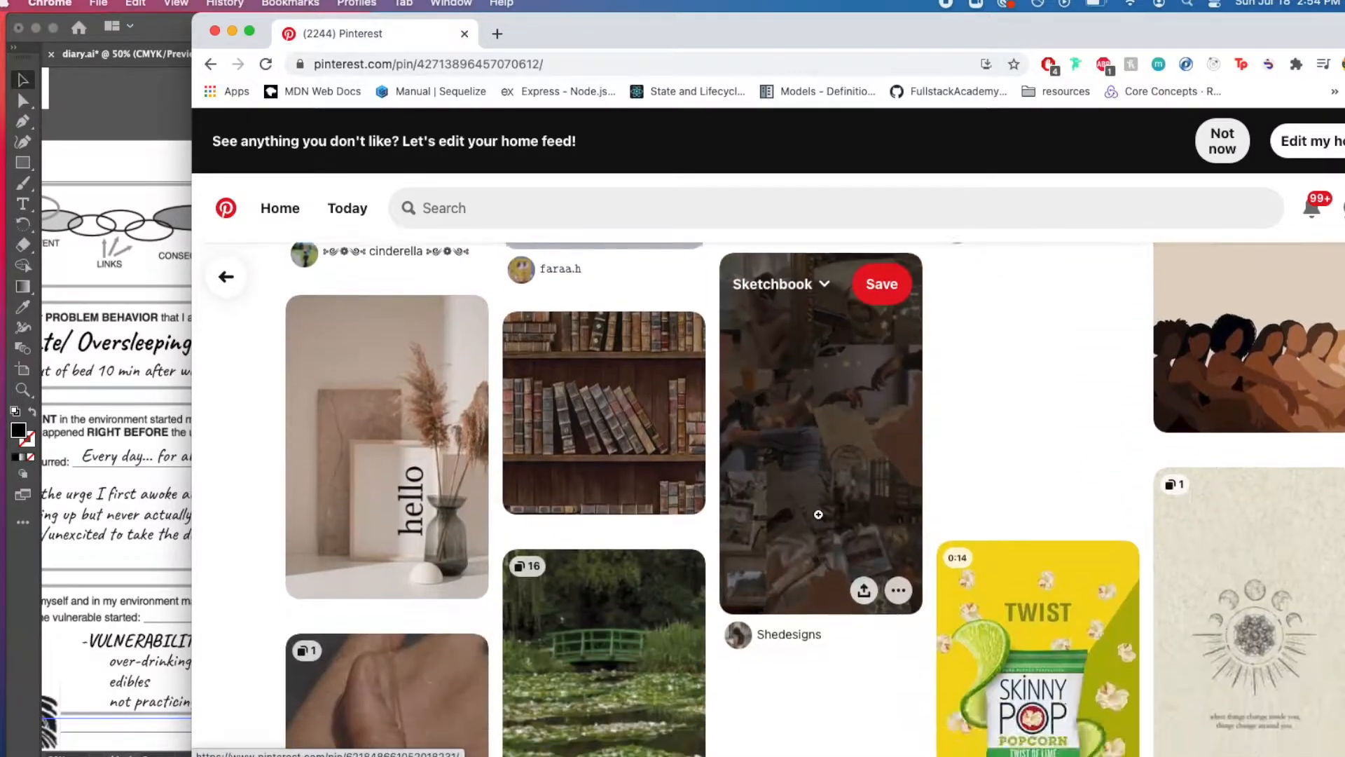
pyautogui.scroll(-3)
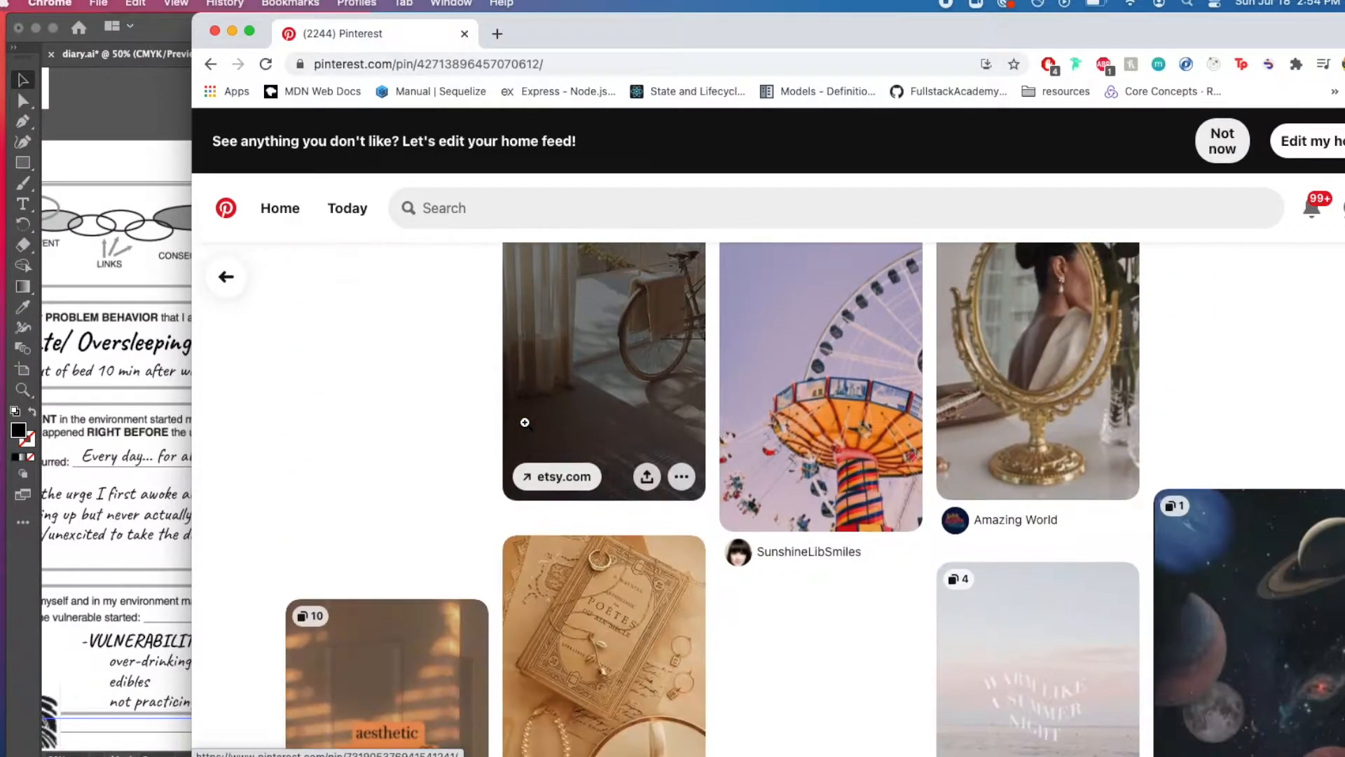
pyautogui.scroll(-3)
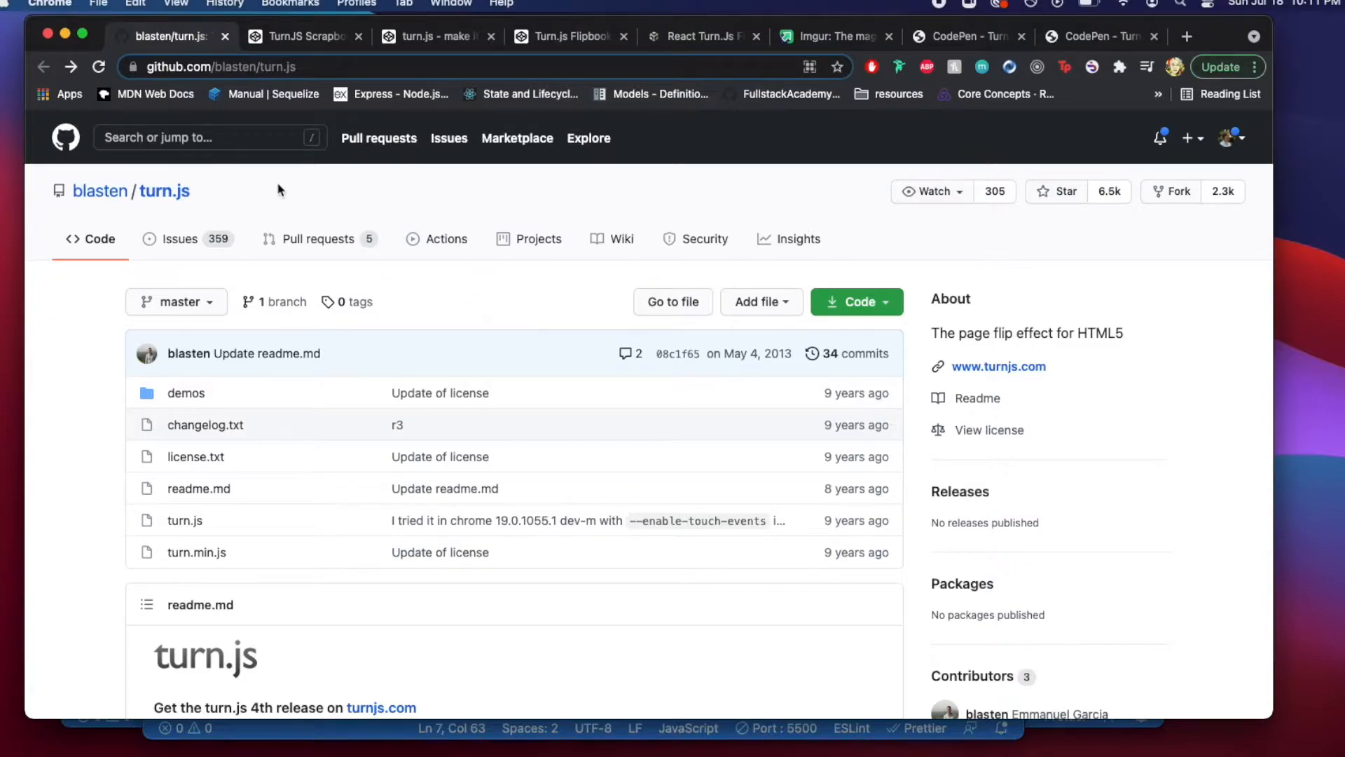
pyautogui.moveTo(306, 226)
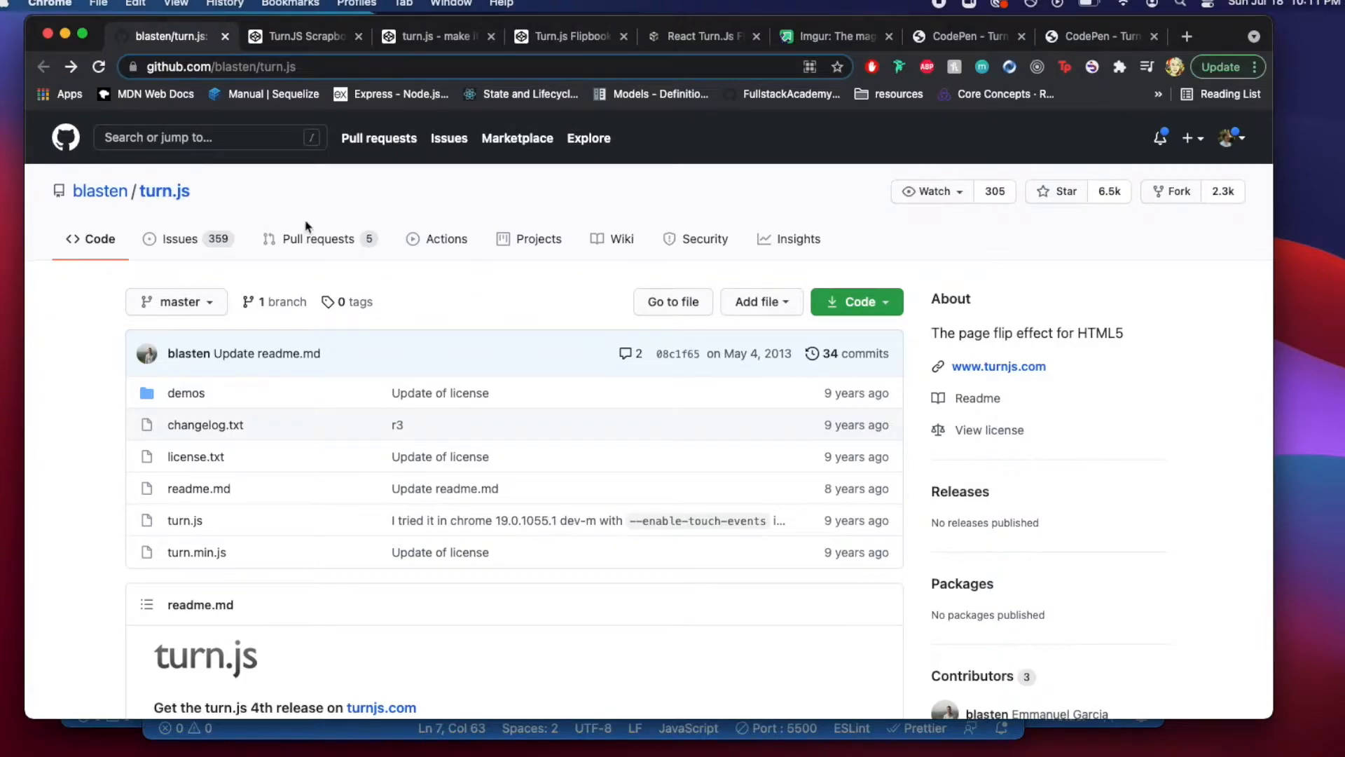
# - Read through the turn.js repository's file list and README usage examples
pyautogui.scroll(-3)
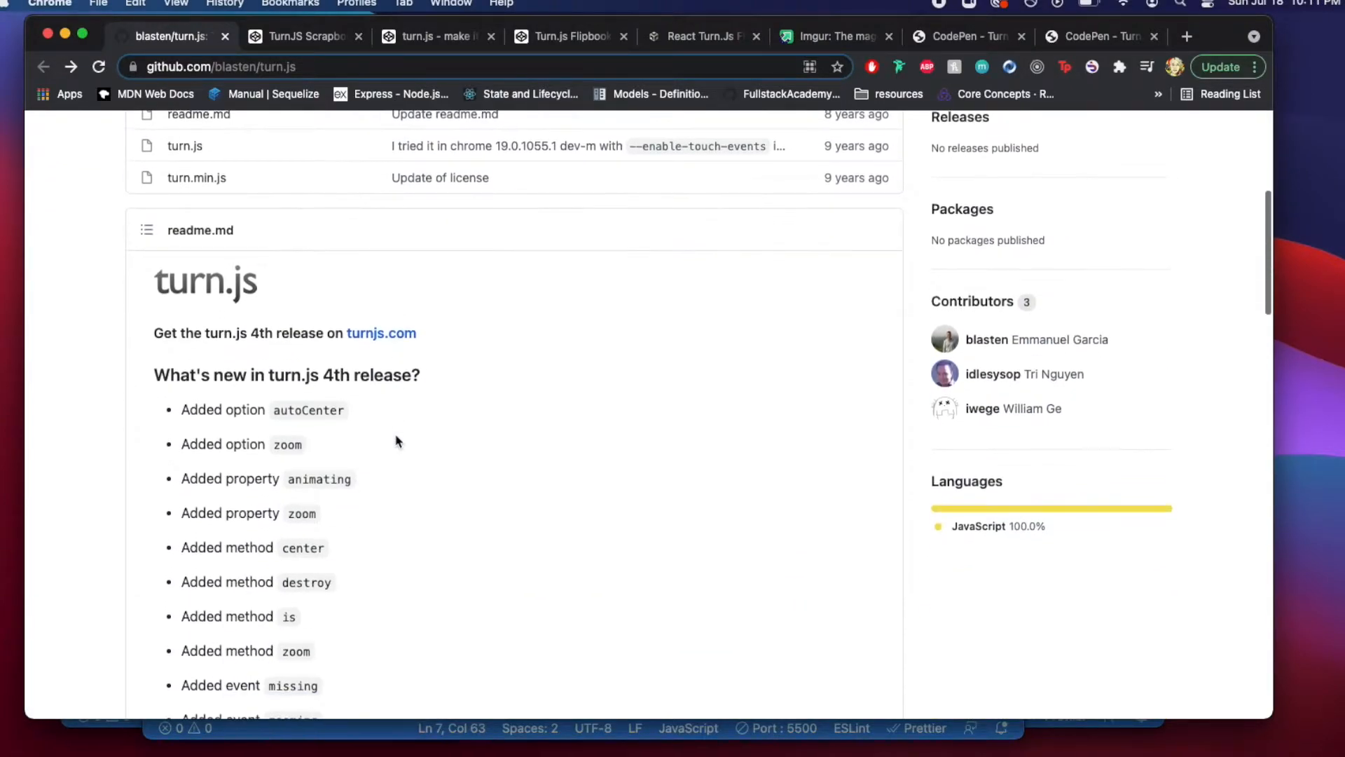
pyautogui.scroll(-3)
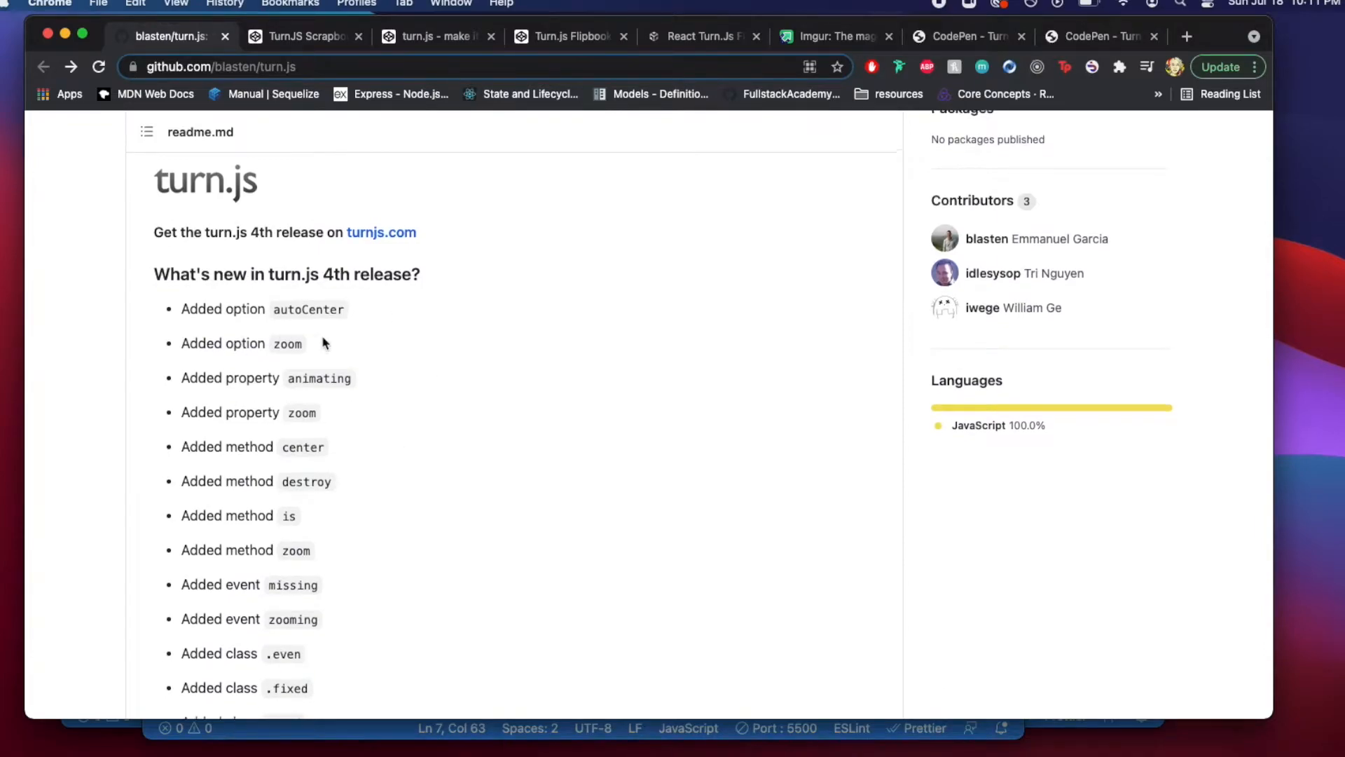
pyautogui.scroll(-3)
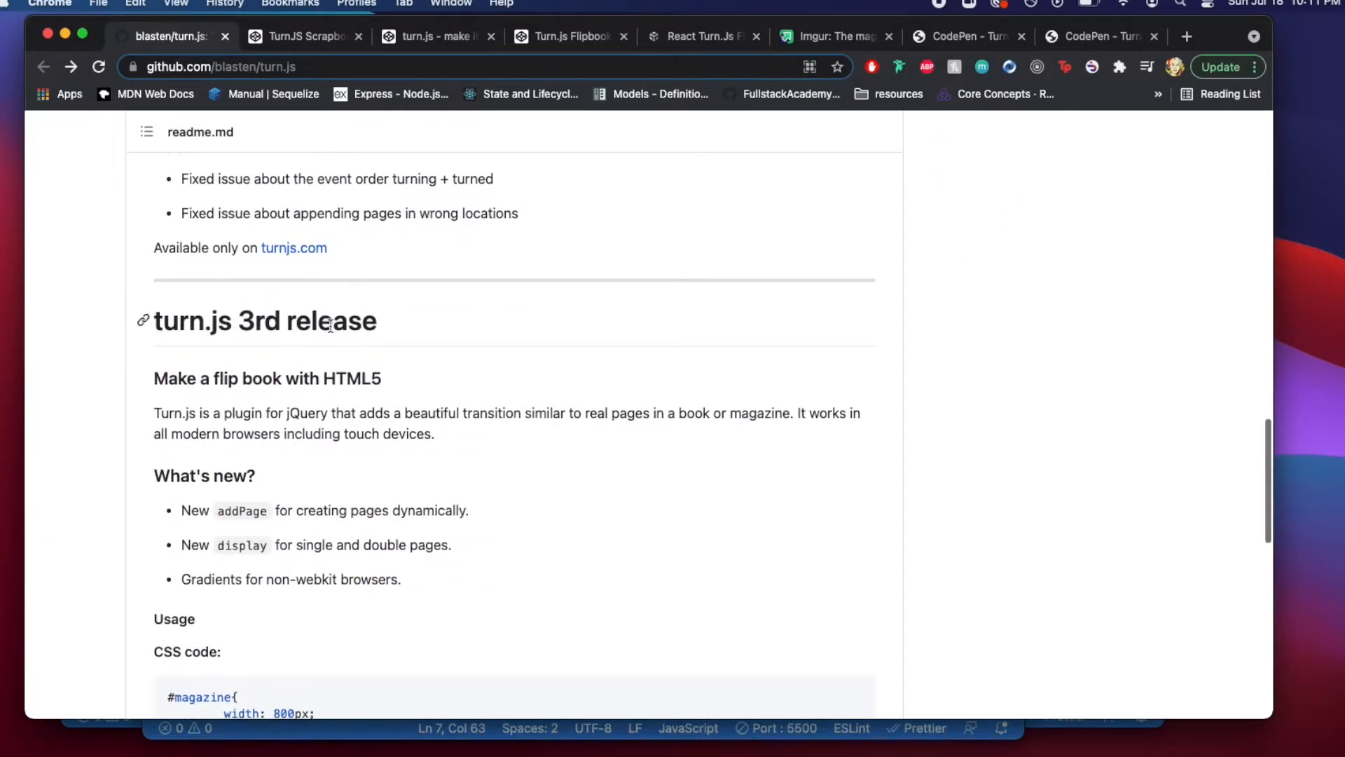
pyautogui.scroll(-3)
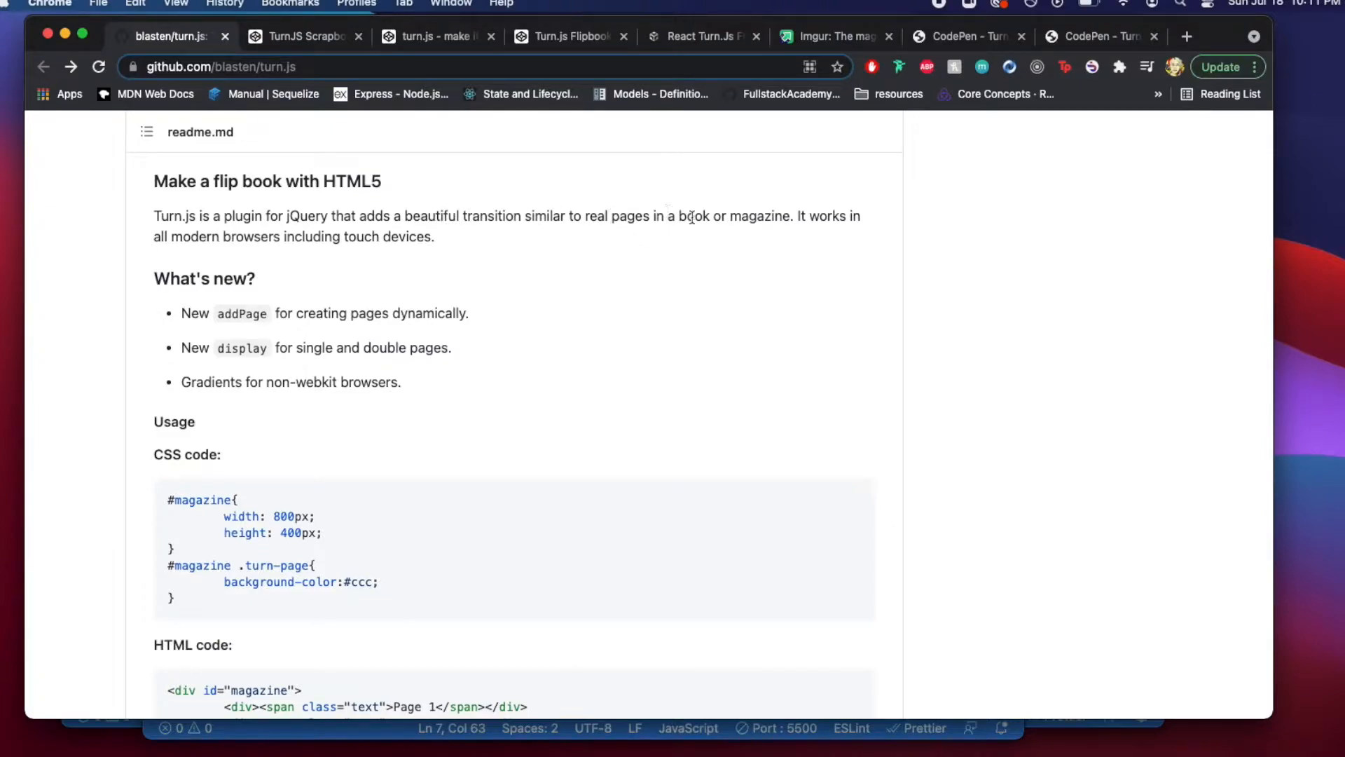
pyautogui.moveTo(383, 432)
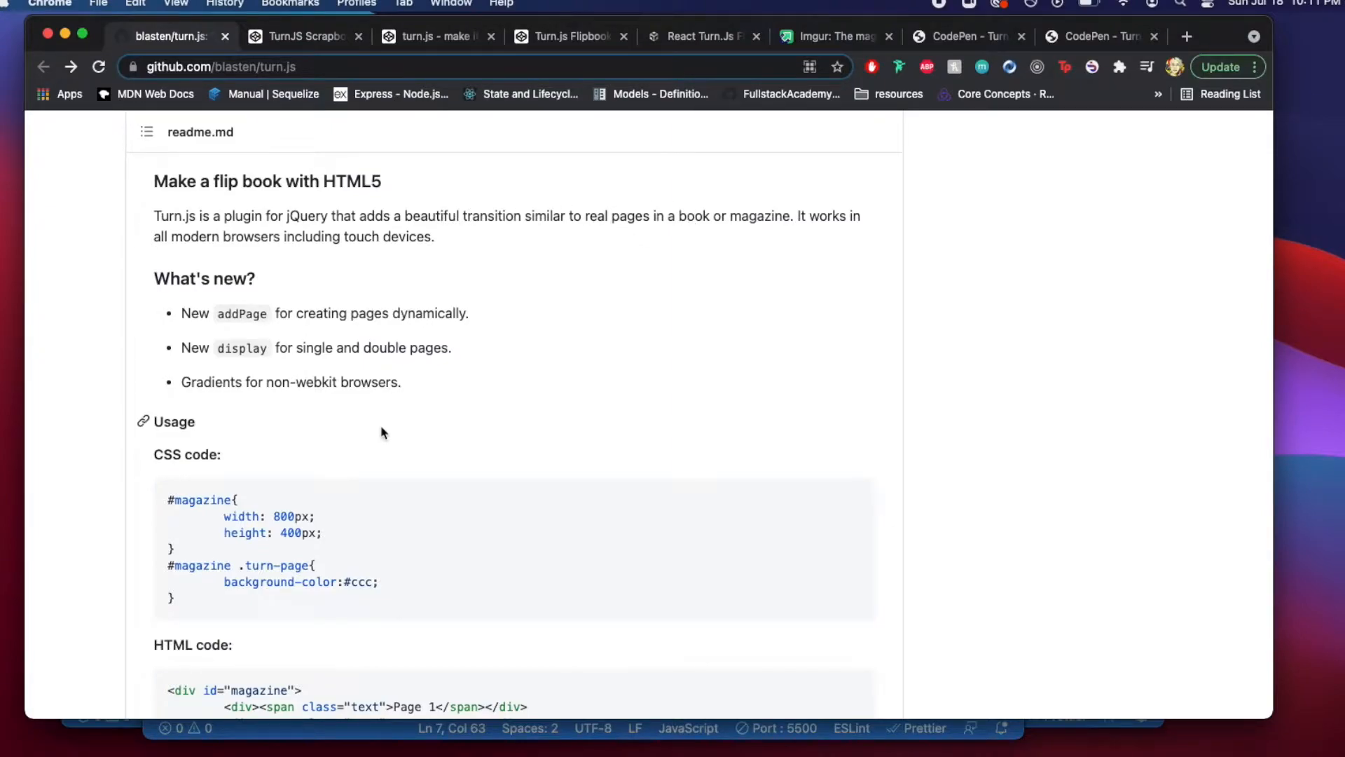
pyautogui.scroll(-3)
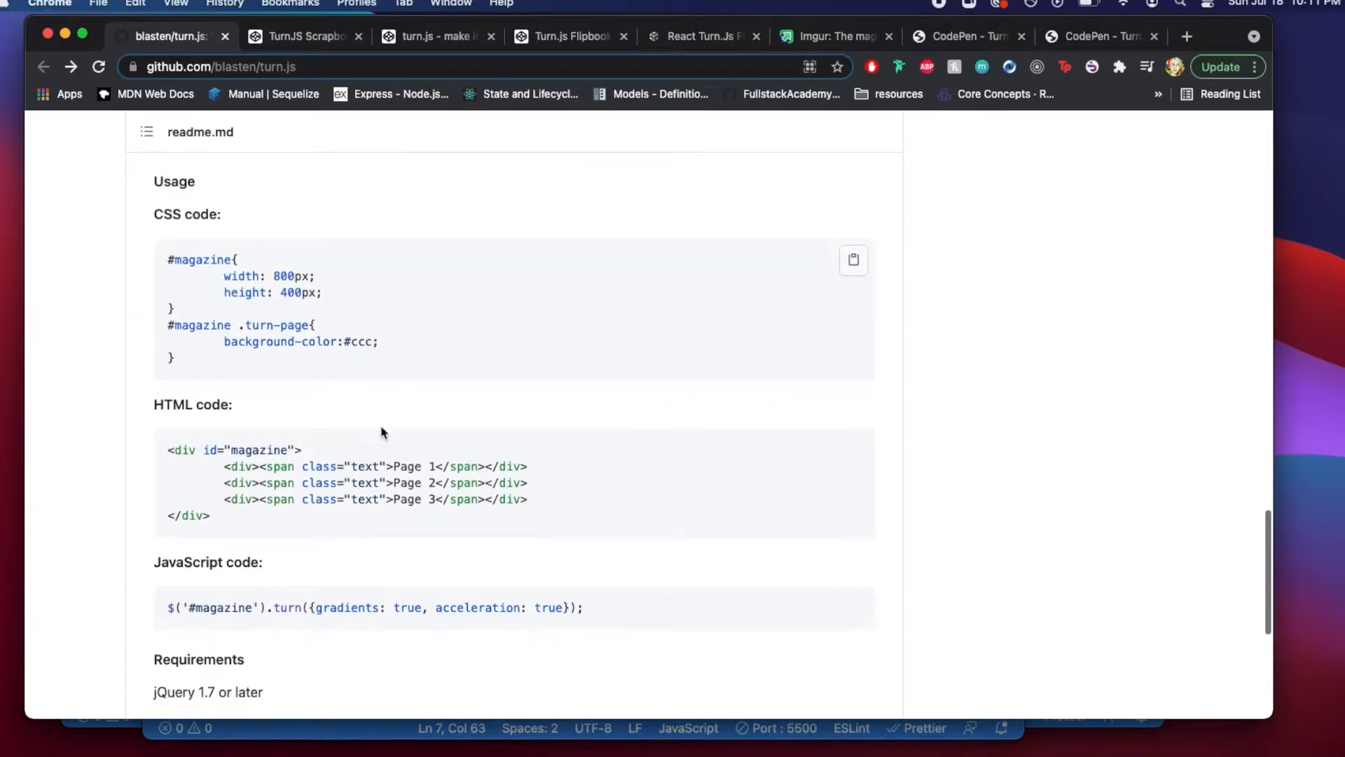
pyautogui.scroll(-3)
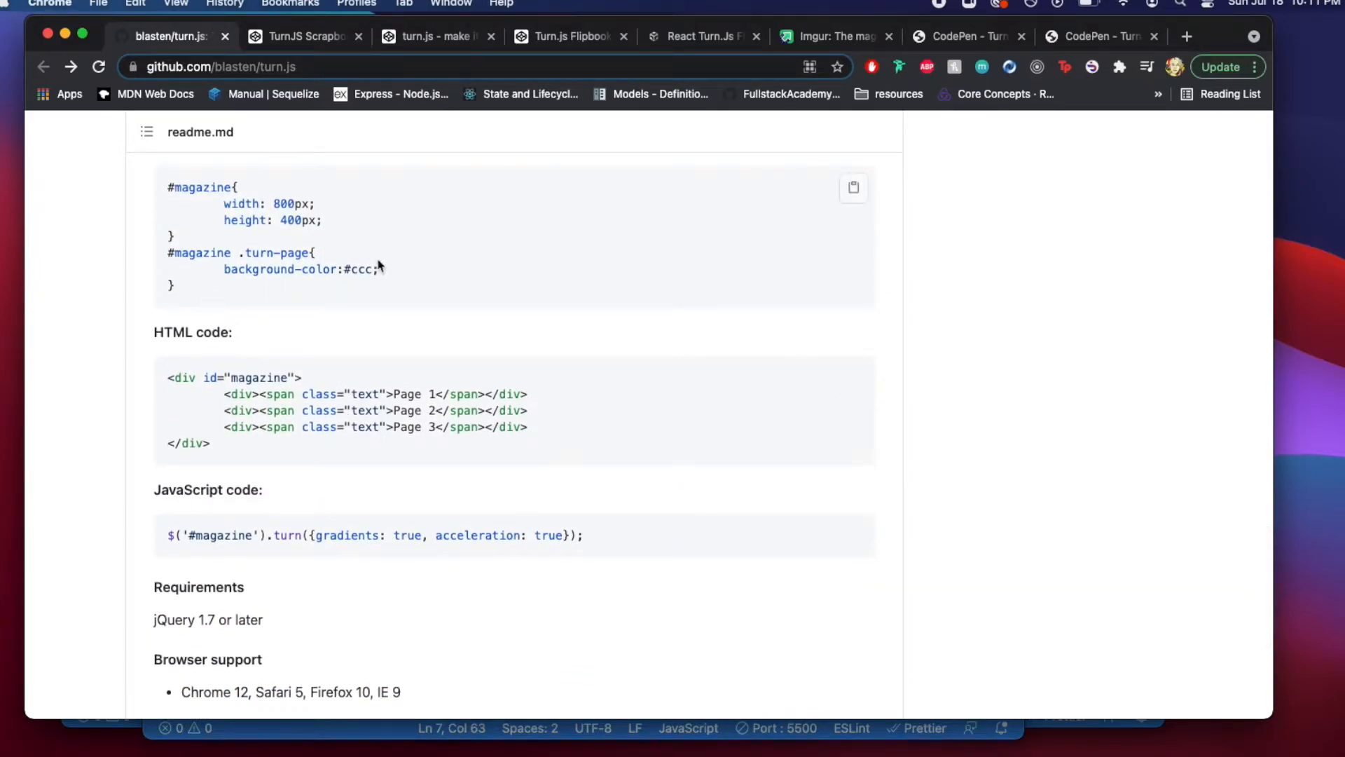
pyautogui.moveTo(358, 411)
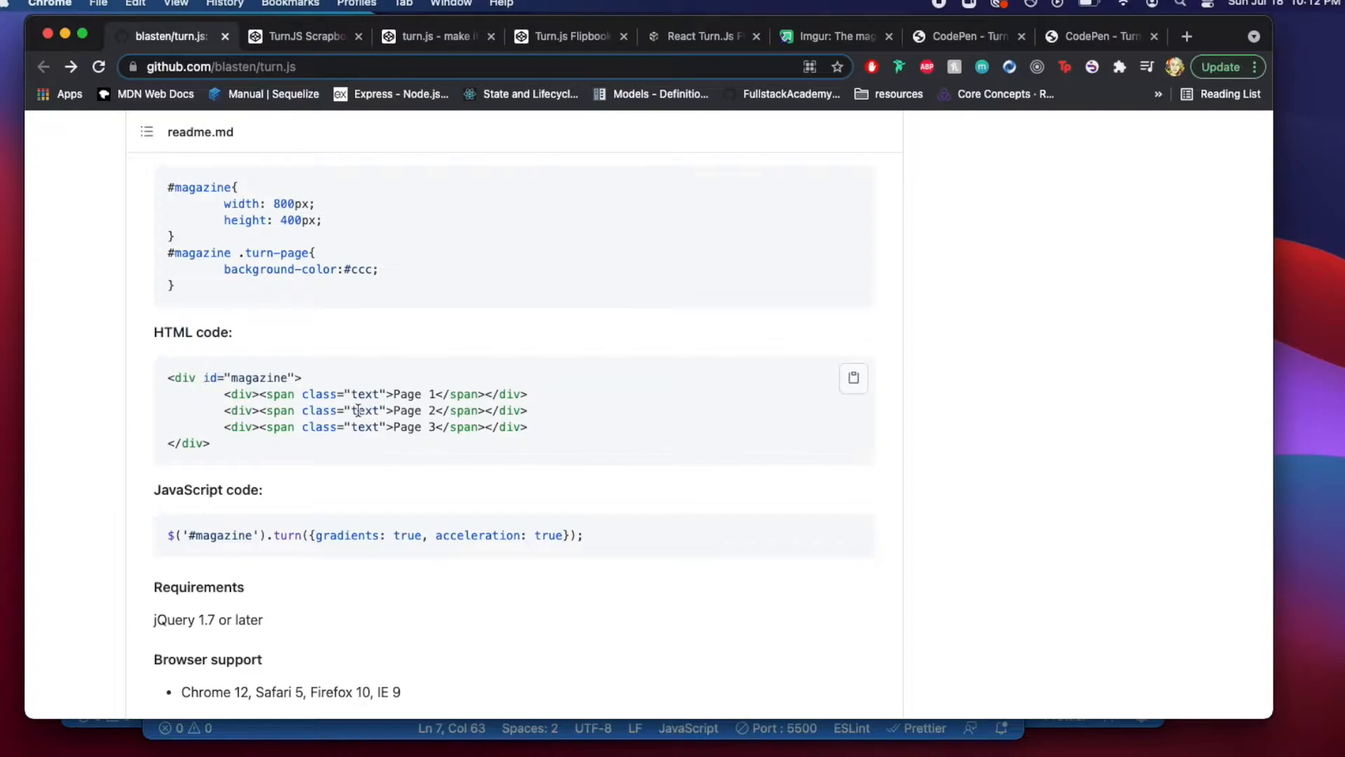
pyautogui.moveTo(417, 246)
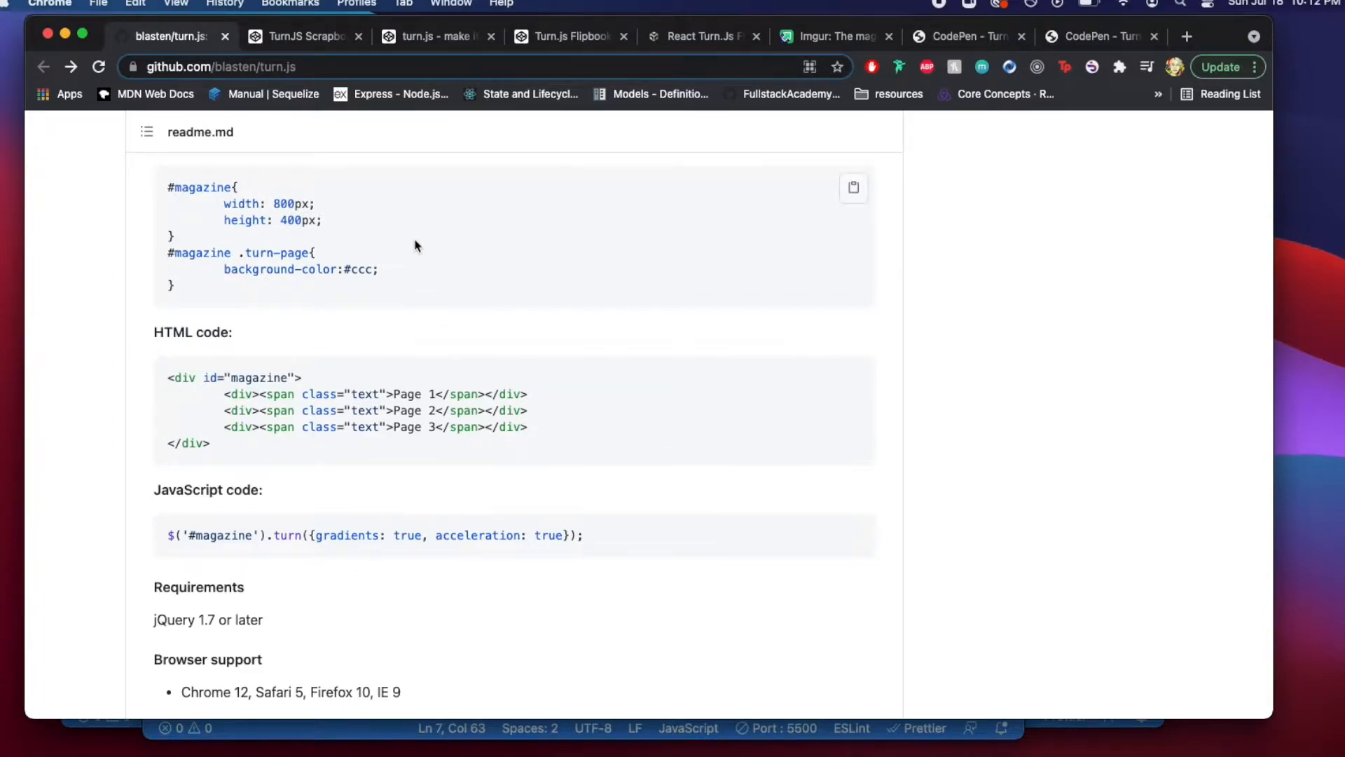
pyautogui.scroll(-3)
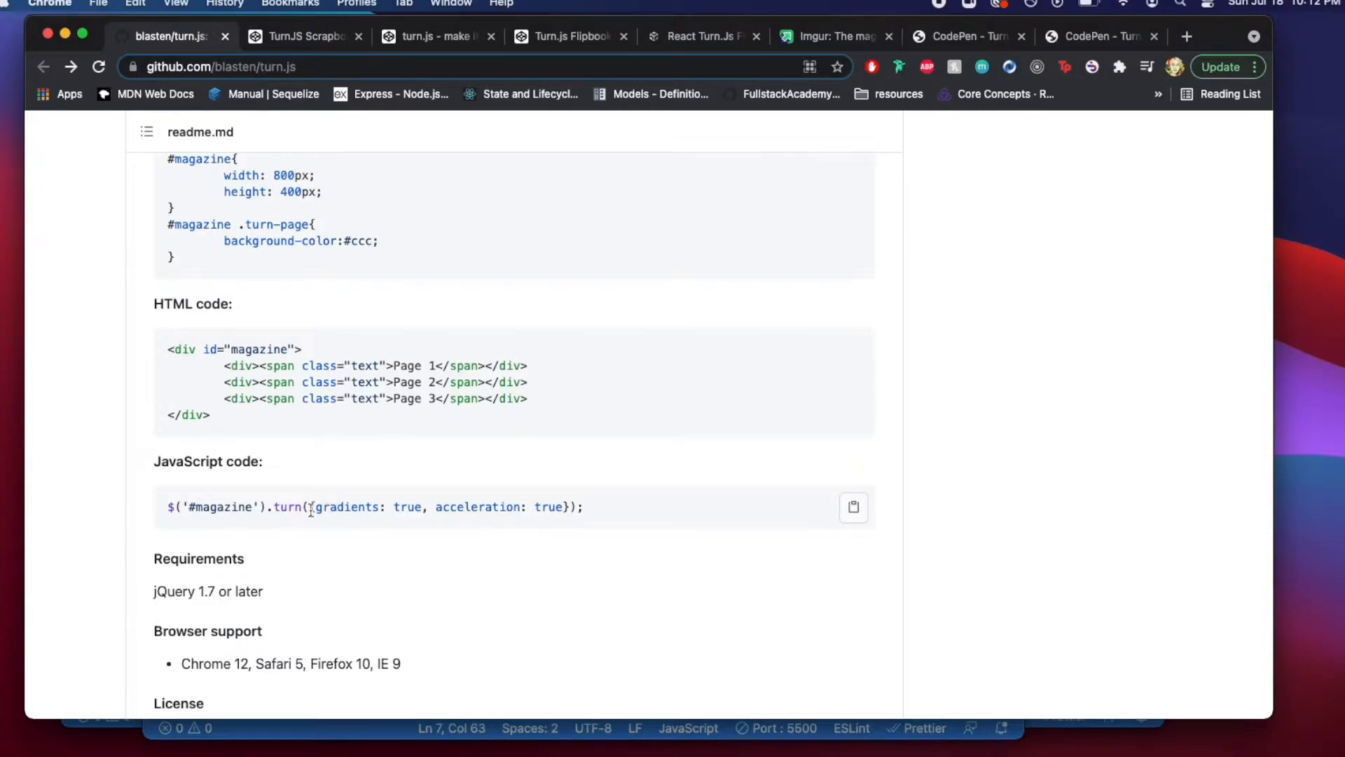
pyautogui.moveTo(345, 506)
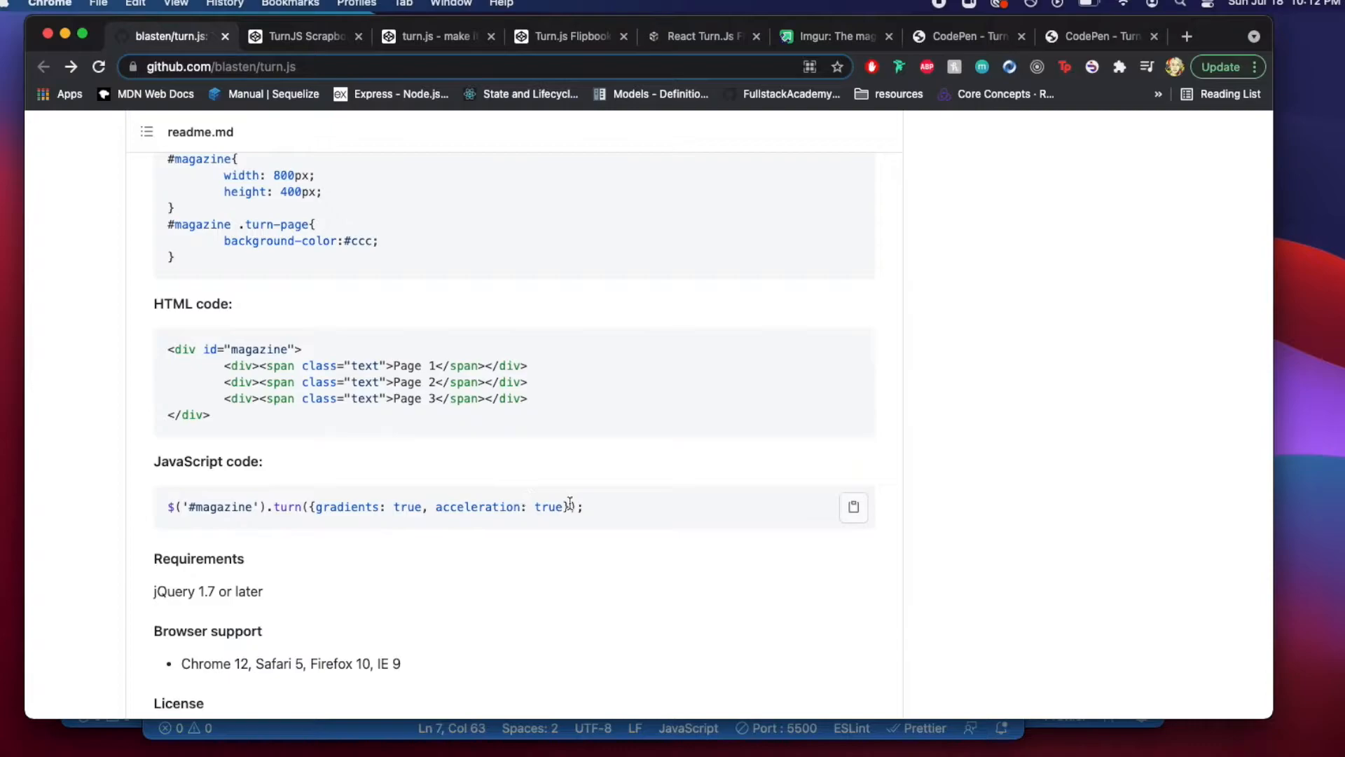
pyautogui.scroll(-3)
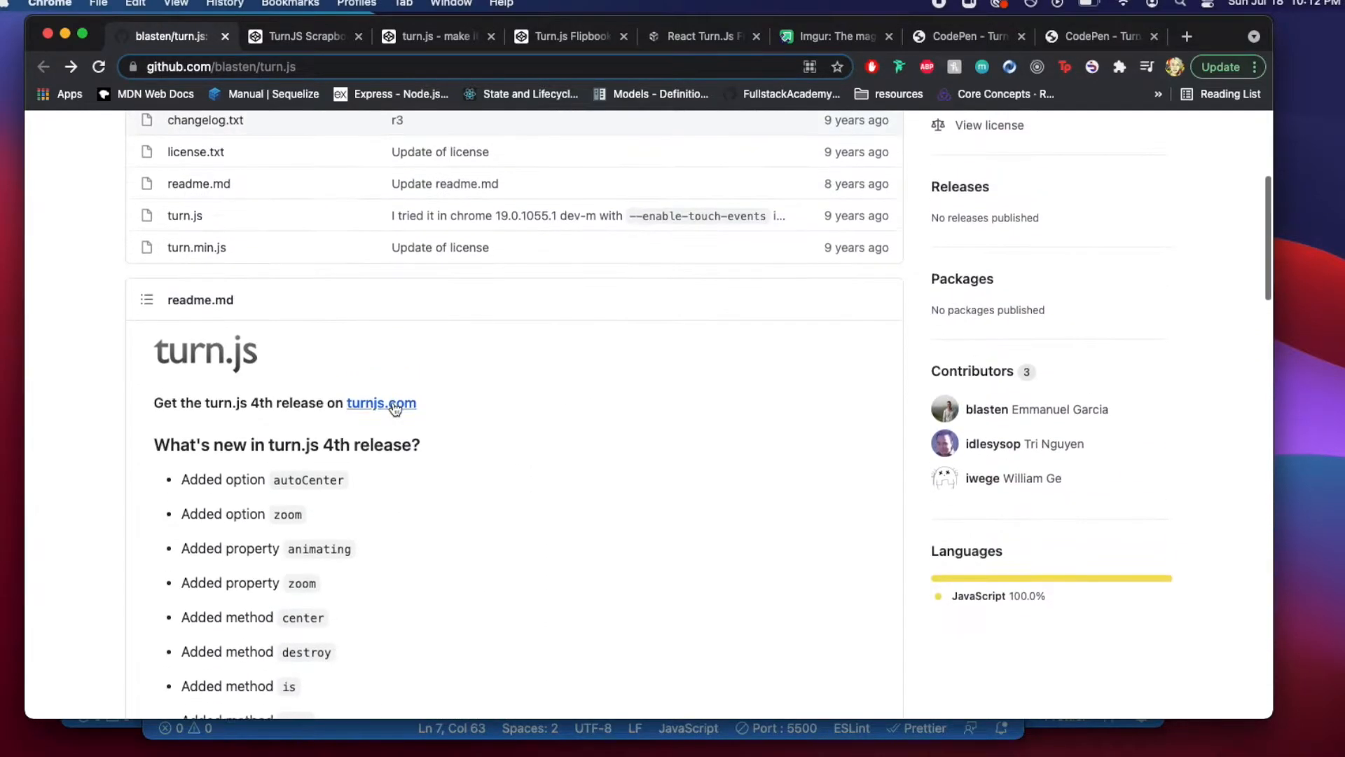
pyautogui.click(300, 36)
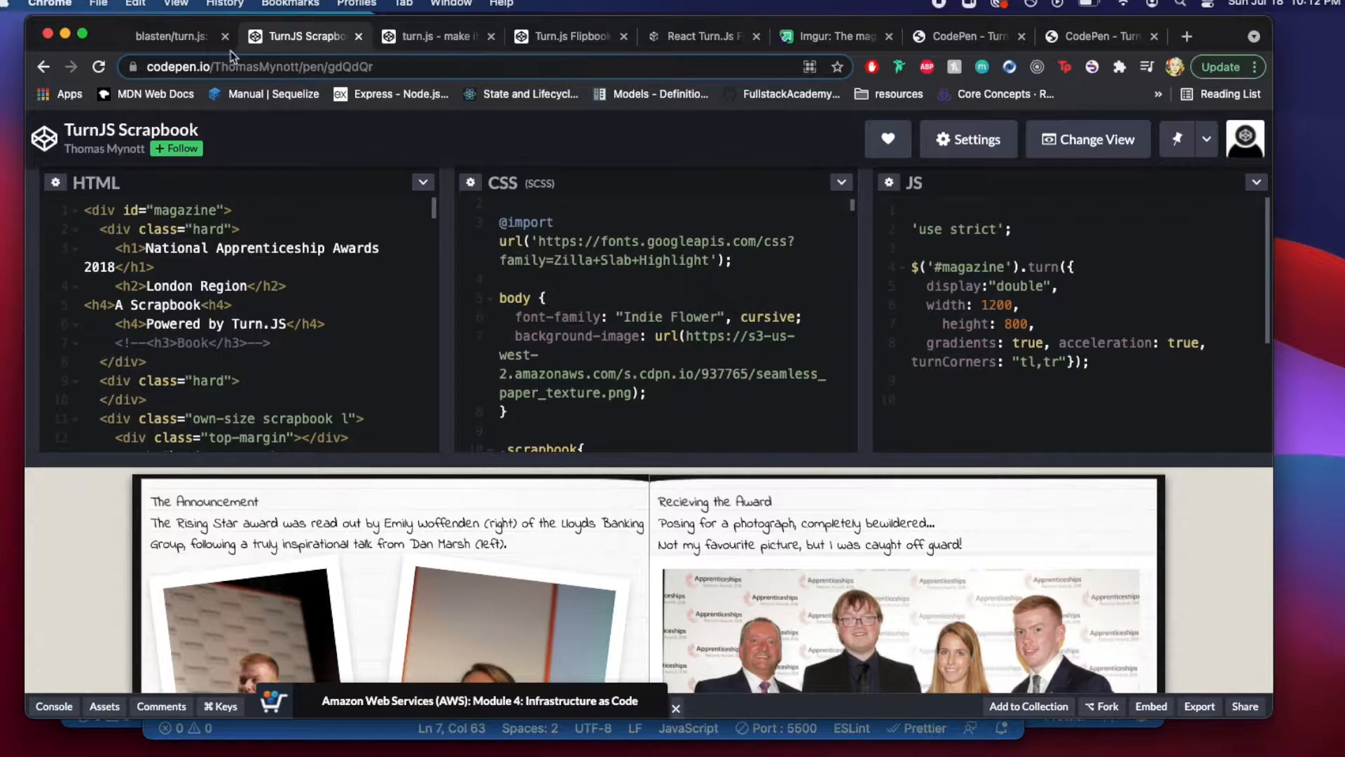
pyautogui.click(171, 35)
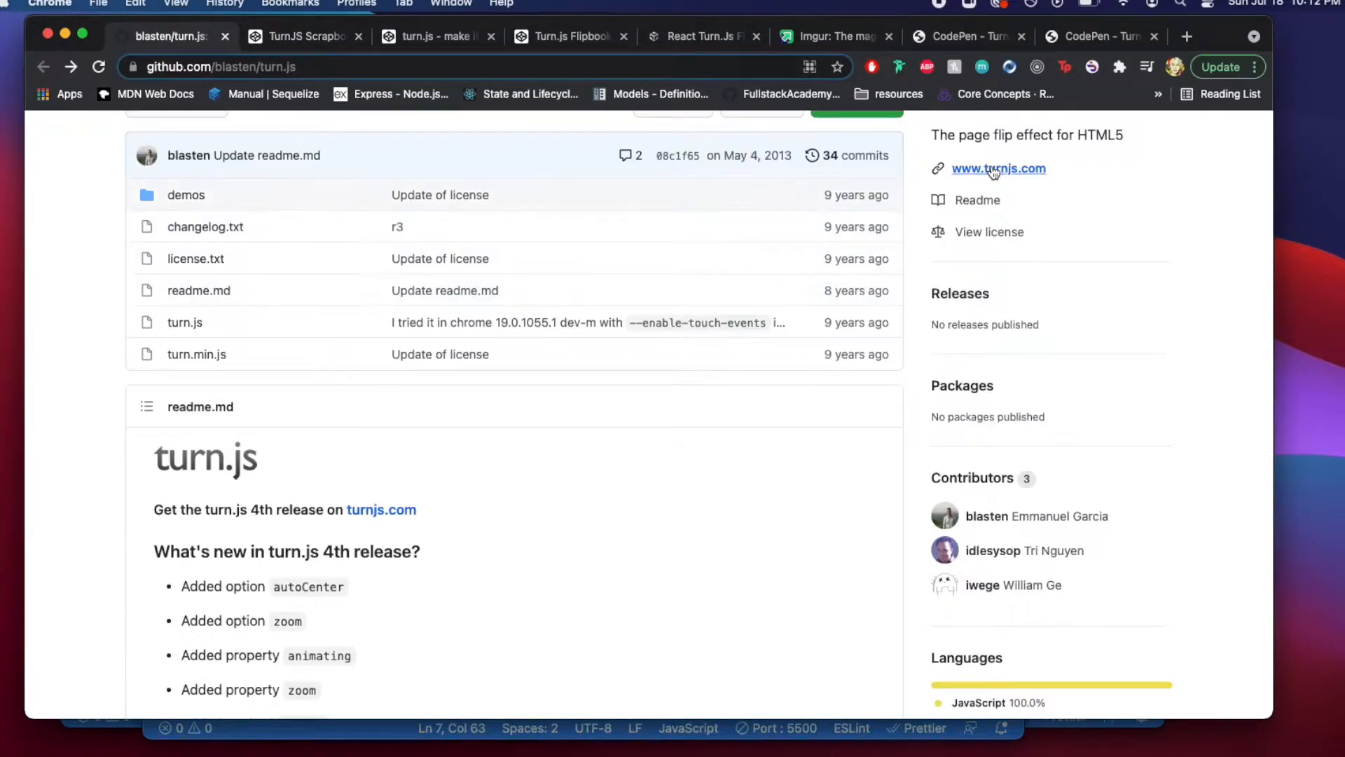
# - Switch to the turnjs.com site and view its API documentation list
pyautogui.click(998, 168)
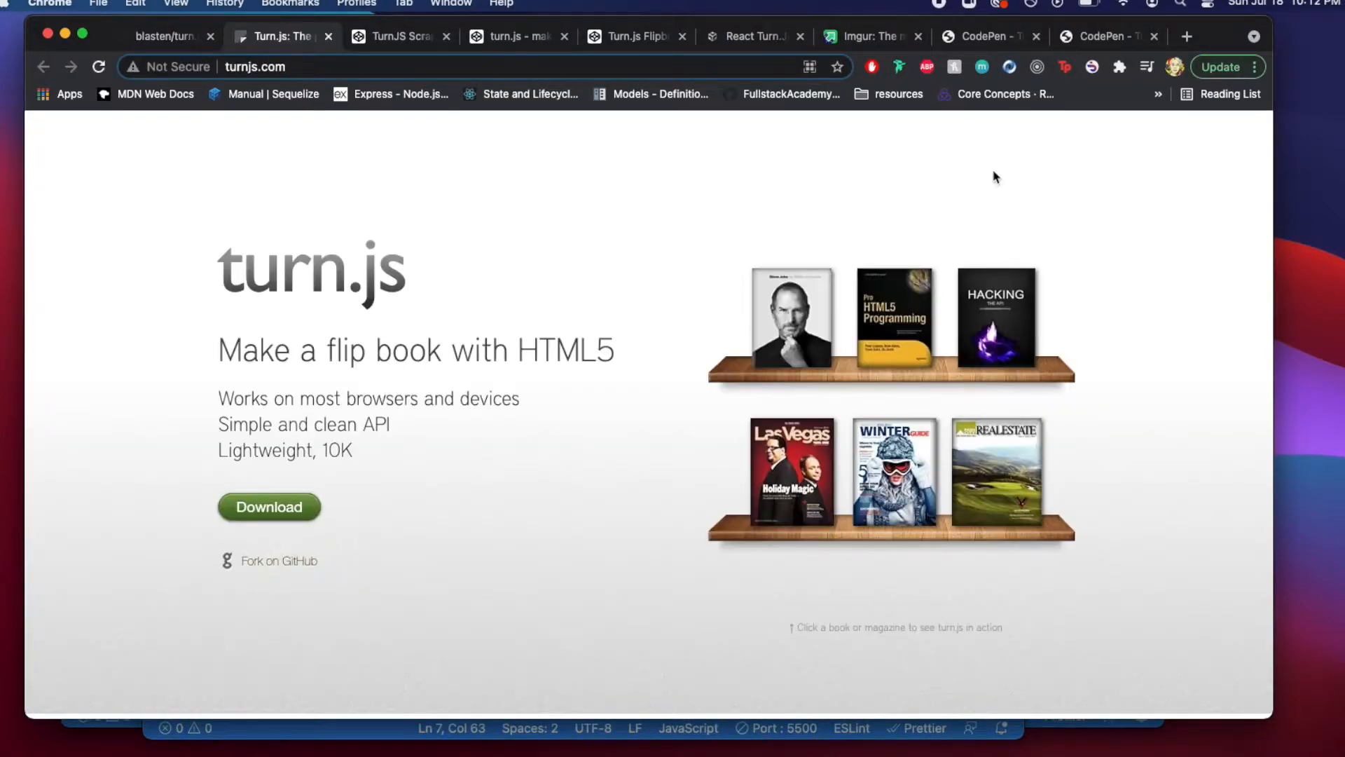
pyautogui.moveTo(338, 285)
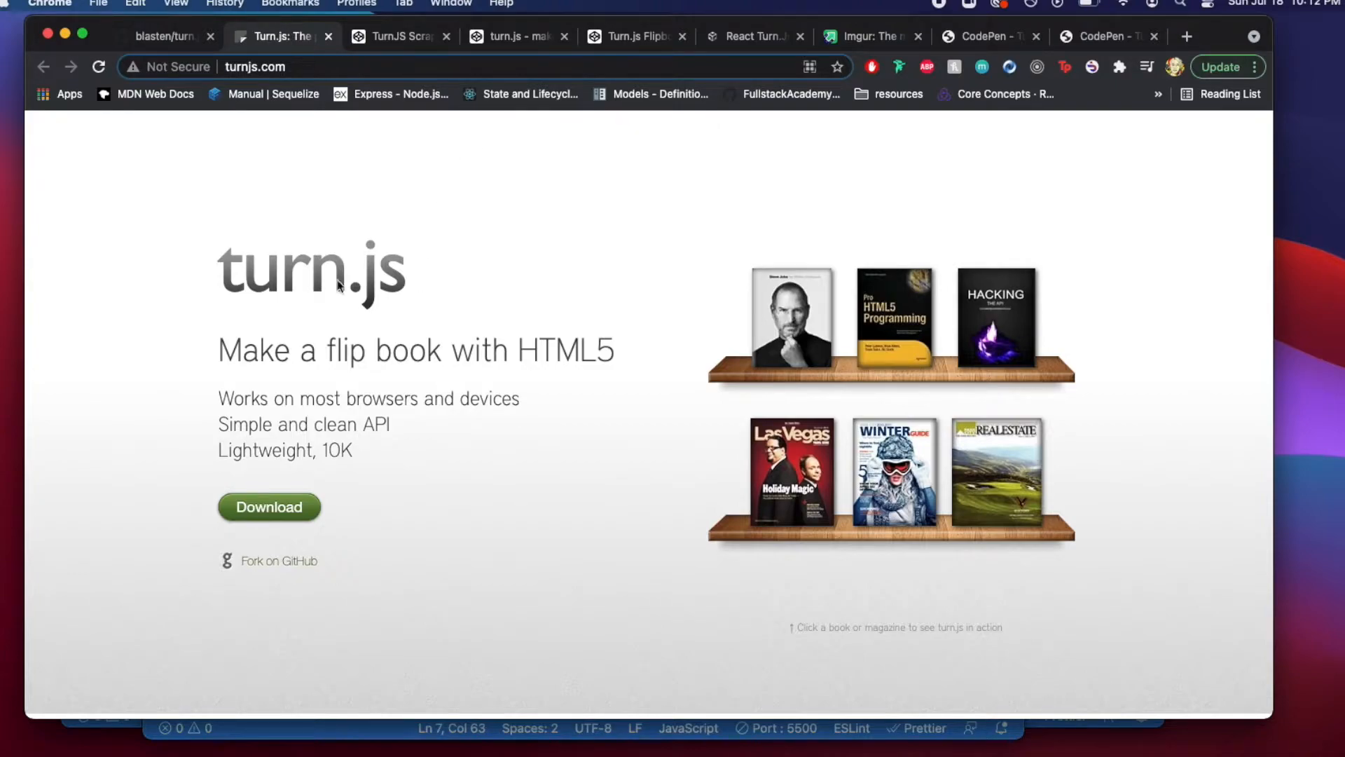
pyautogui.scroll(-3)
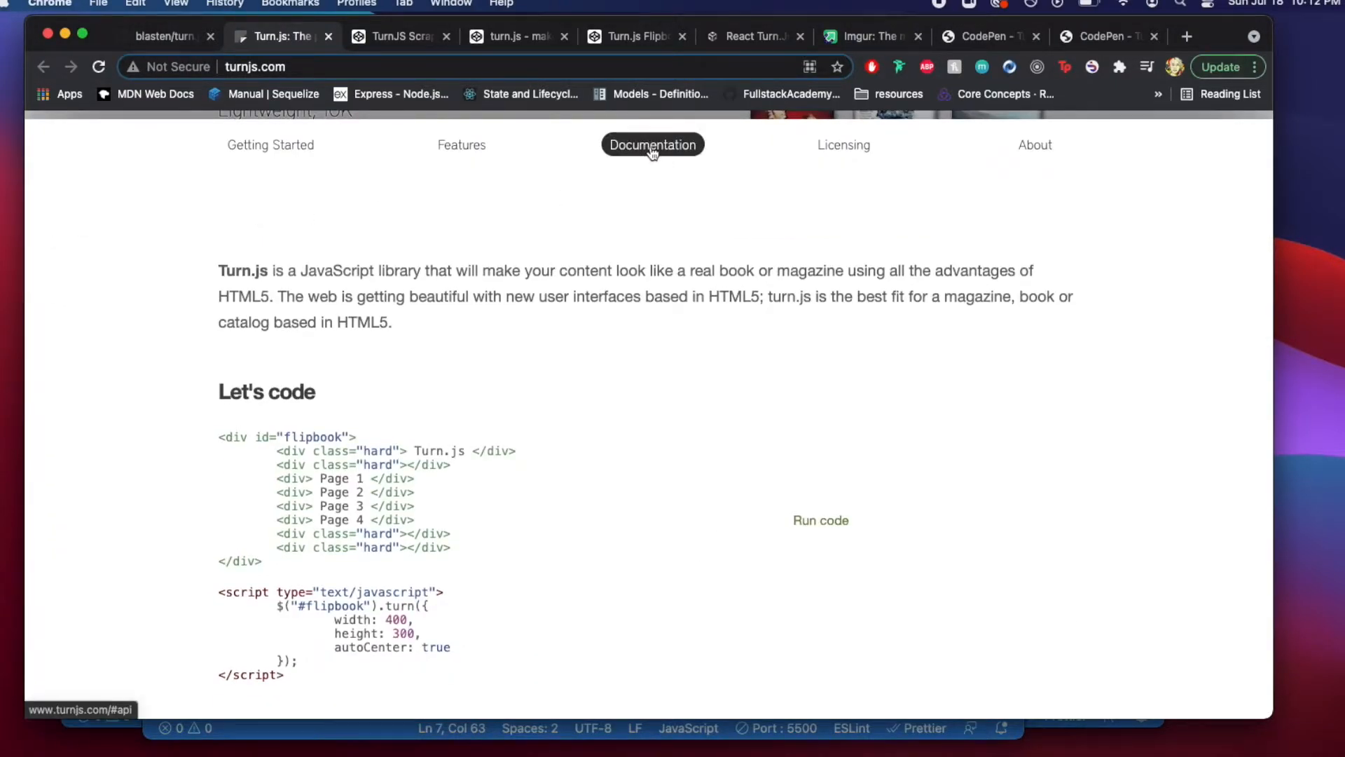
pyautogui.click(653, 145)
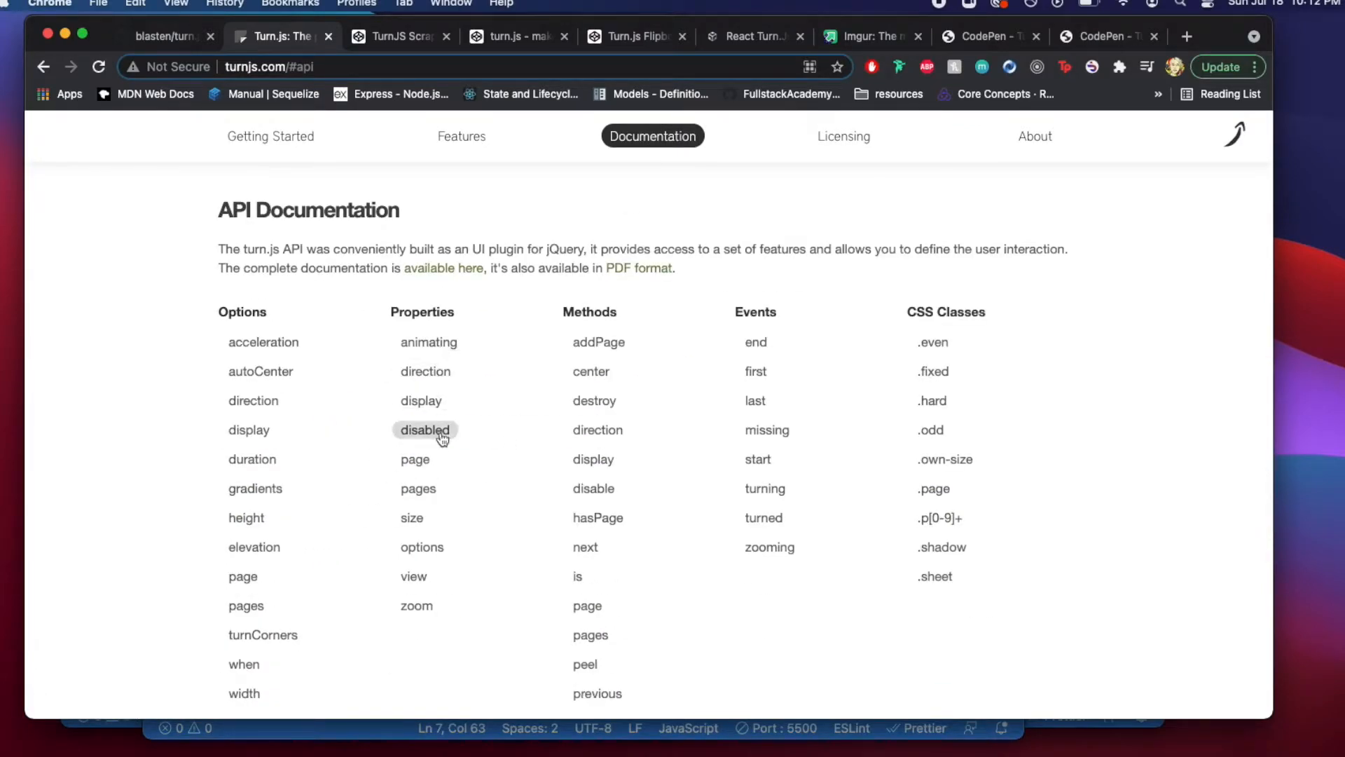
pyautogui.moveTo(687, 485)
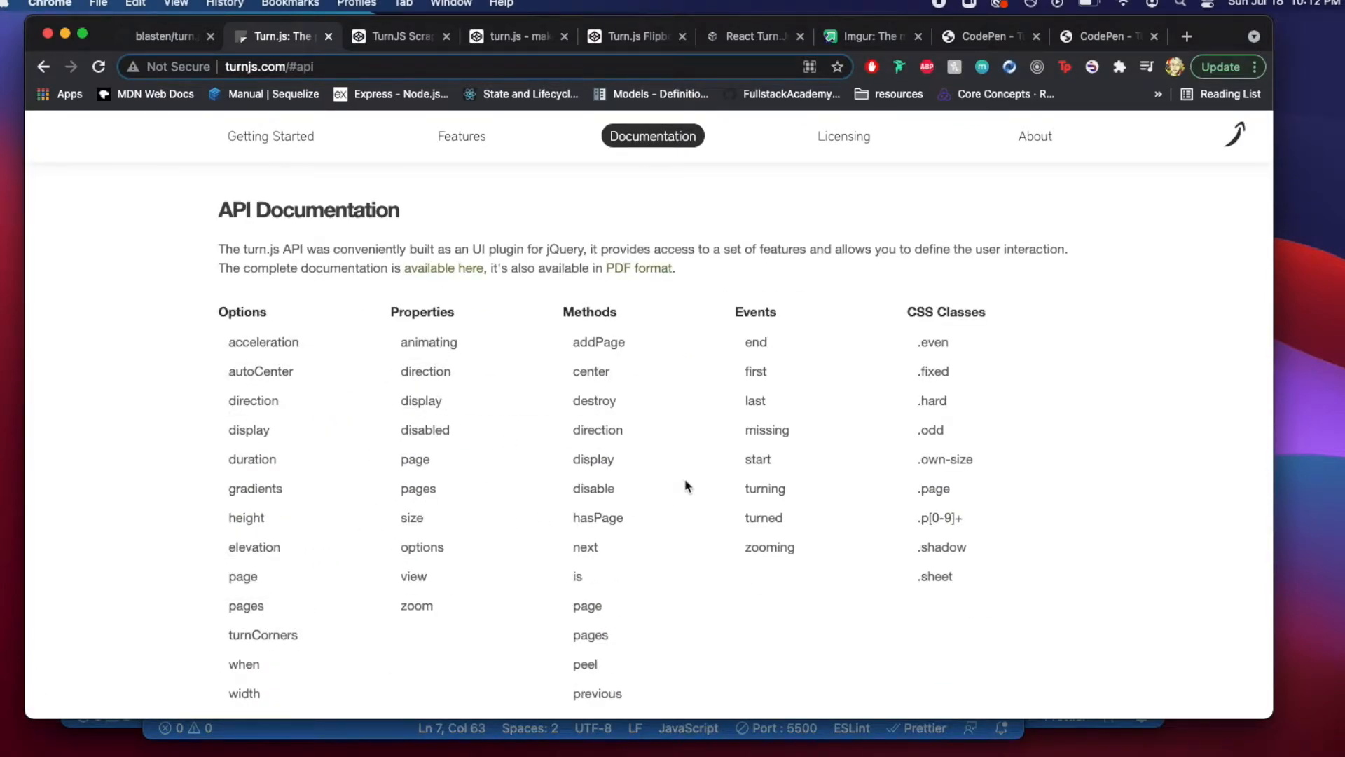
pyautogui.scroll(-3)
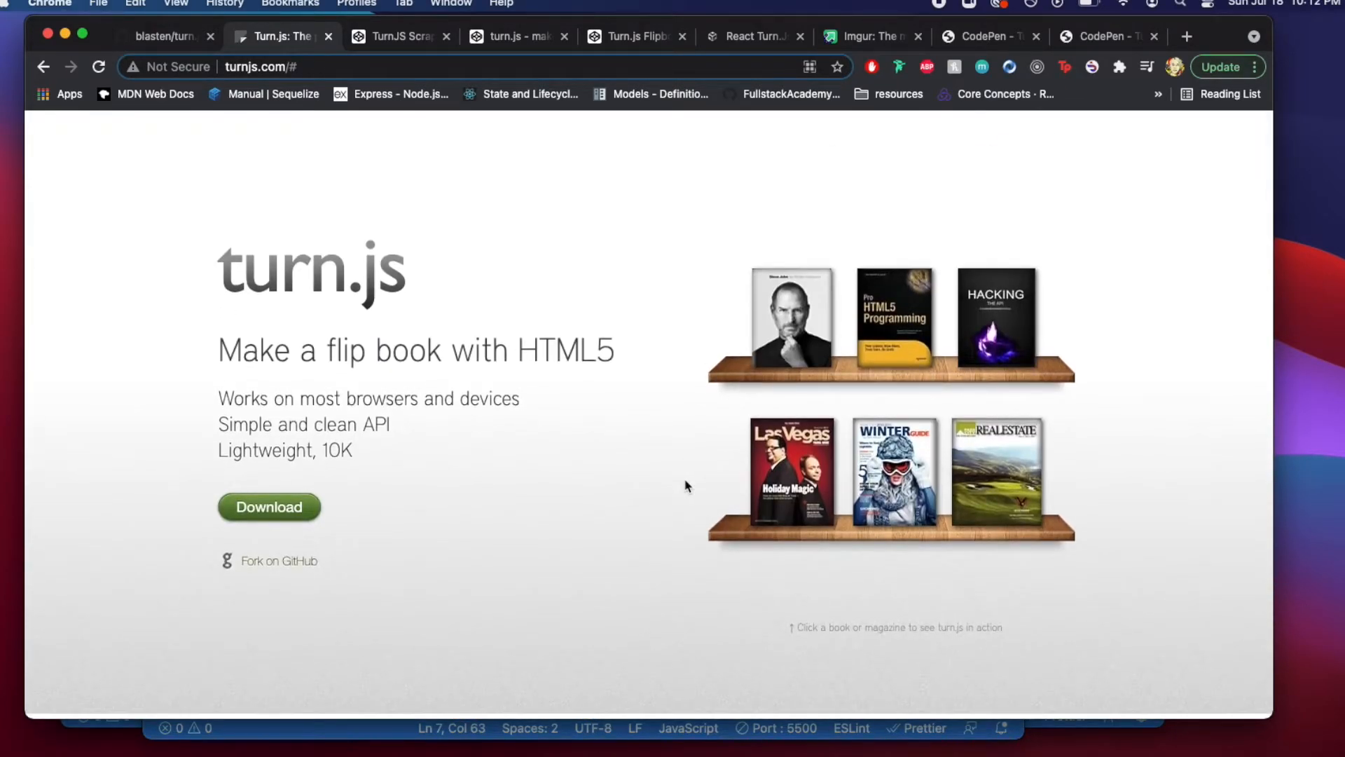
pyautogui.moveTo(717, 340)
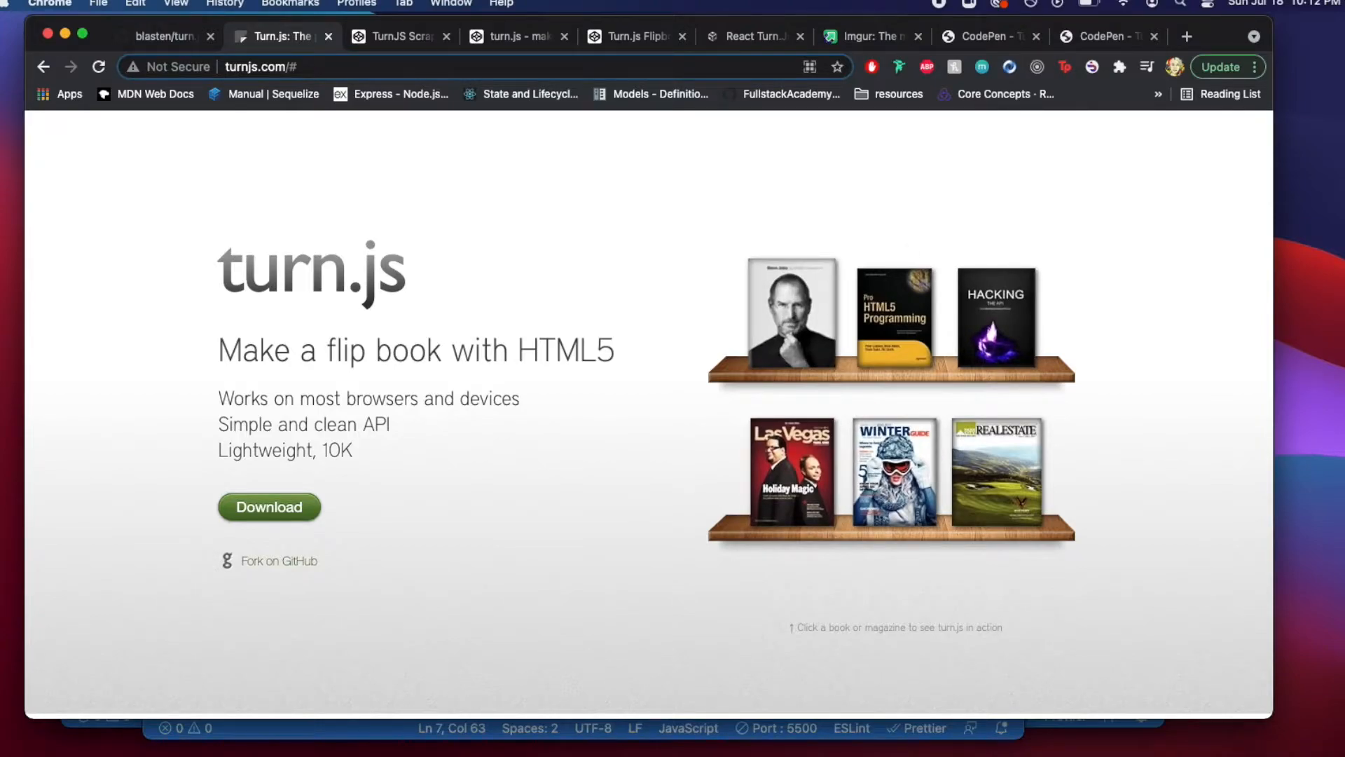
# - Open and close the Steve Jobs sample flip book, then return to the Scrapbook pen
pyautogui.click(790, 315)
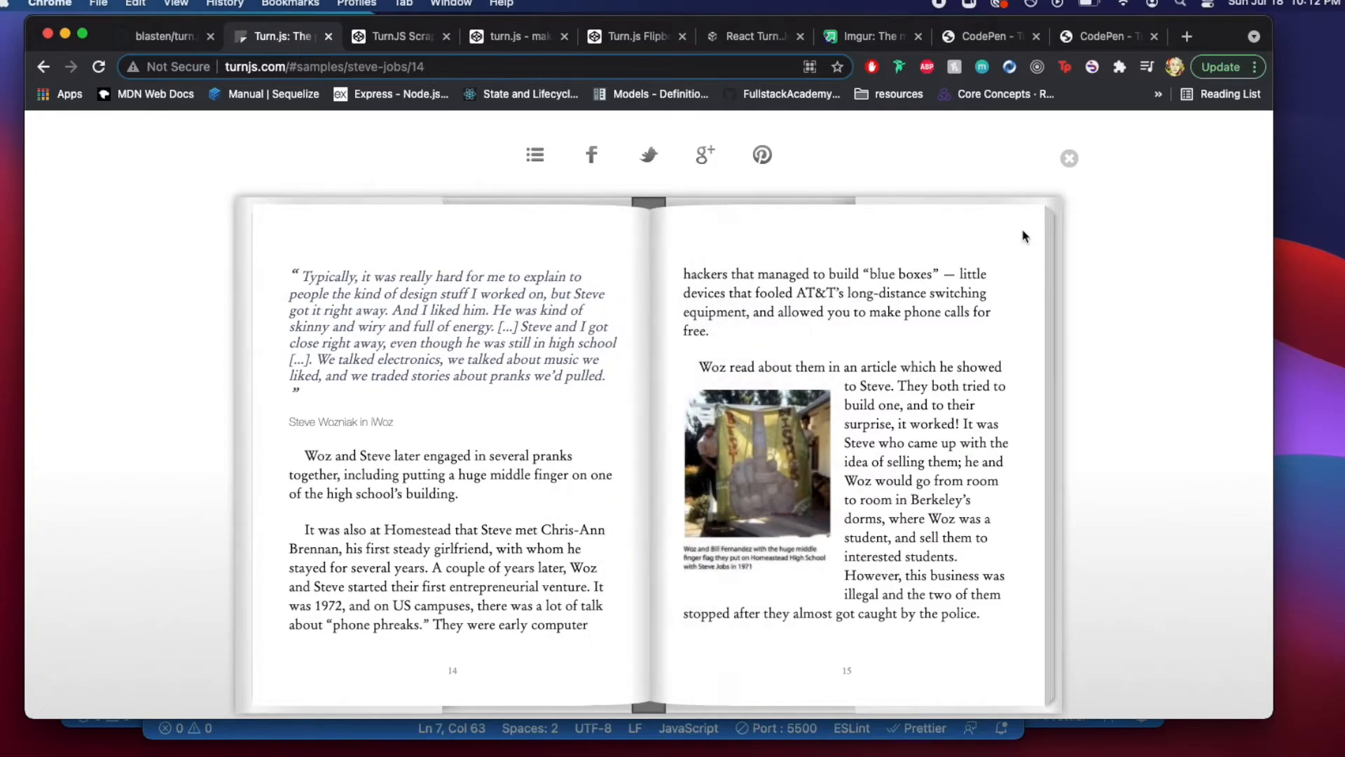
pyautogui.click(1069, 158)
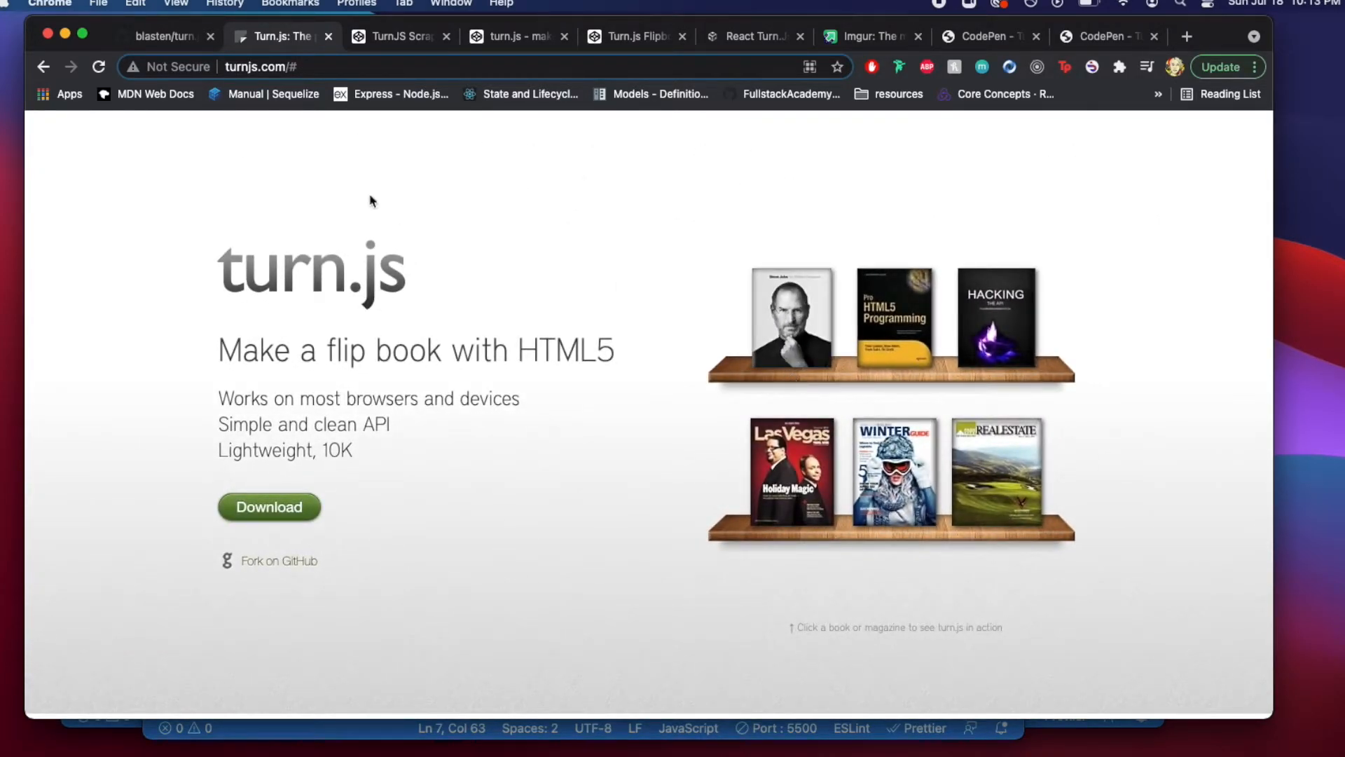
pyautogui.moveTo(397, 48)
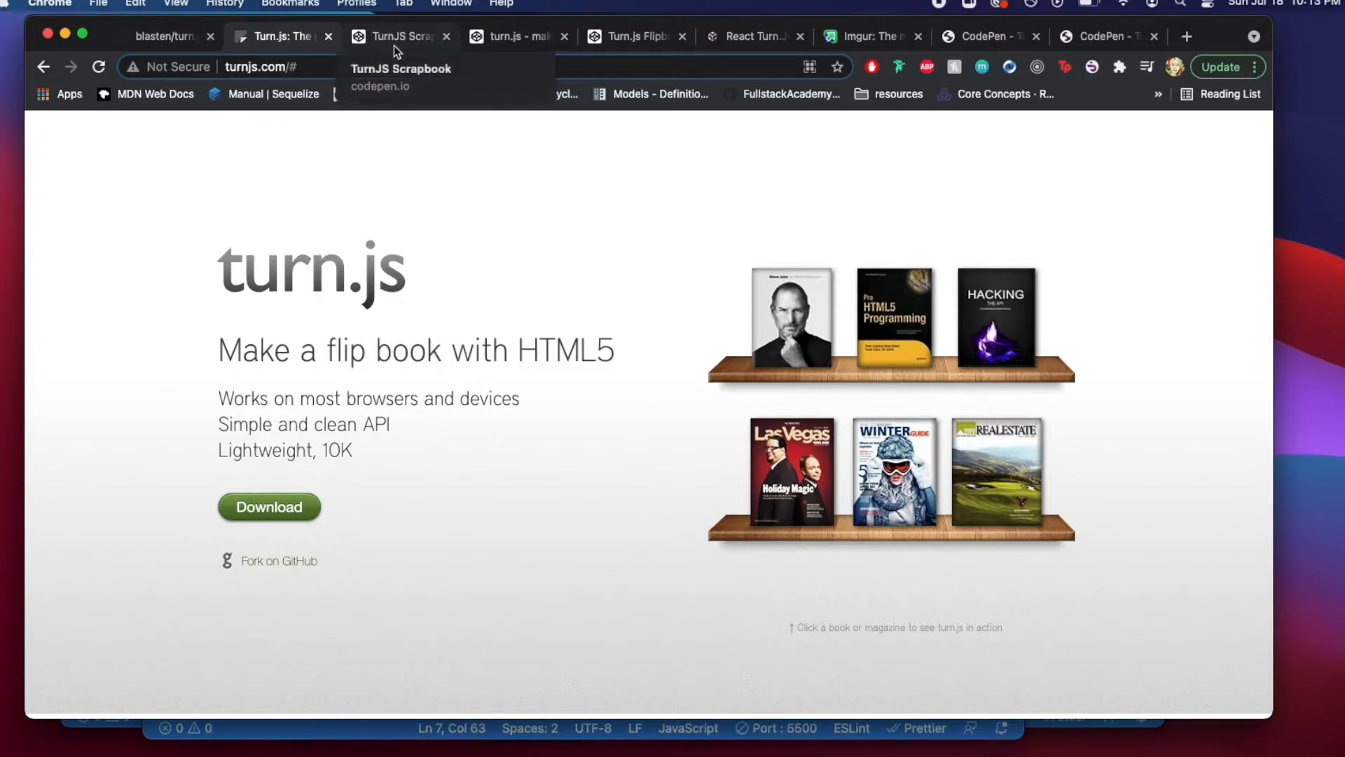
pyautogui.click(398, 35)
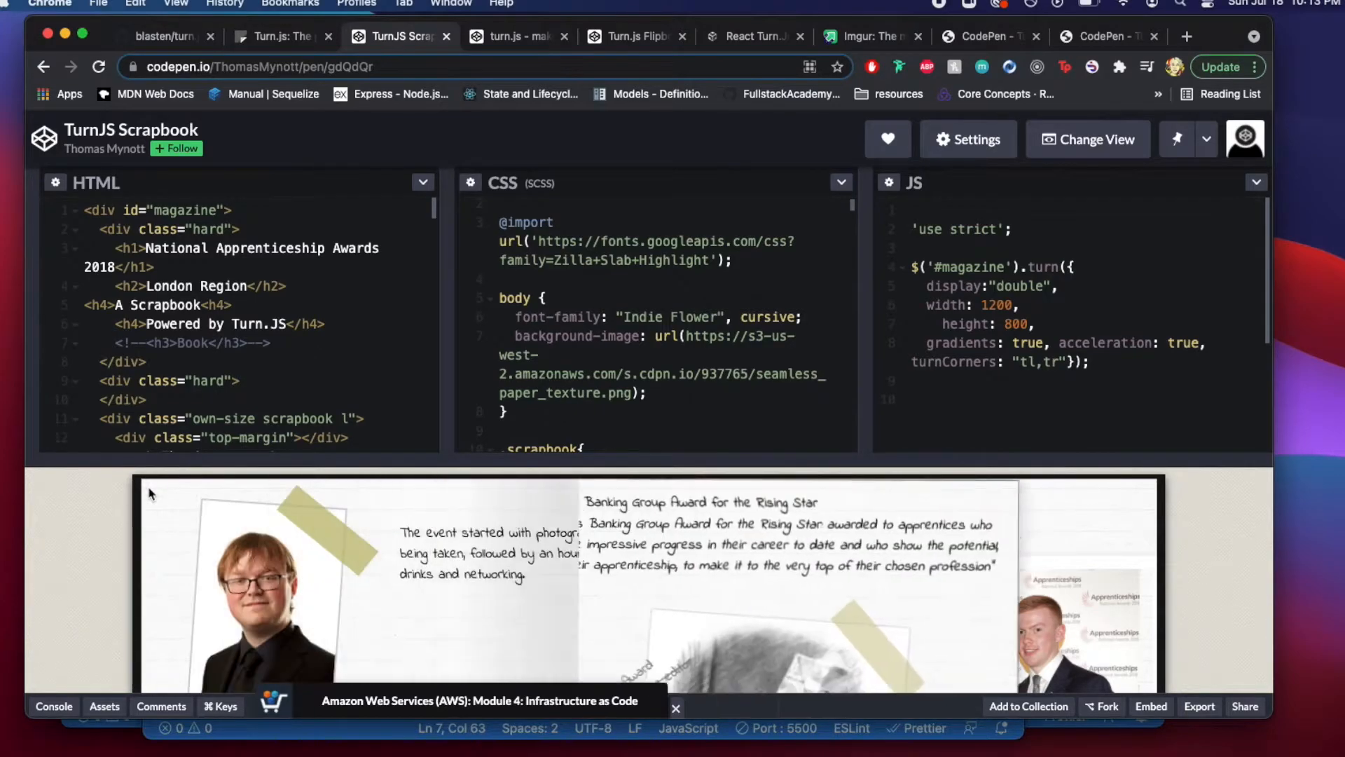
pyautogui.click(1095, 139)
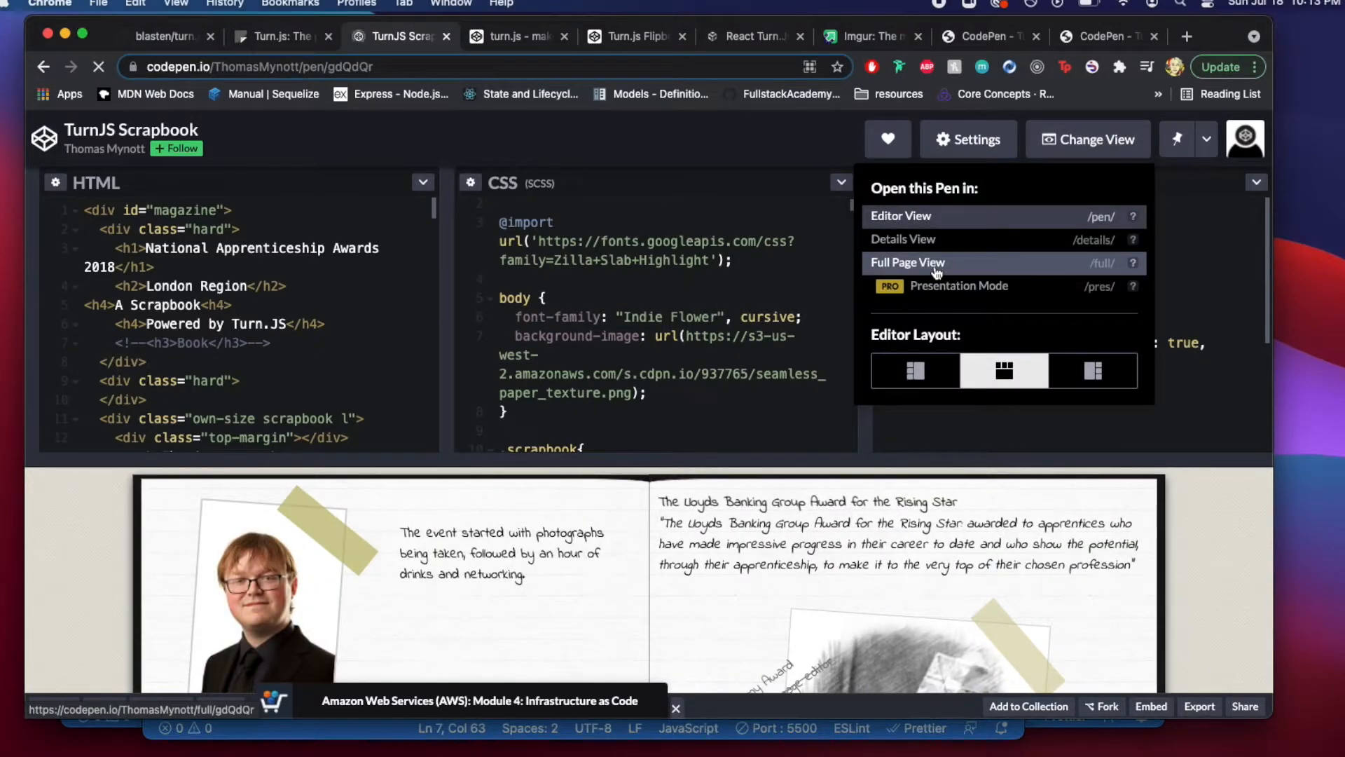
pyautogui.click(908, 262)
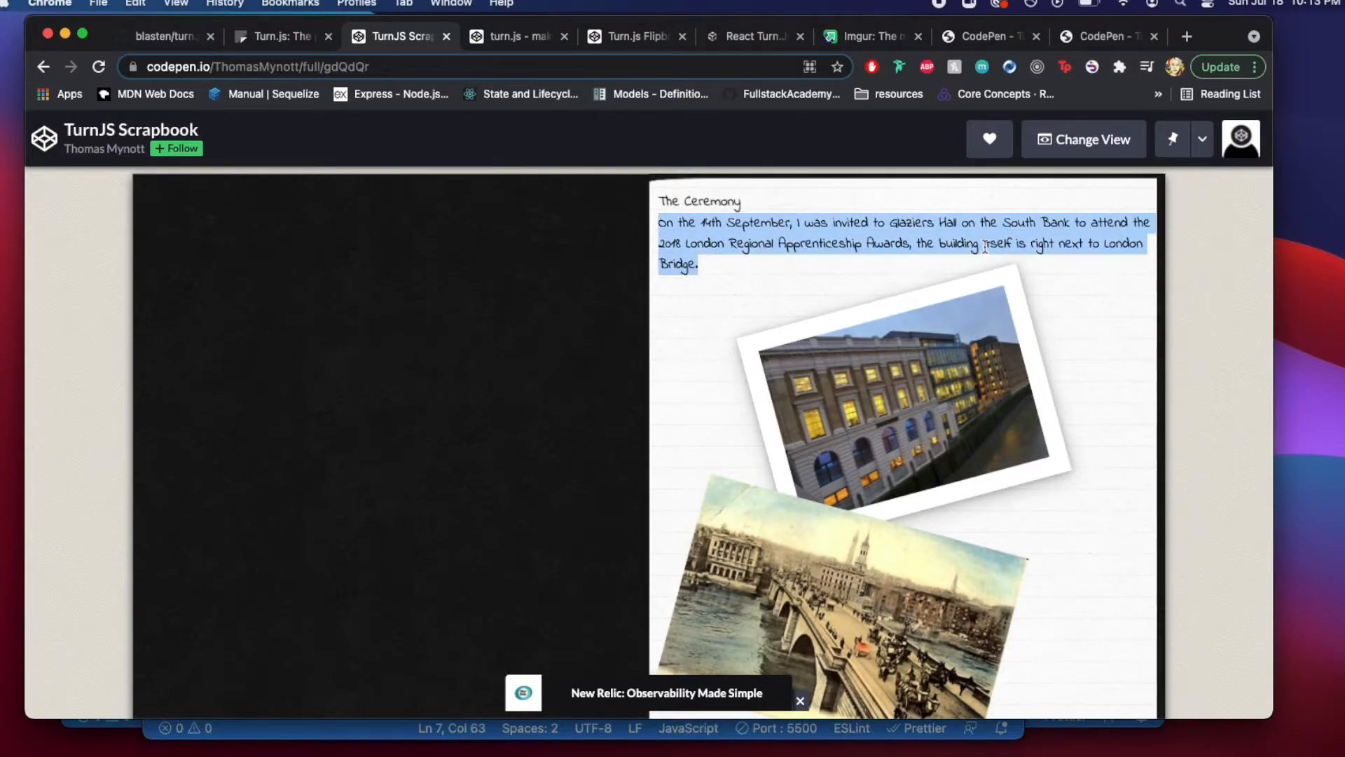
pyautogui.doubleClick(711, 202)
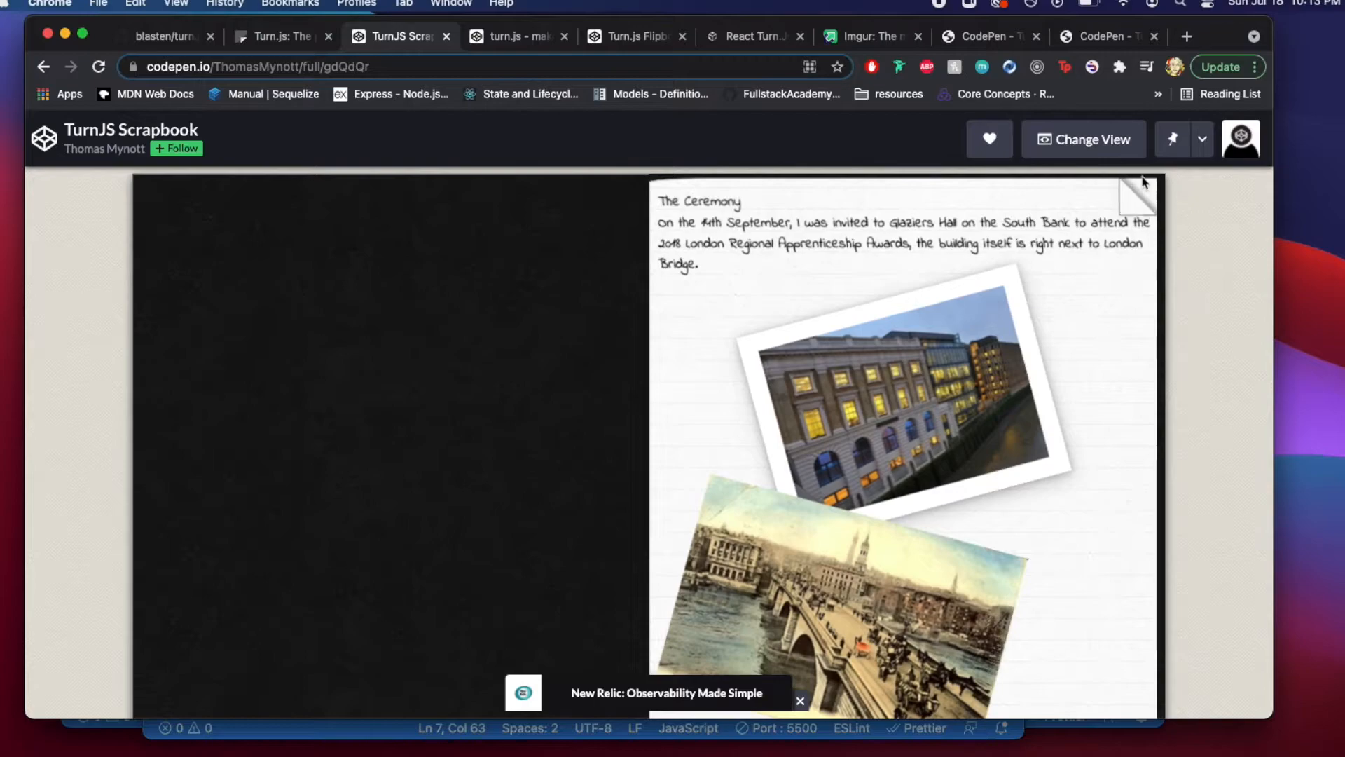
pyautogui.click(1135, 196)
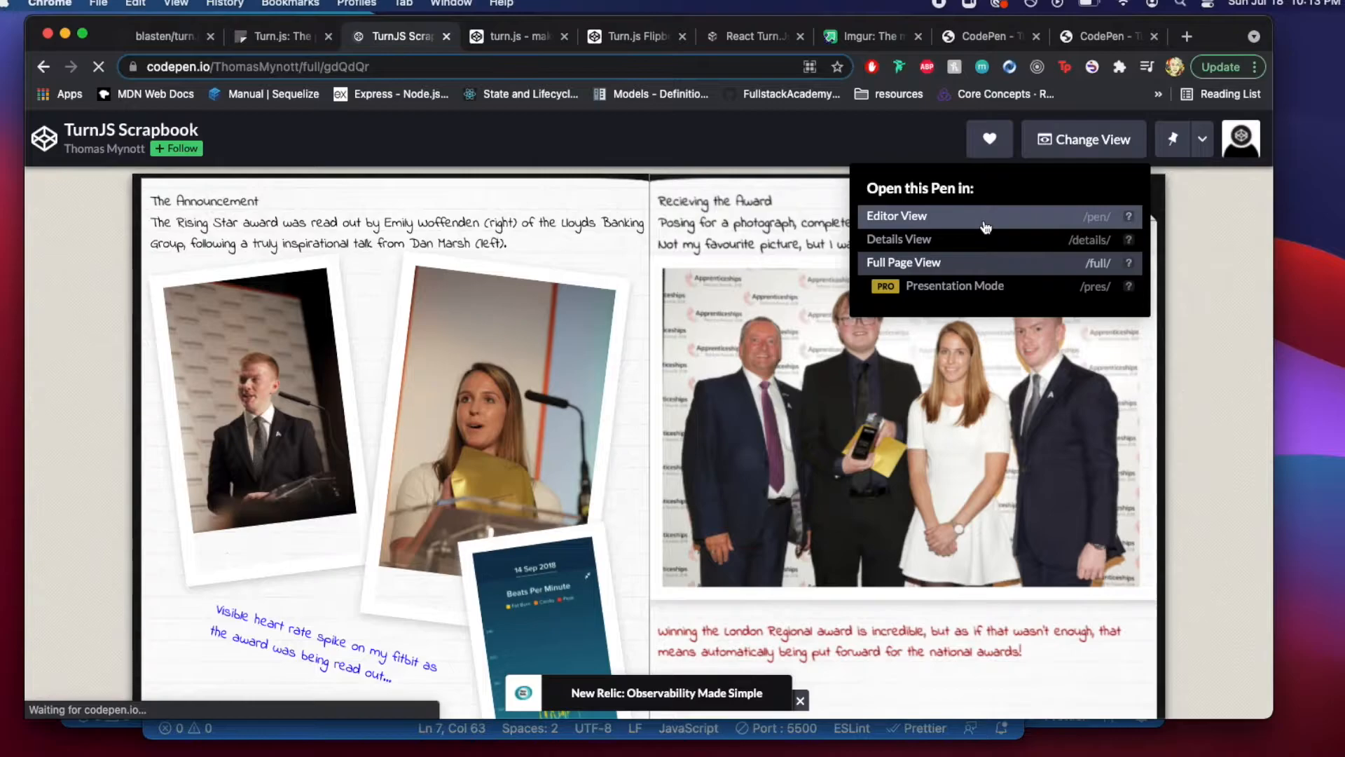
pyautogui.click(896, 216)
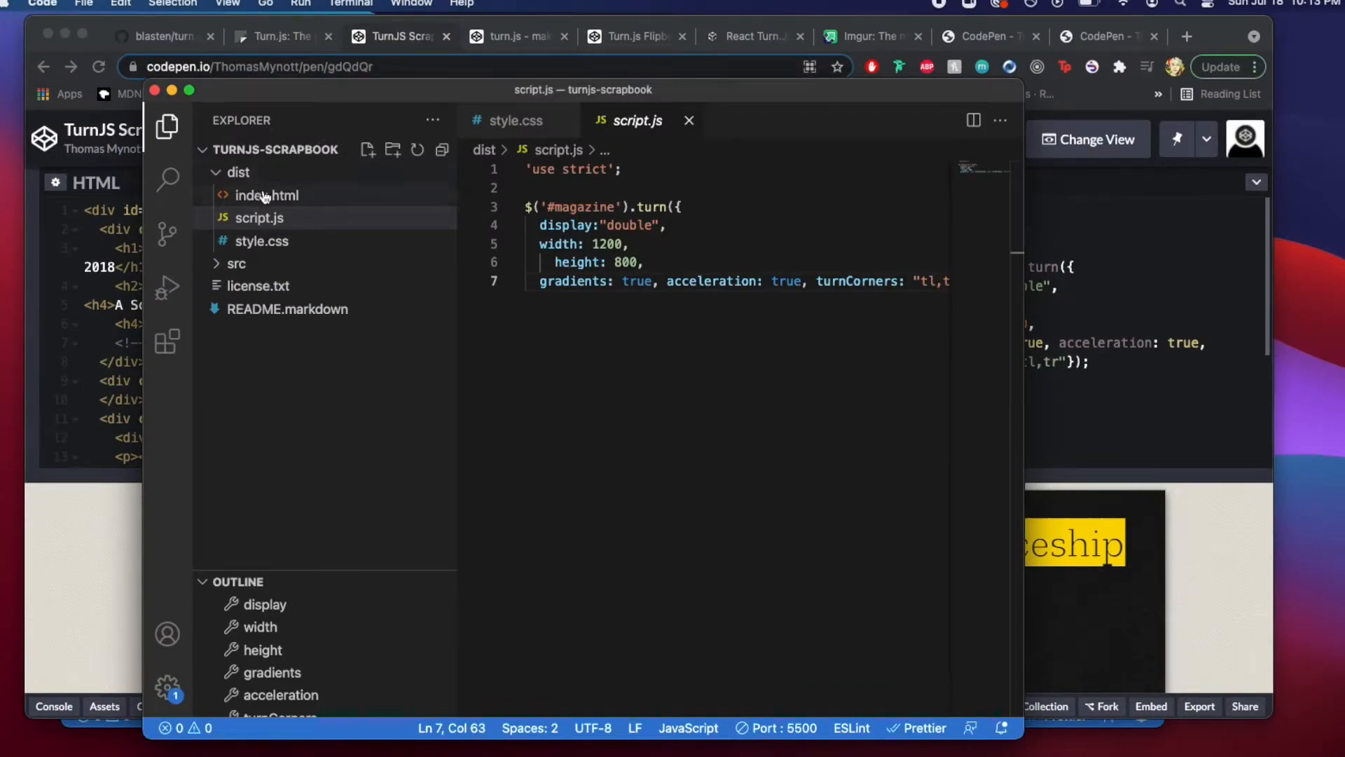
# - Open the turnjs-scrapbook dist/index.html and scroll through its style.css
pyautogui.click(267, 195)
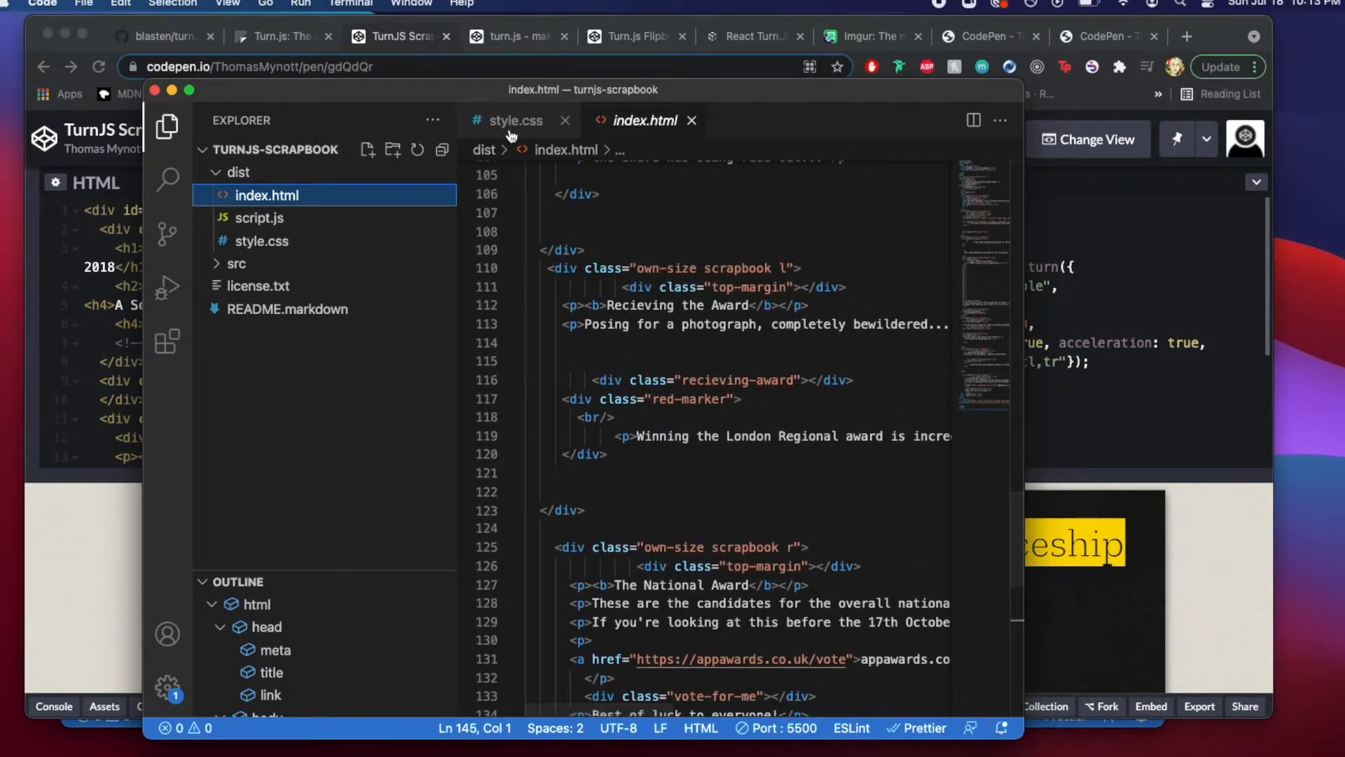
pyautogui.click(515, 121)
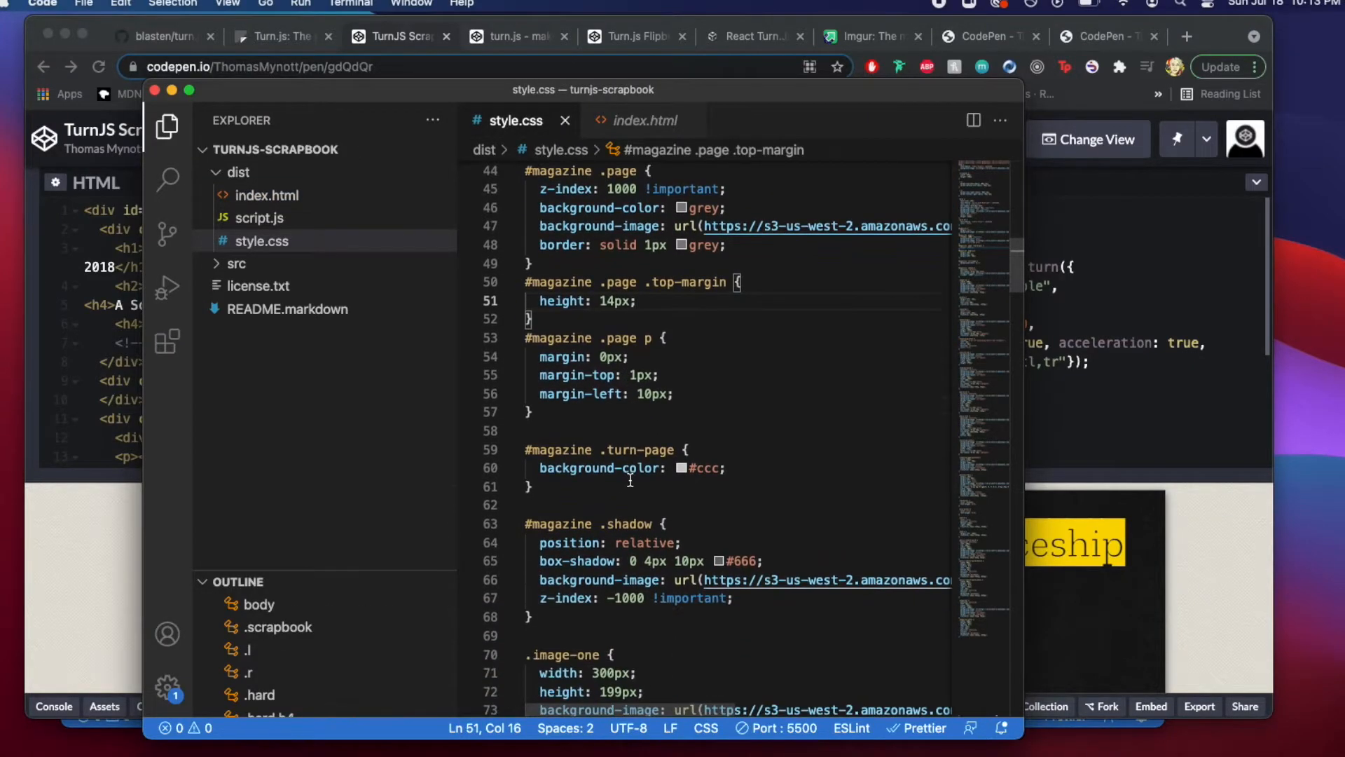
pyautogui.scroll(-3)
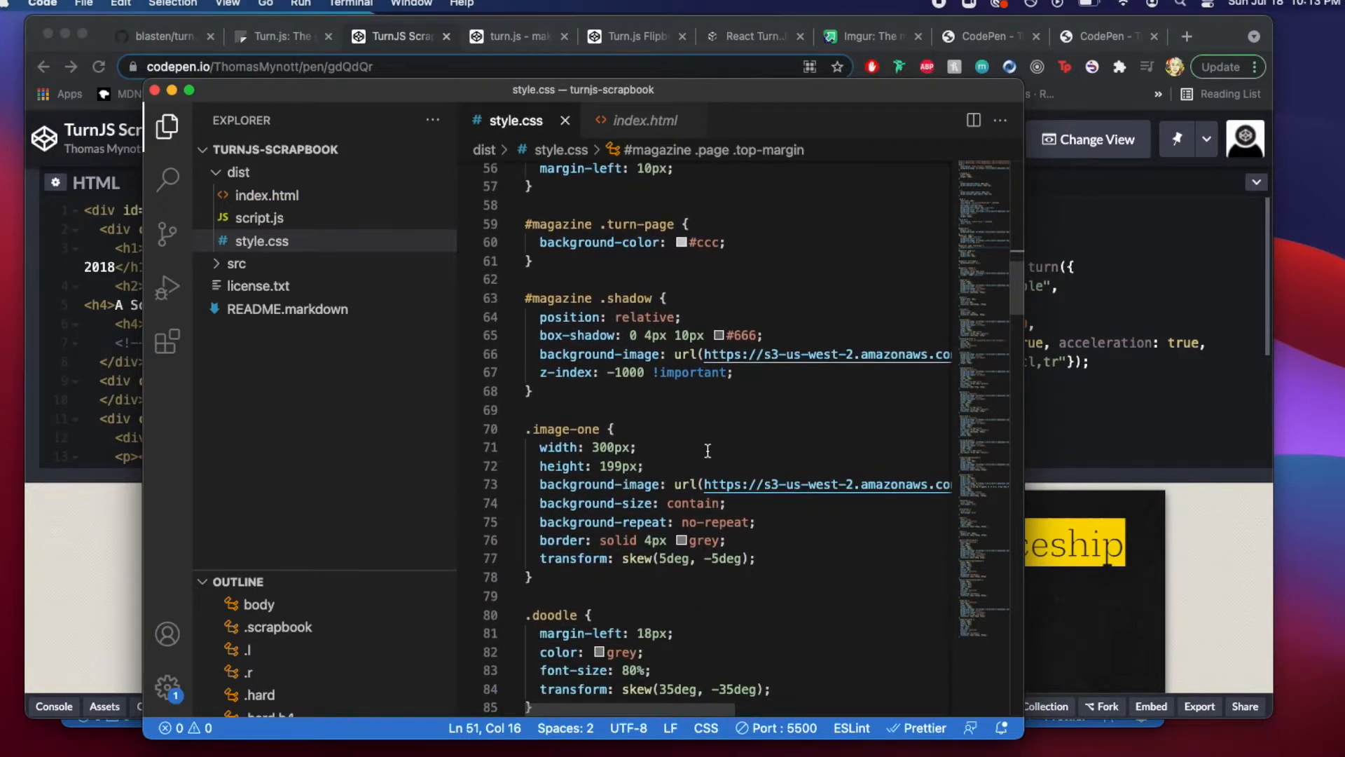
pyautogui.scroll(-3)
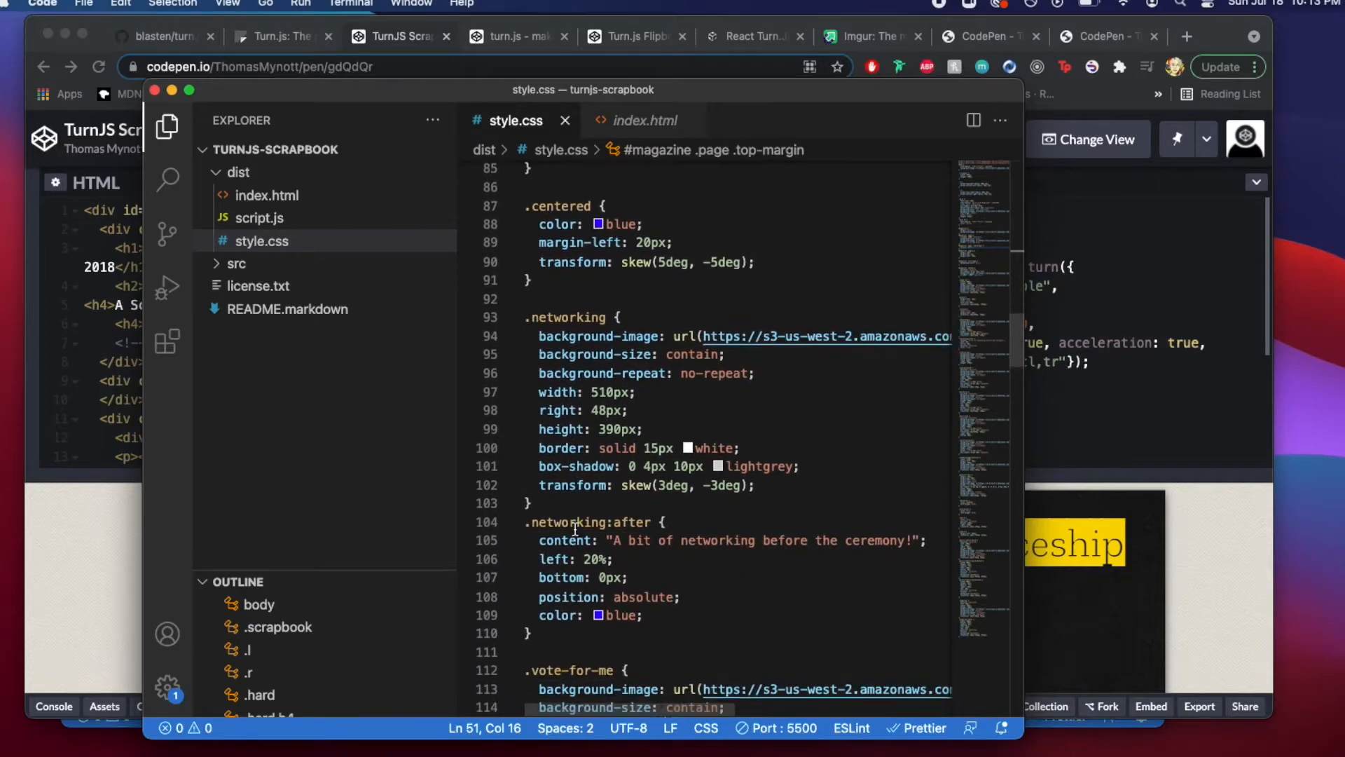
pyautogui.scroll(-3)
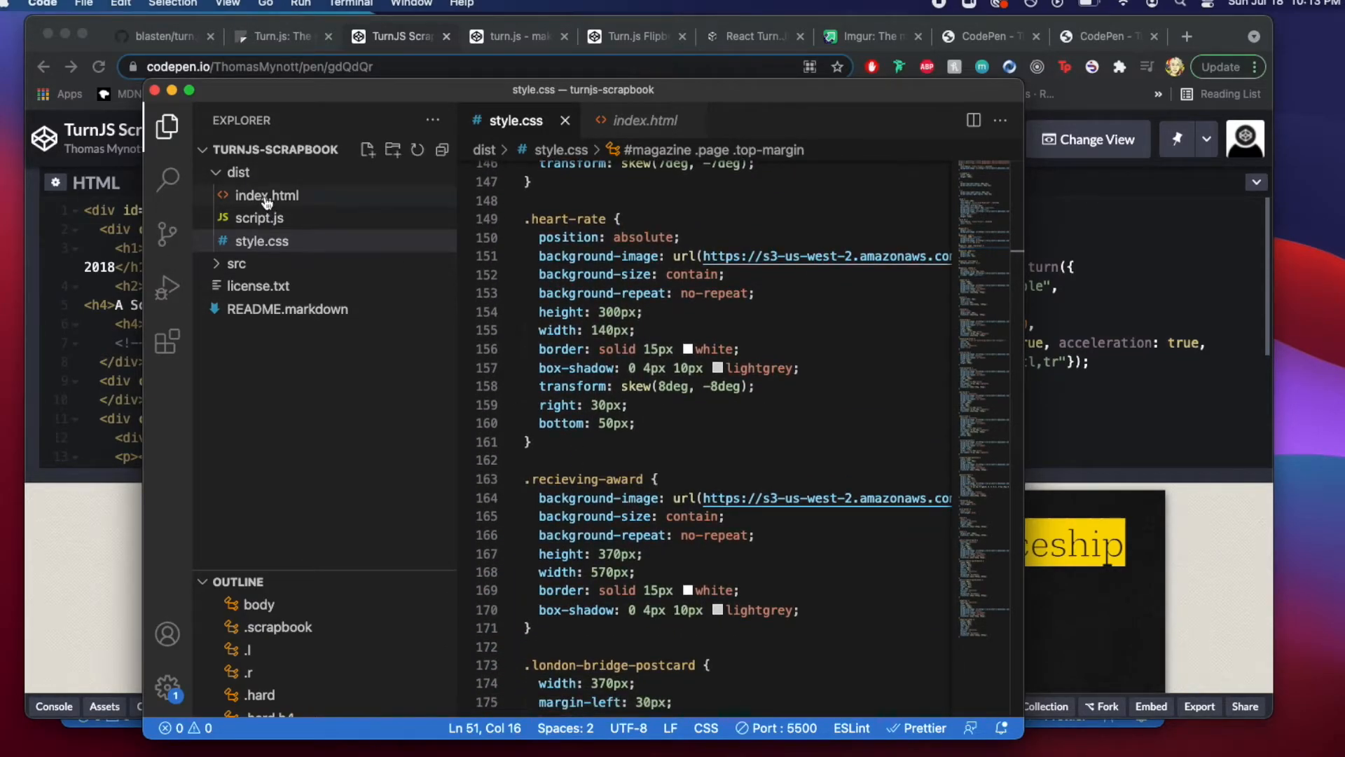
pyautogui.click(266, 195)
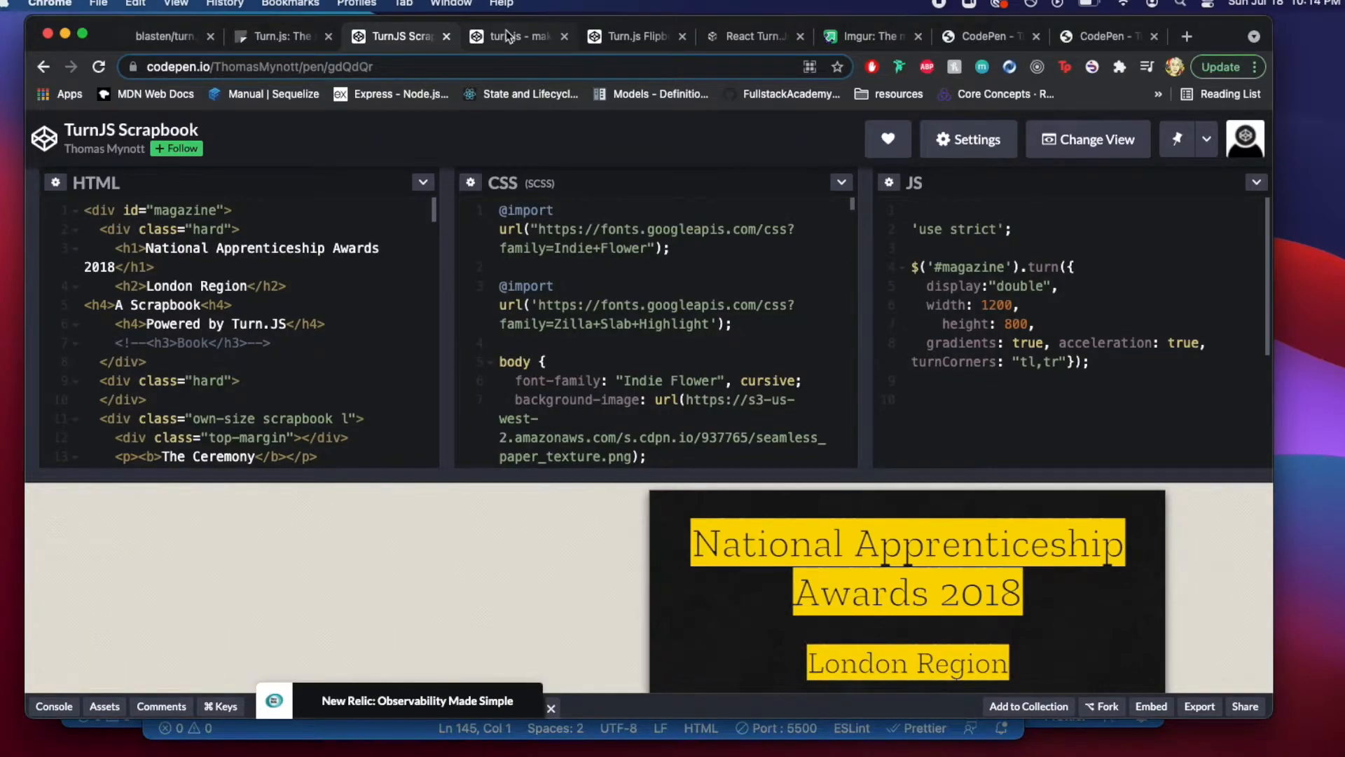
# - Compare the 'make it look like a book' and Turn.js Flipbook 2.1 pens' code in CodePen
pyautogui.click(514, 36)
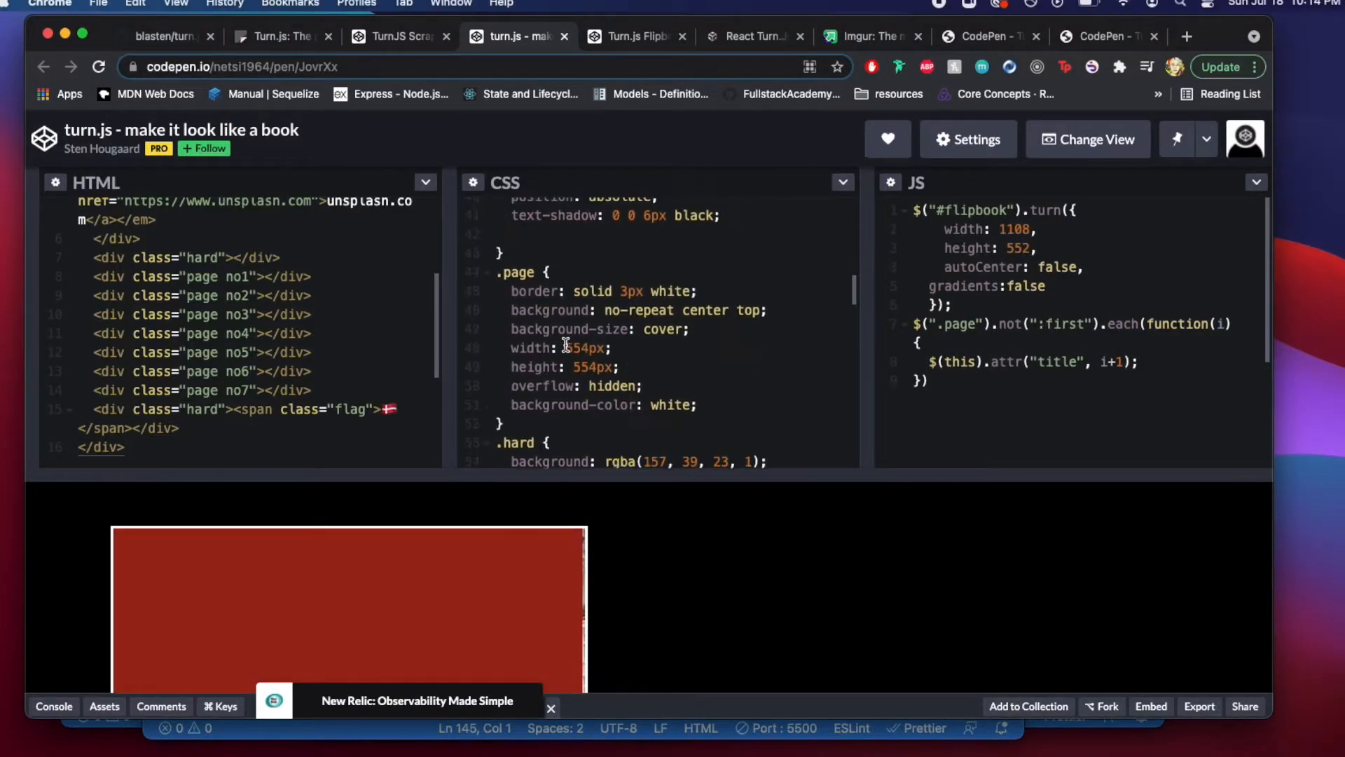
pyautogui.scroll(-3)
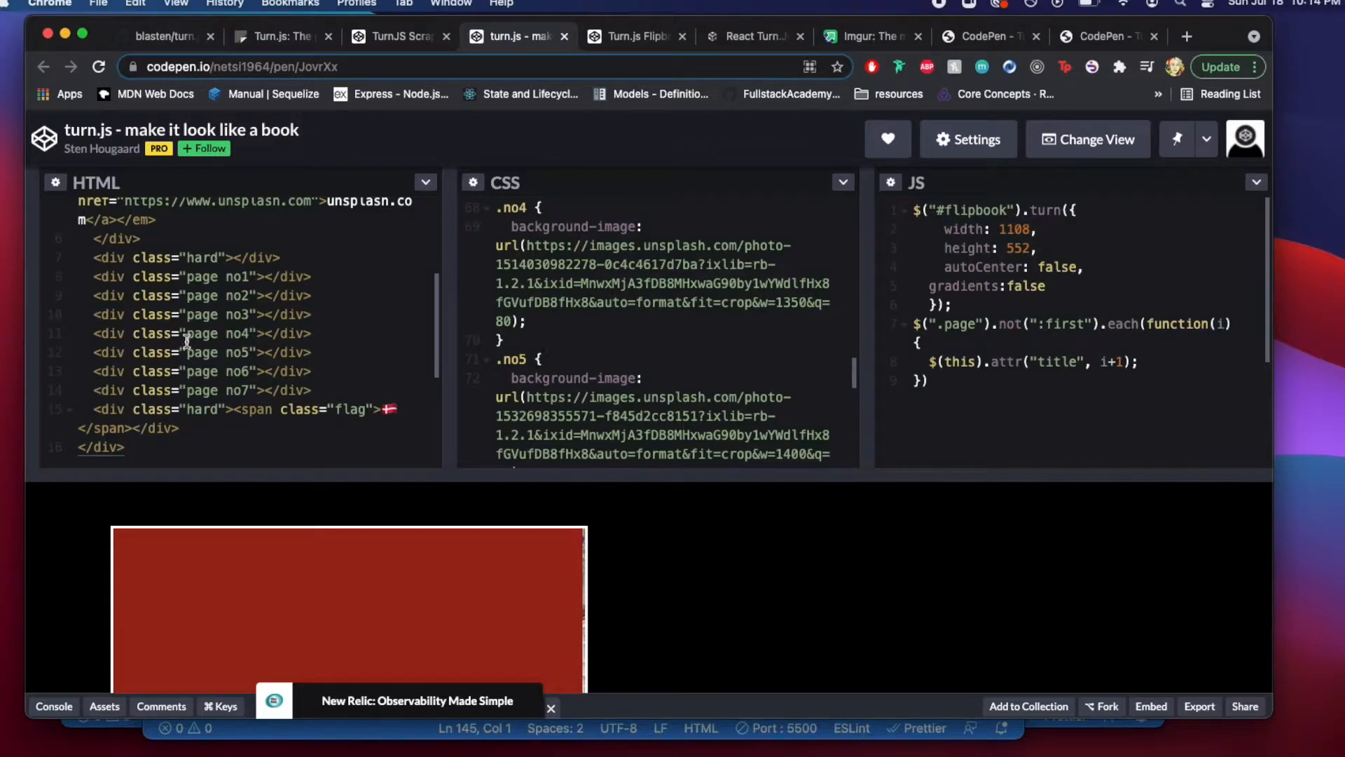
pyautogui.moveTo(292, 495)
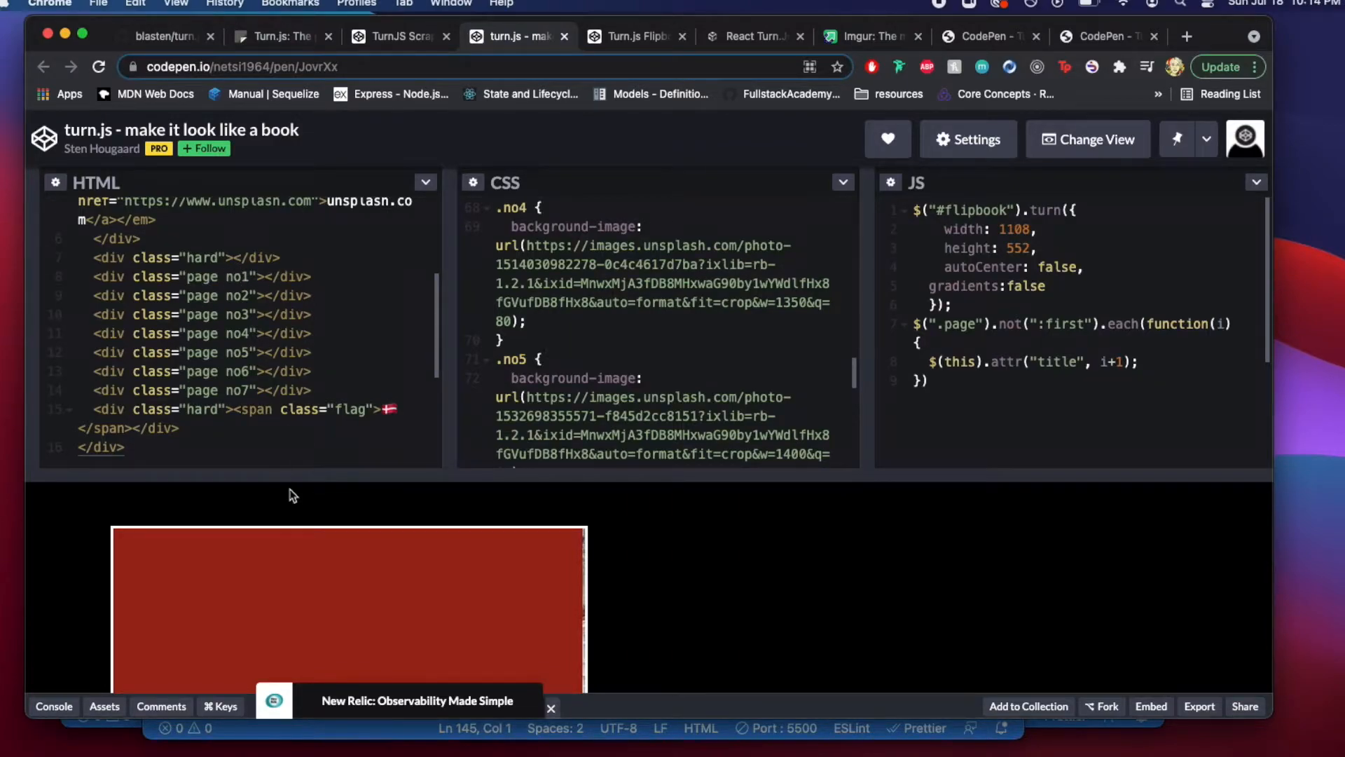
pyautogui.moveTo(622, 37)
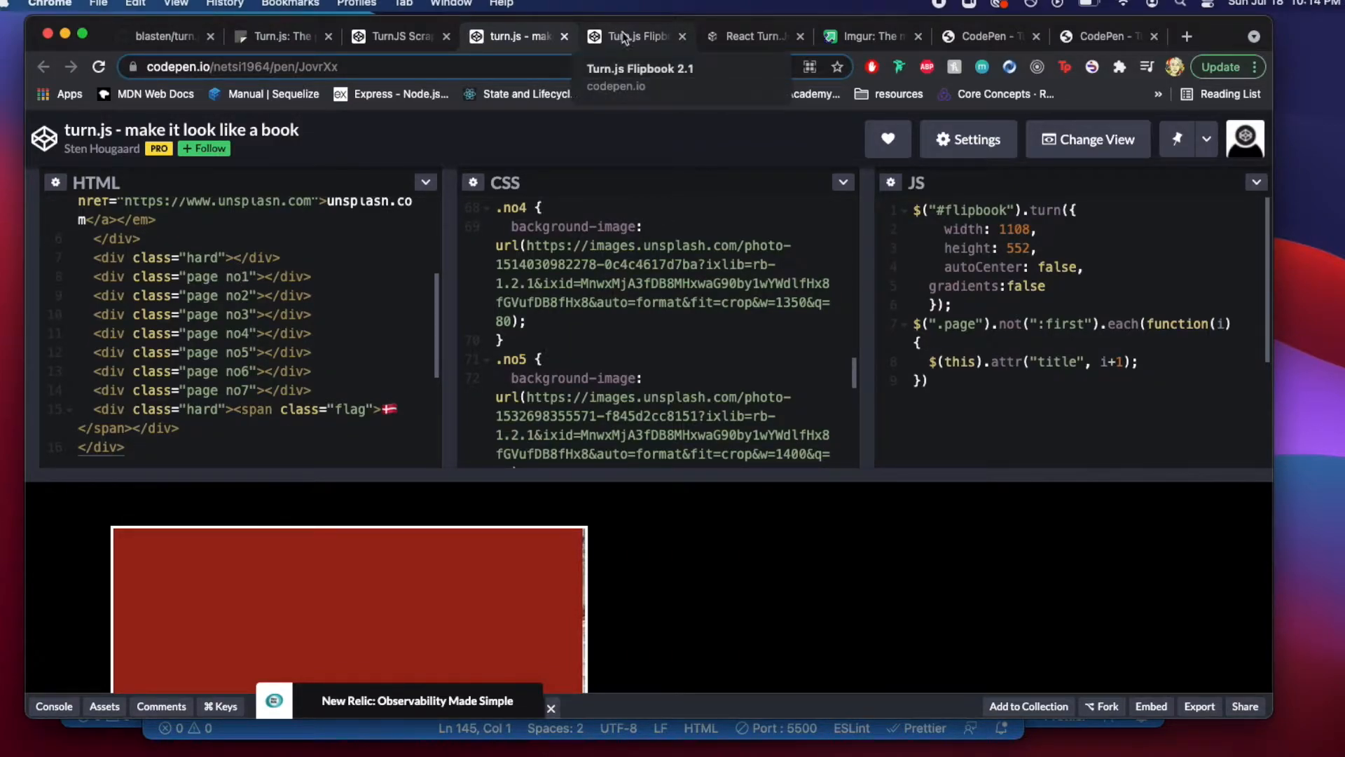
pyautogui.click(632, 36)
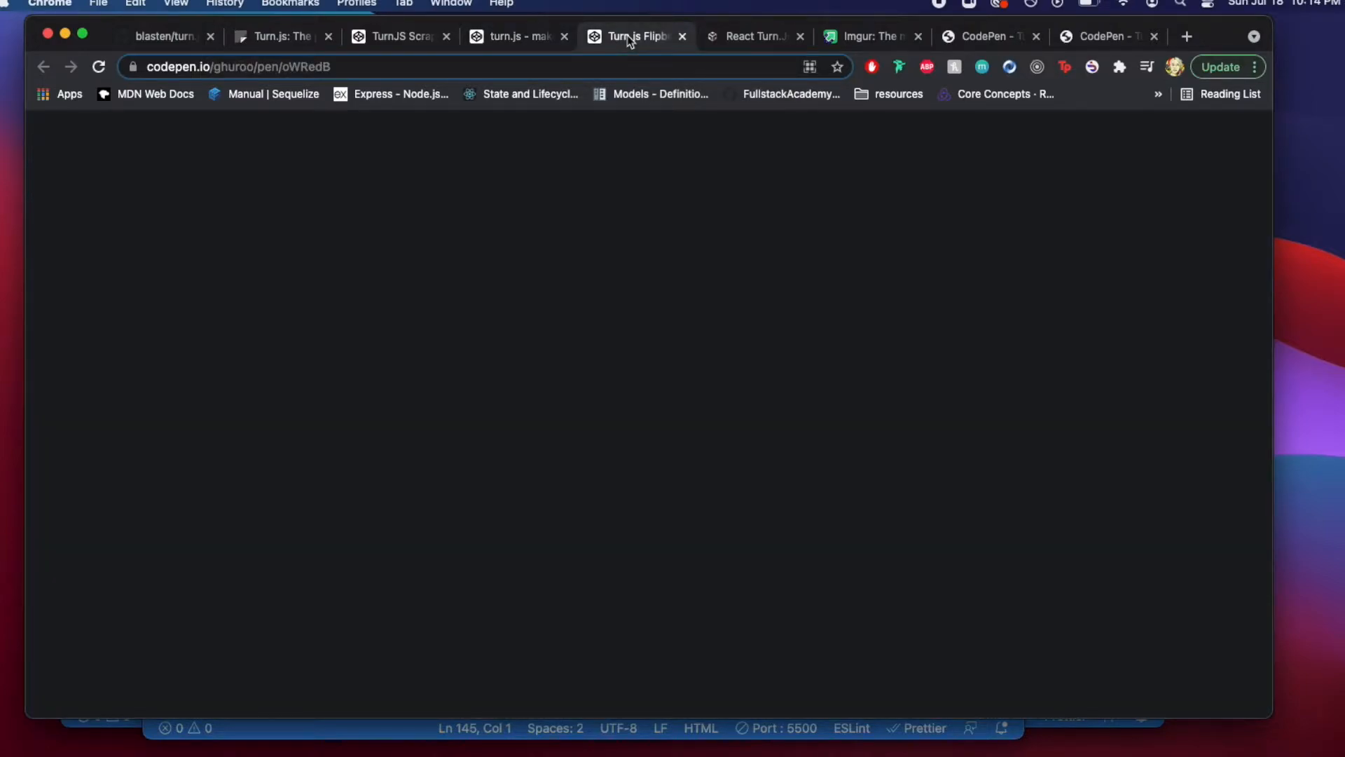
pyautogui.click(519, 36)
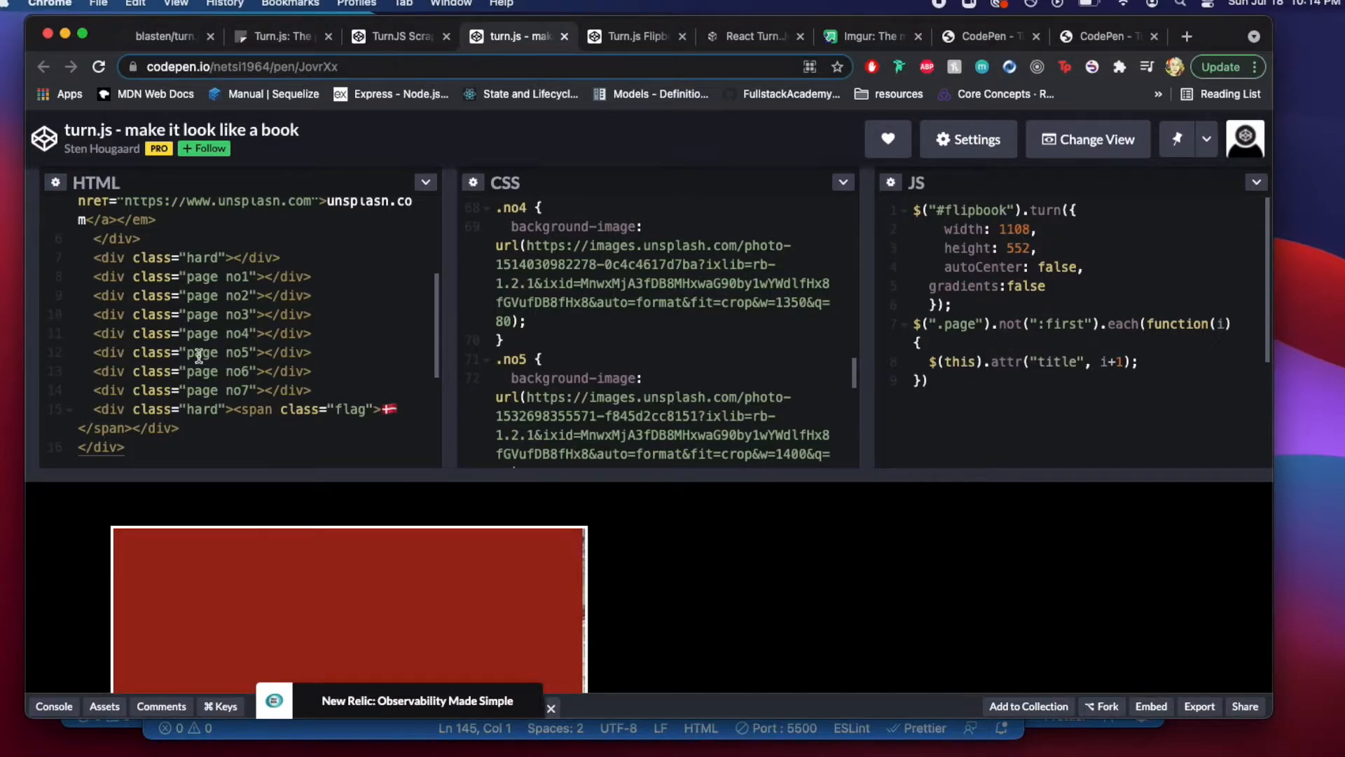
pyautogui.moveTo(1068, 362)
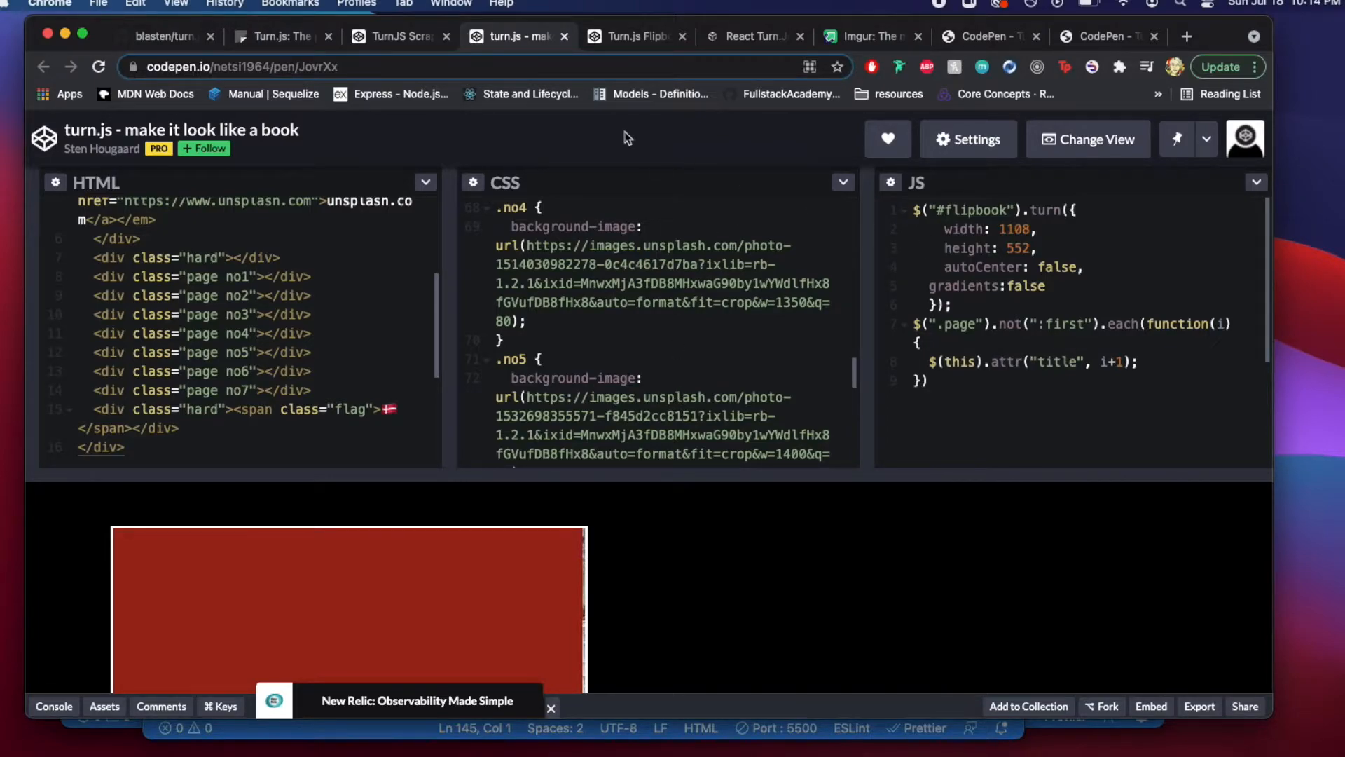
pyautogui.click(635, 36)
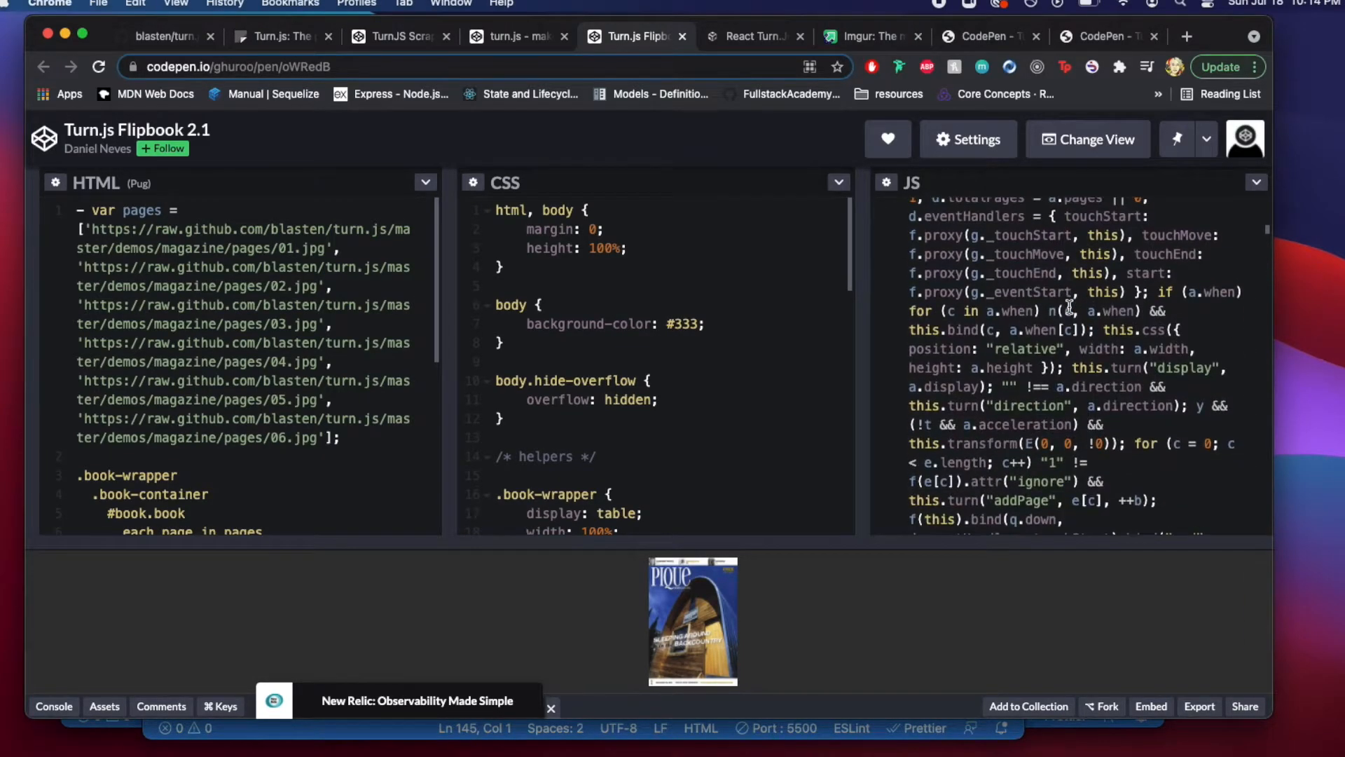
pyautogui.scroll(-3)
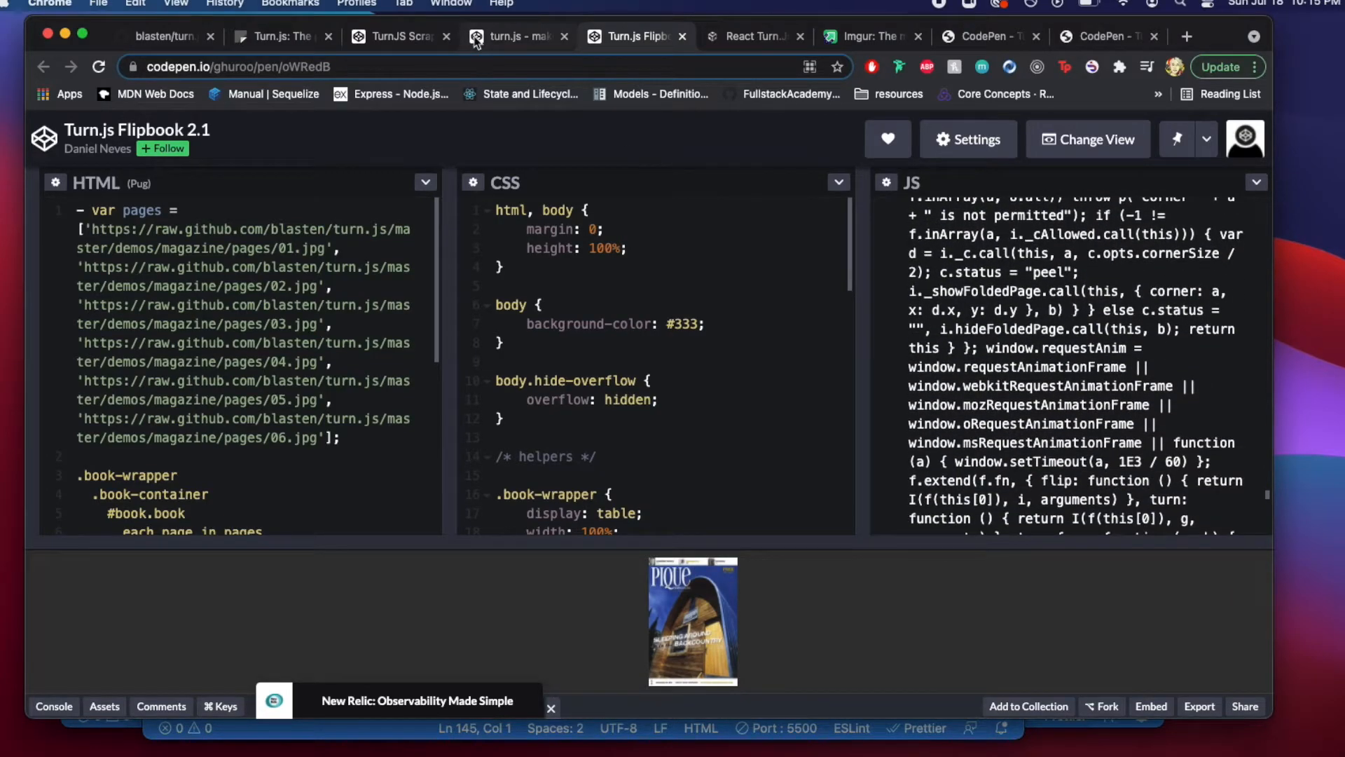
pyautogui.click(394, 36)
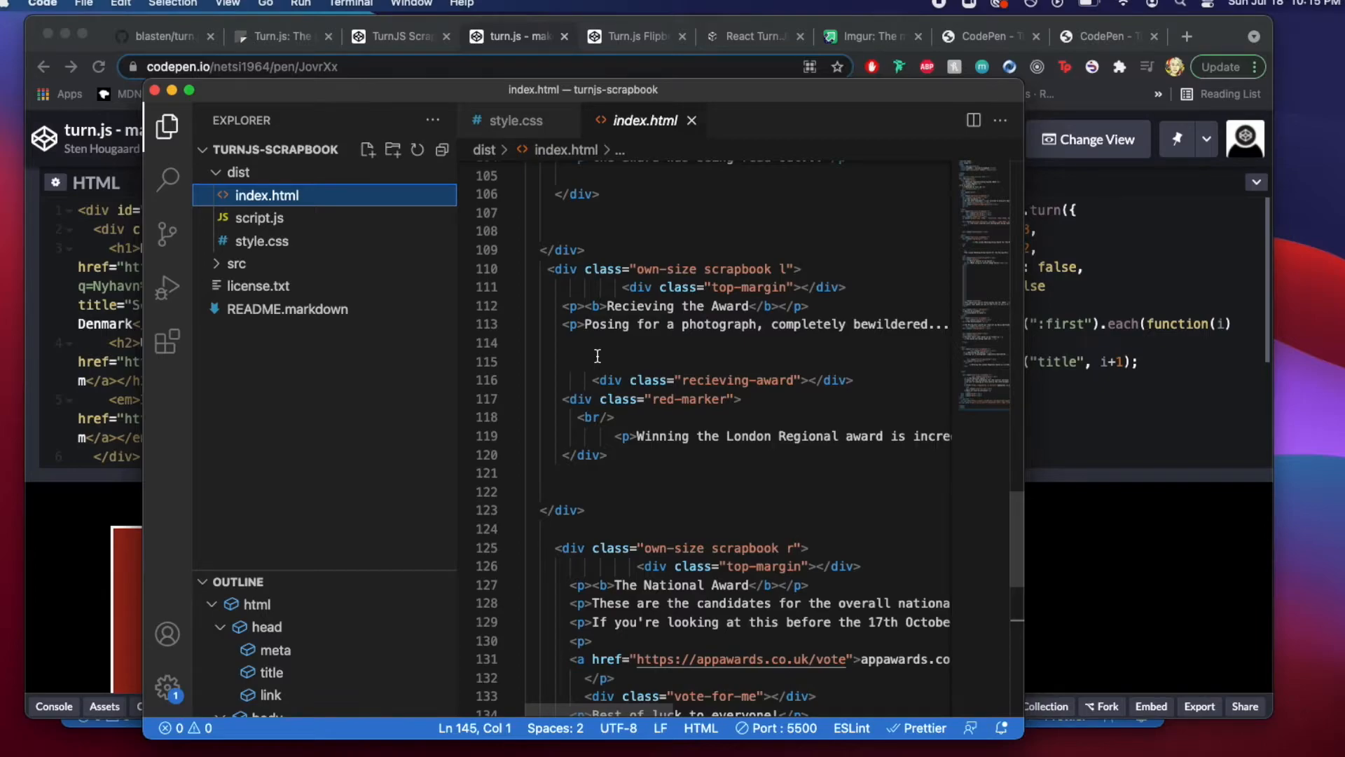
# - Scroll index.html down and right to its closing script tags
pyautogui.scroll(-3)
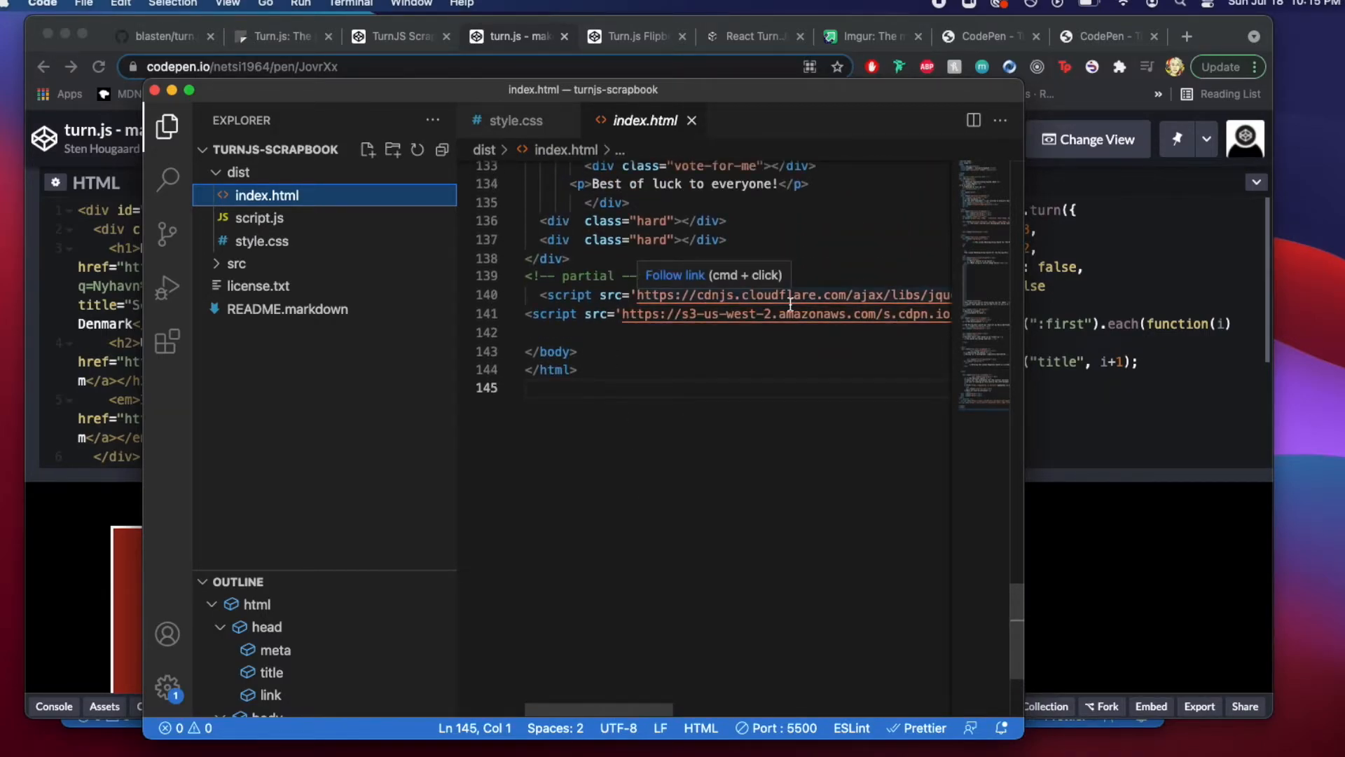
pyautogui.hscroll(3)
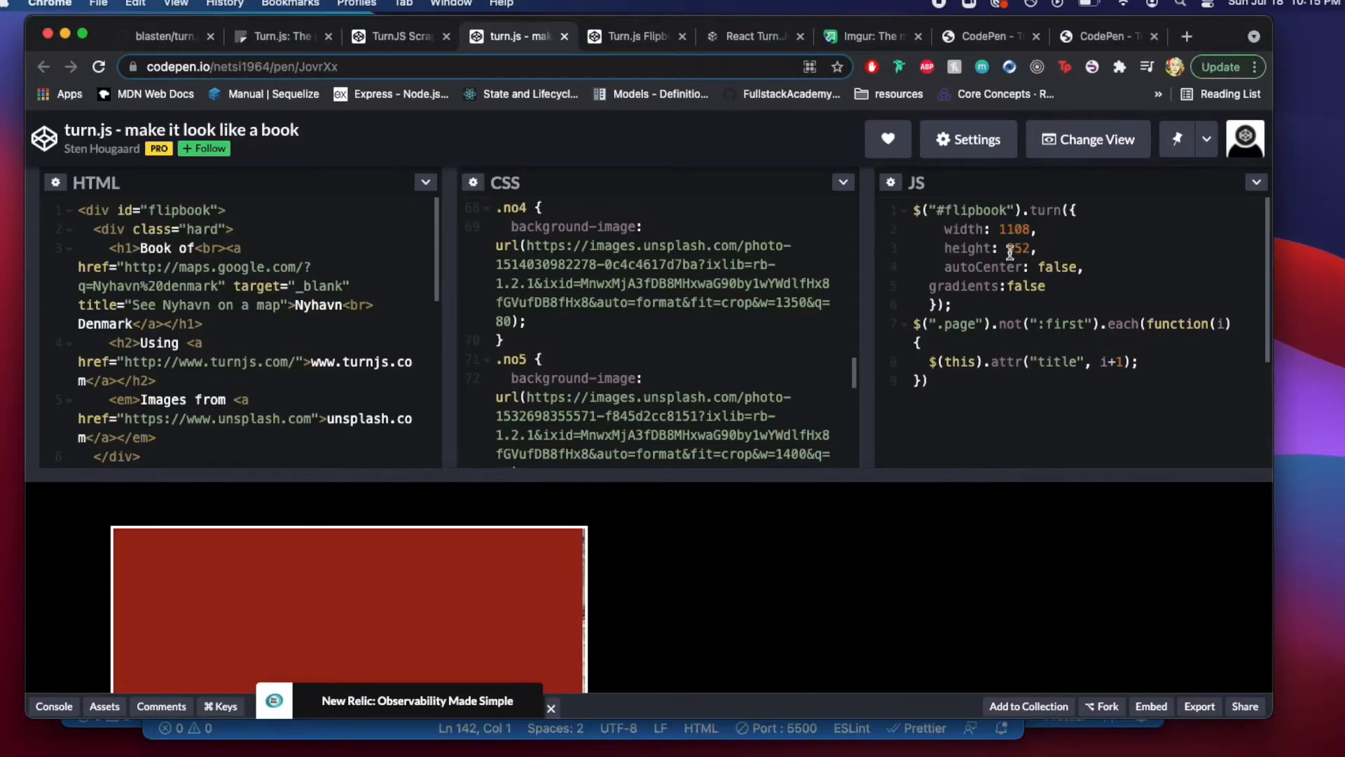
# - Scroll the Flipbook 2.1 pen's JS and HTML panels to the turn object and Pug loop
pyautogui.click(635, 35)
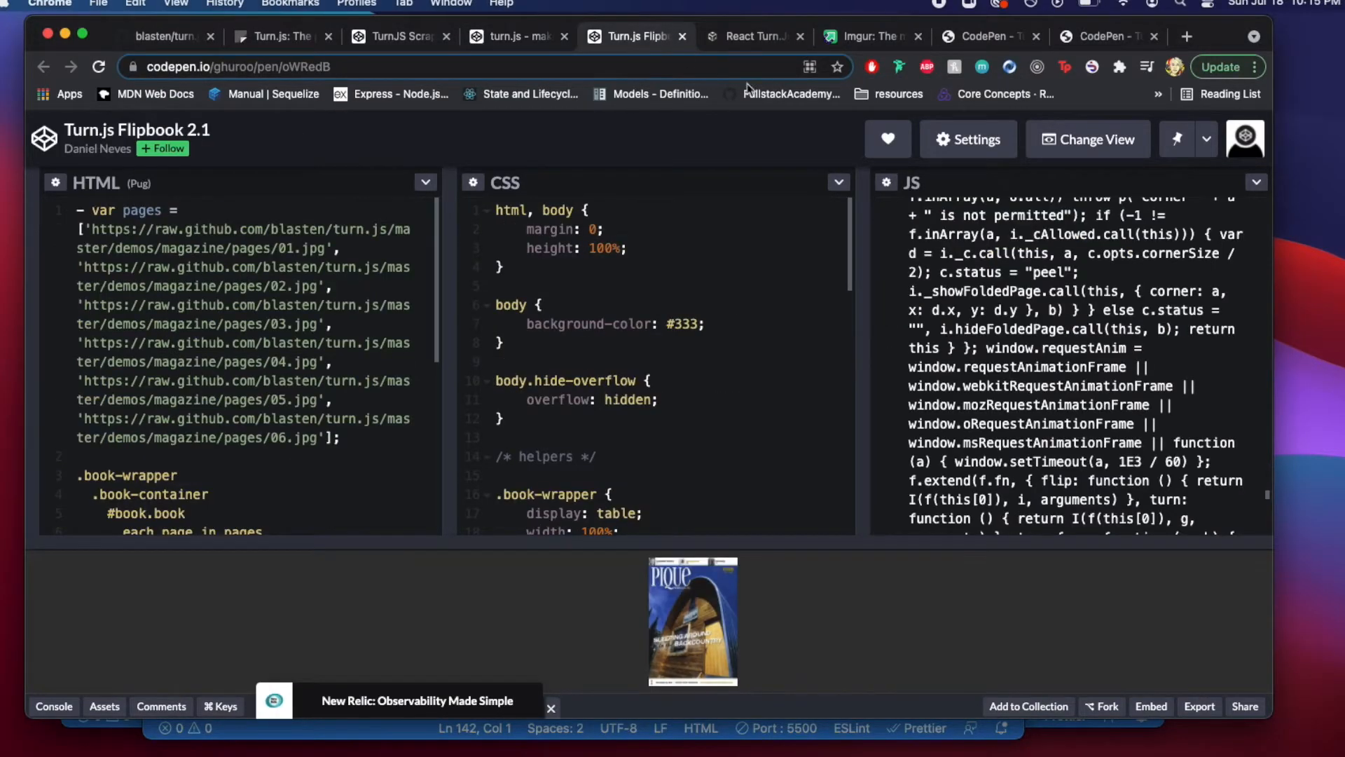
pyautogui.scroll(-3)
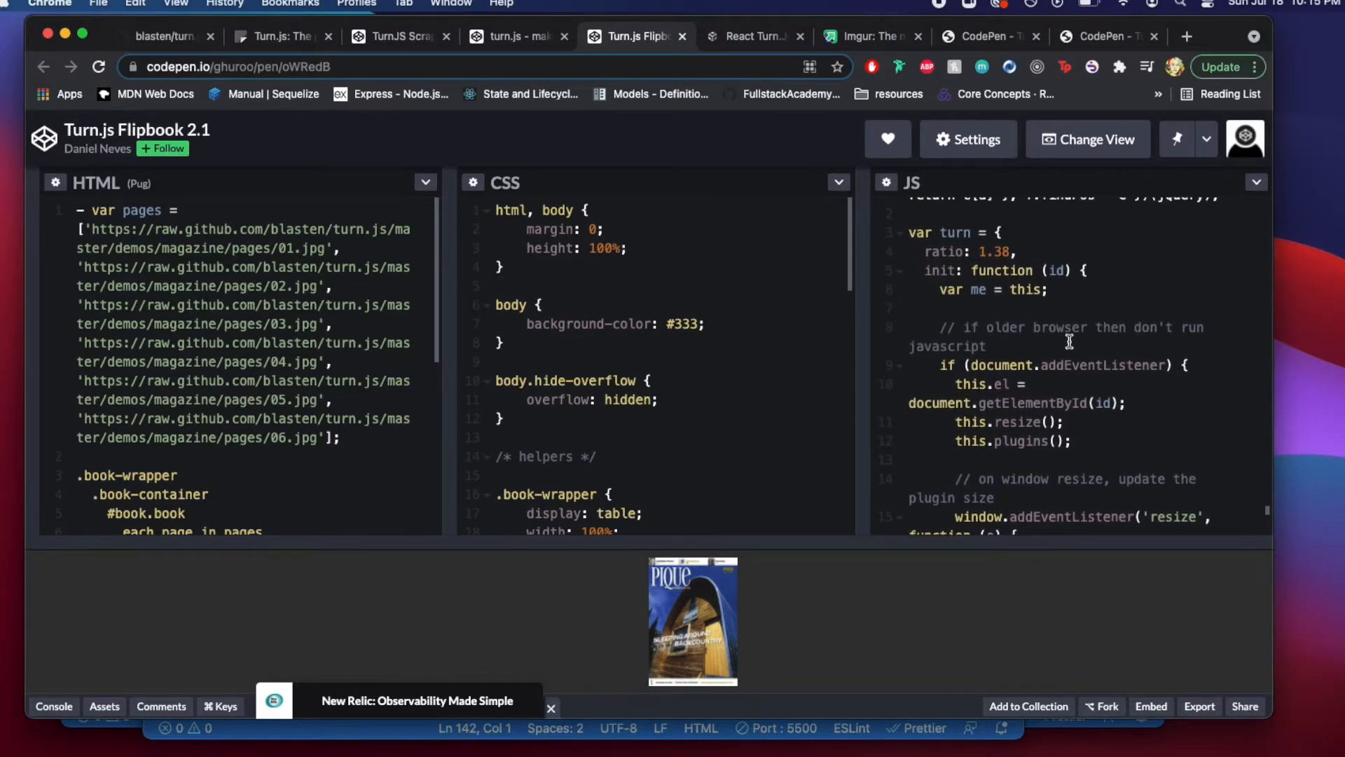
pyautogui.scroll(-3)
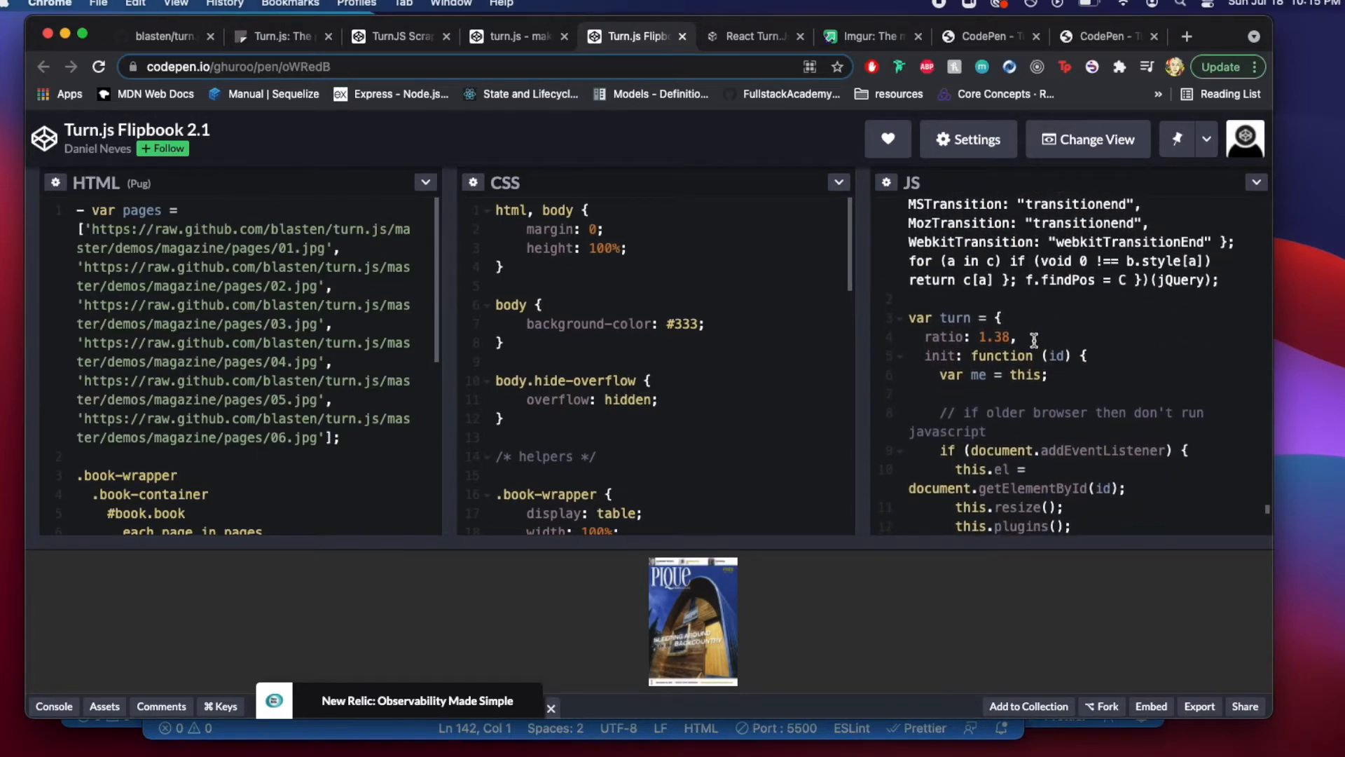
pyautogui.scroll(-3)
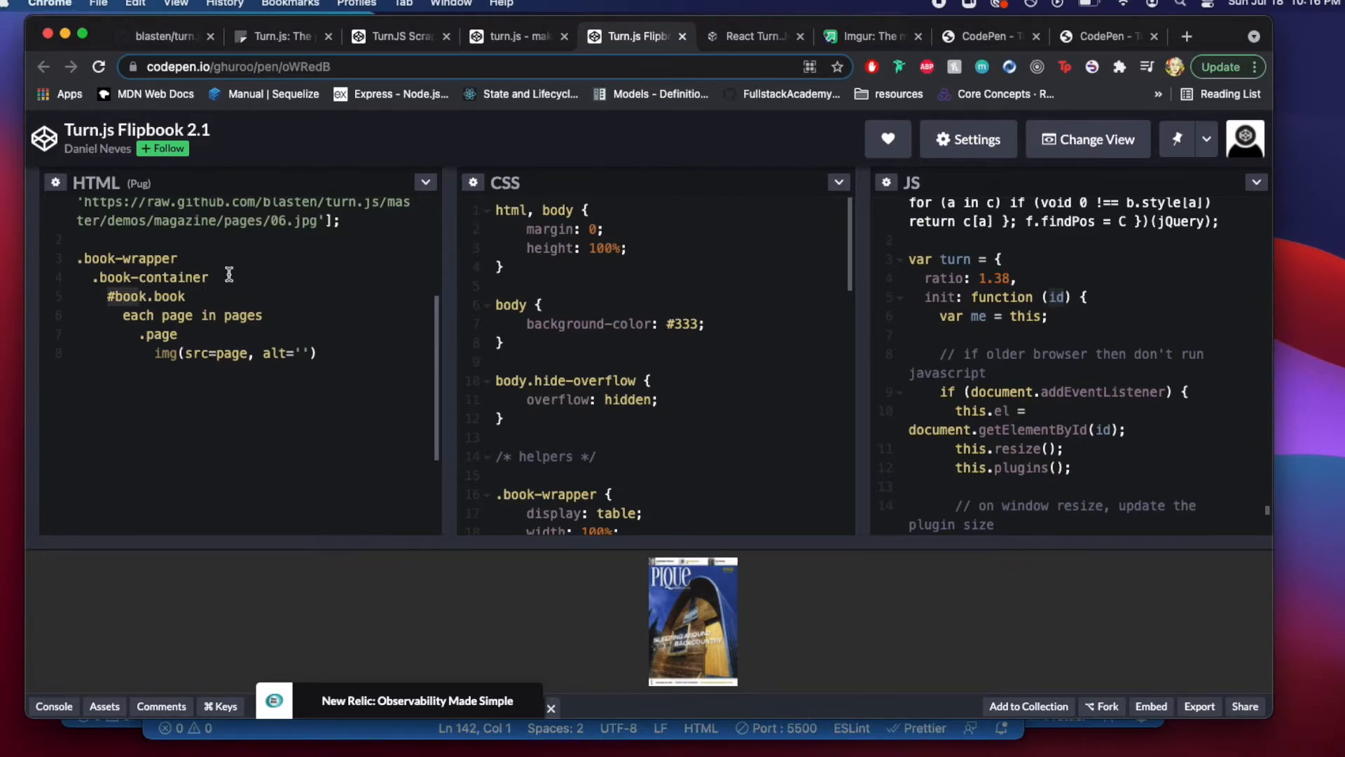
pyautogui.moveTo(632, 399)
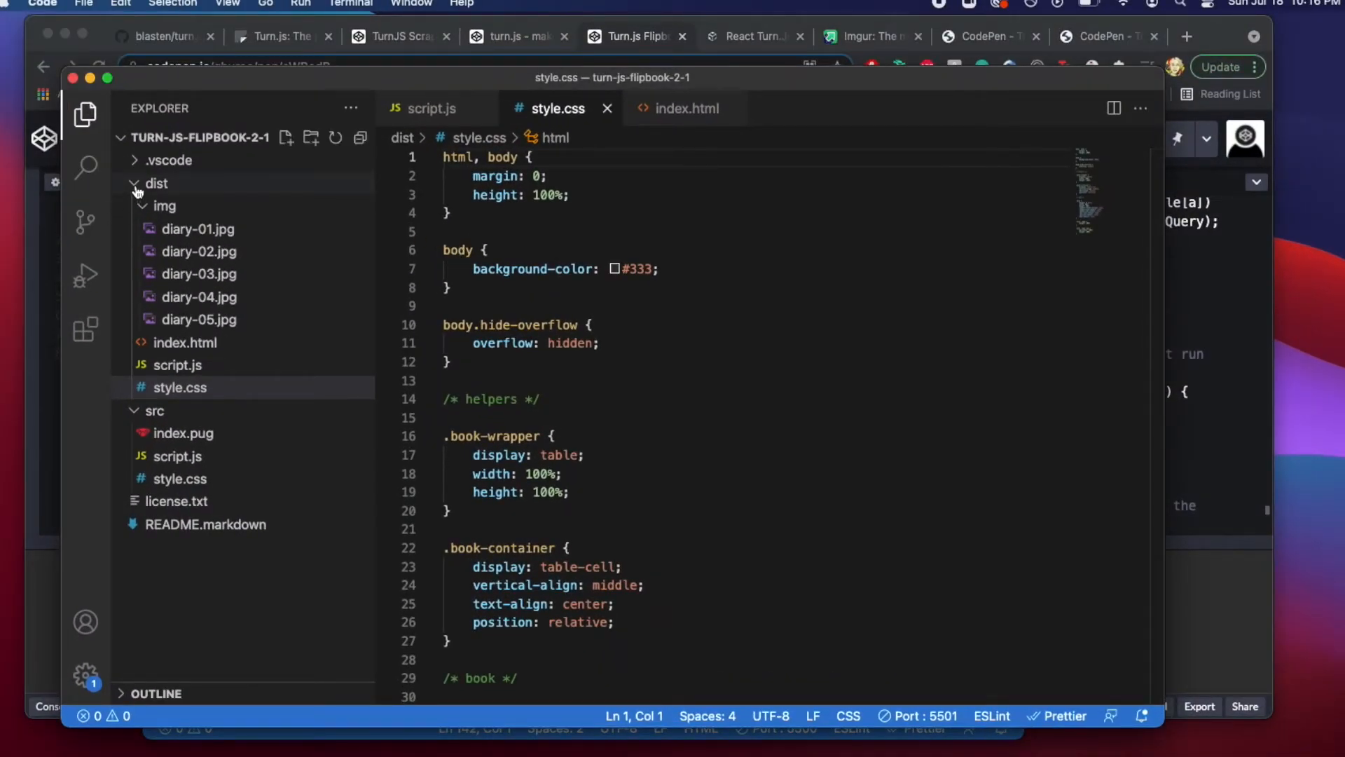
# - Open src/index.pug, src/style.css, dist/index.html and dist/script.js from the Explorer
pyautogui.click(157, 183)
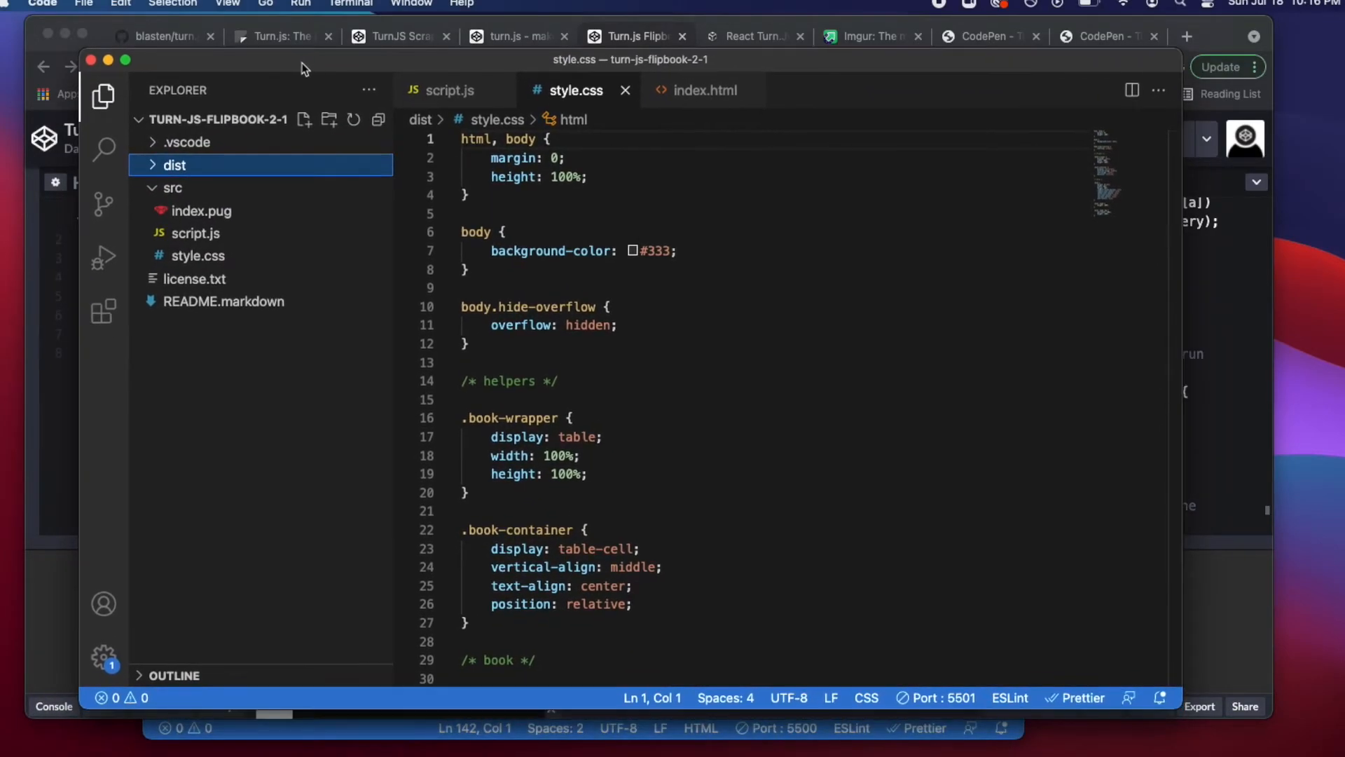
pyautogui.click(201, 211)
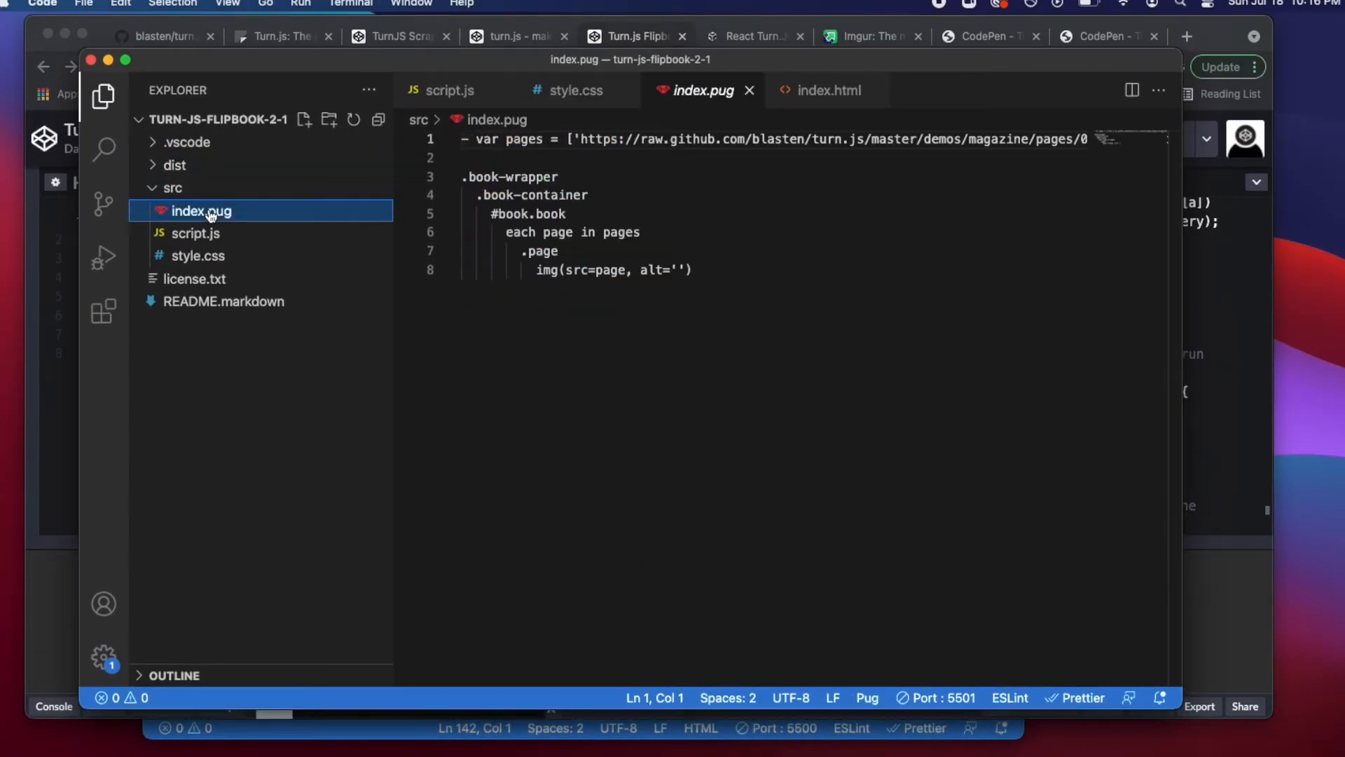
pyautogui.click(196, 233)
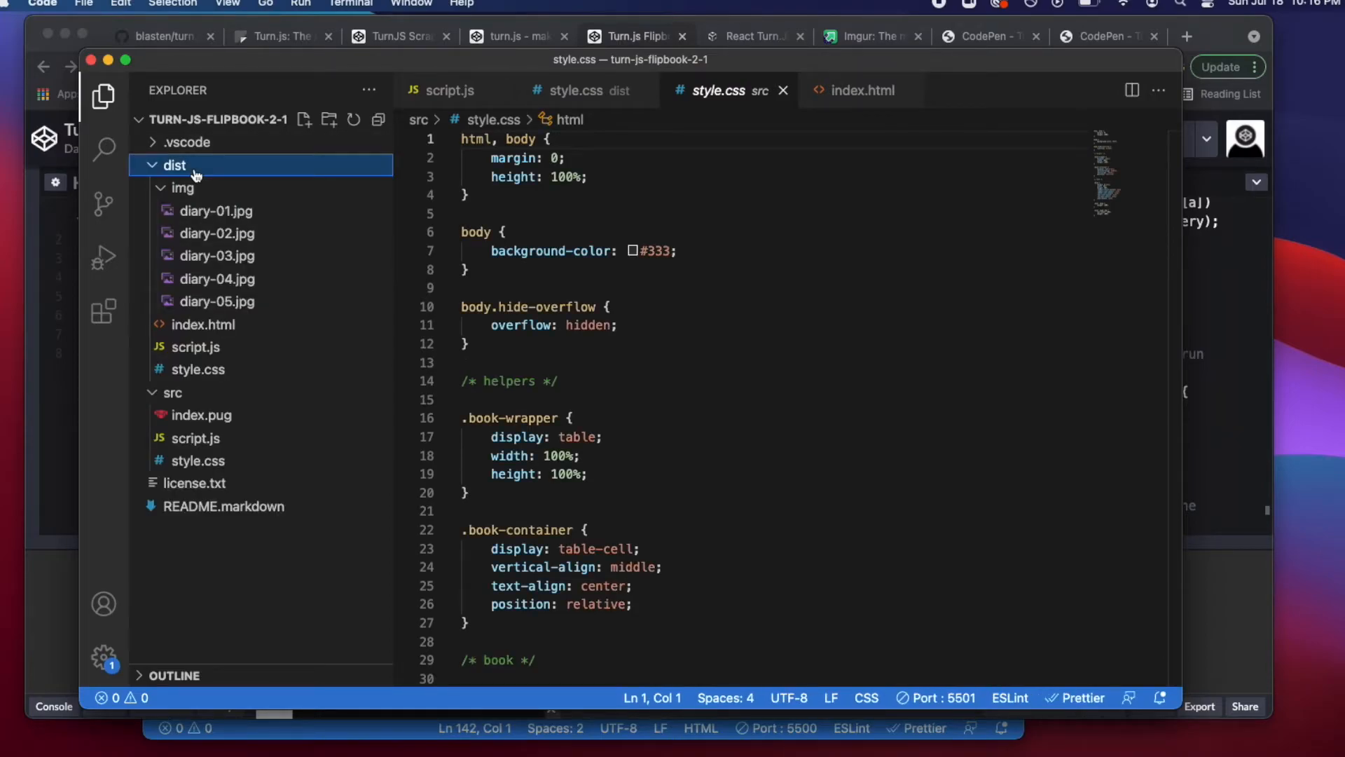
pyautogui.click(203, 324)
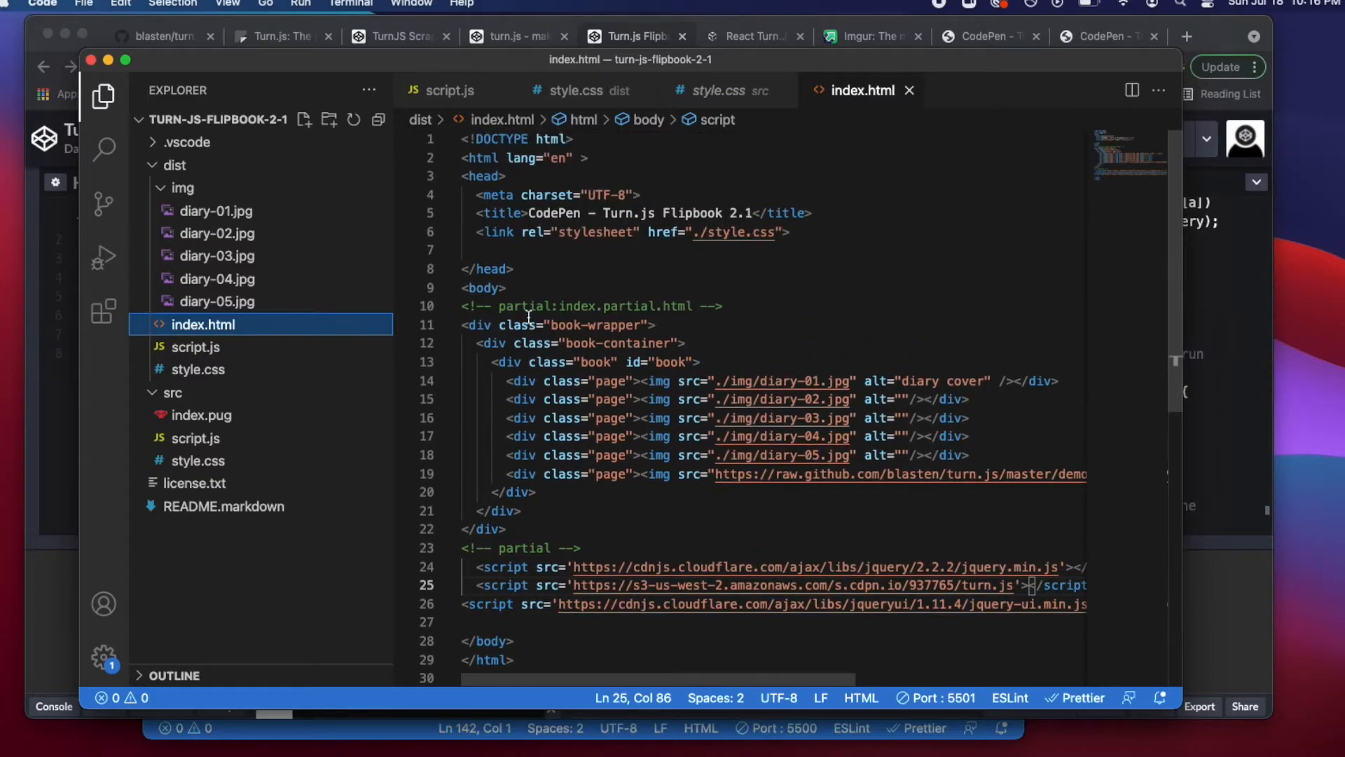
pyautogui.moveTo(597, 241)
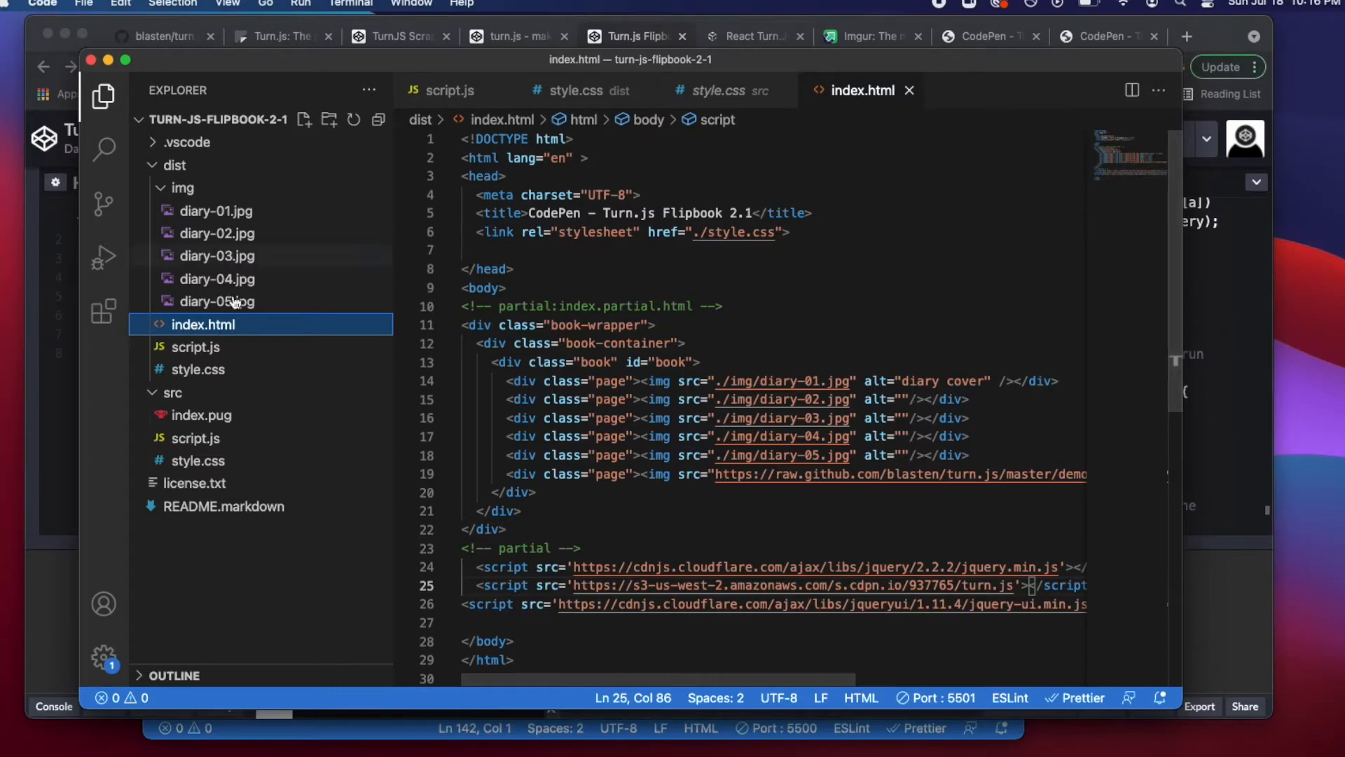
pyautogui.click(196, 347)
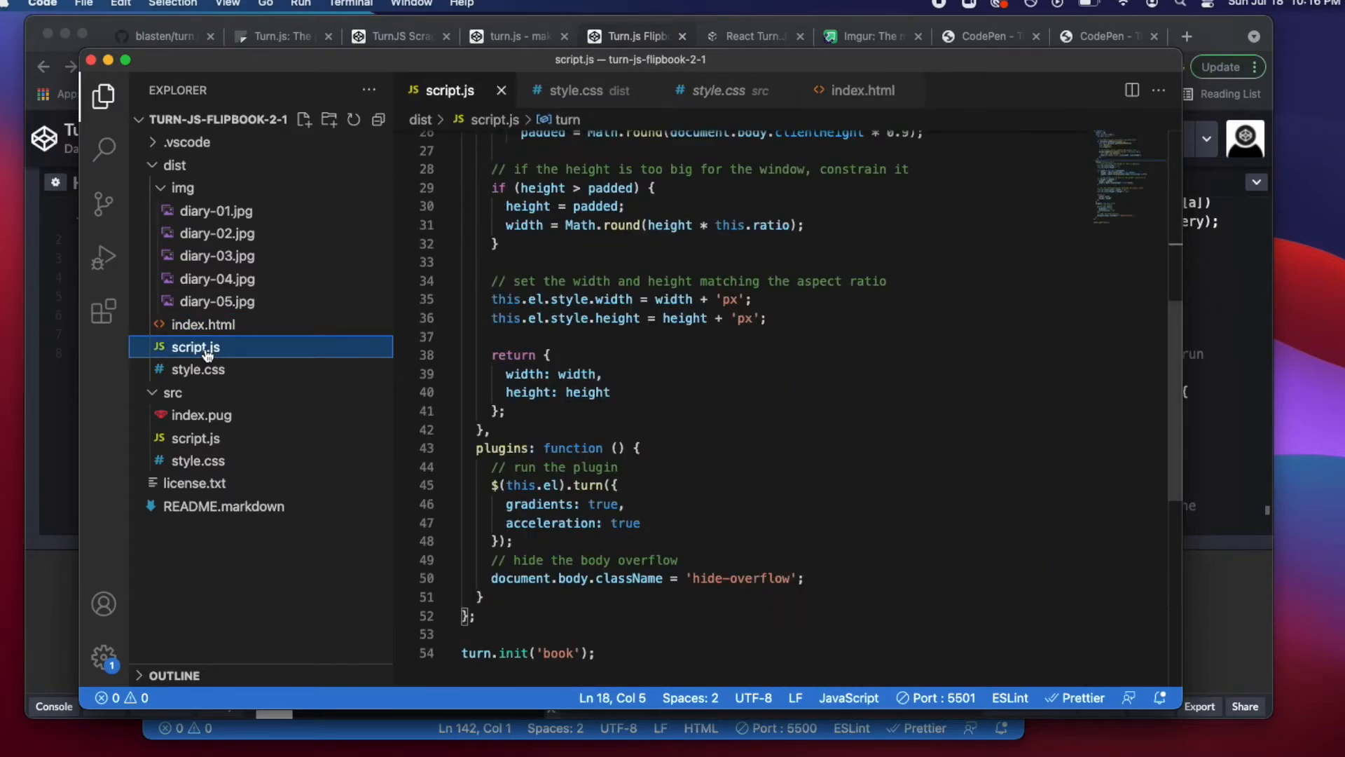
# - Review the resize function in script.js, return to index.html, and start Go Live
pyautogui.scroll(3)
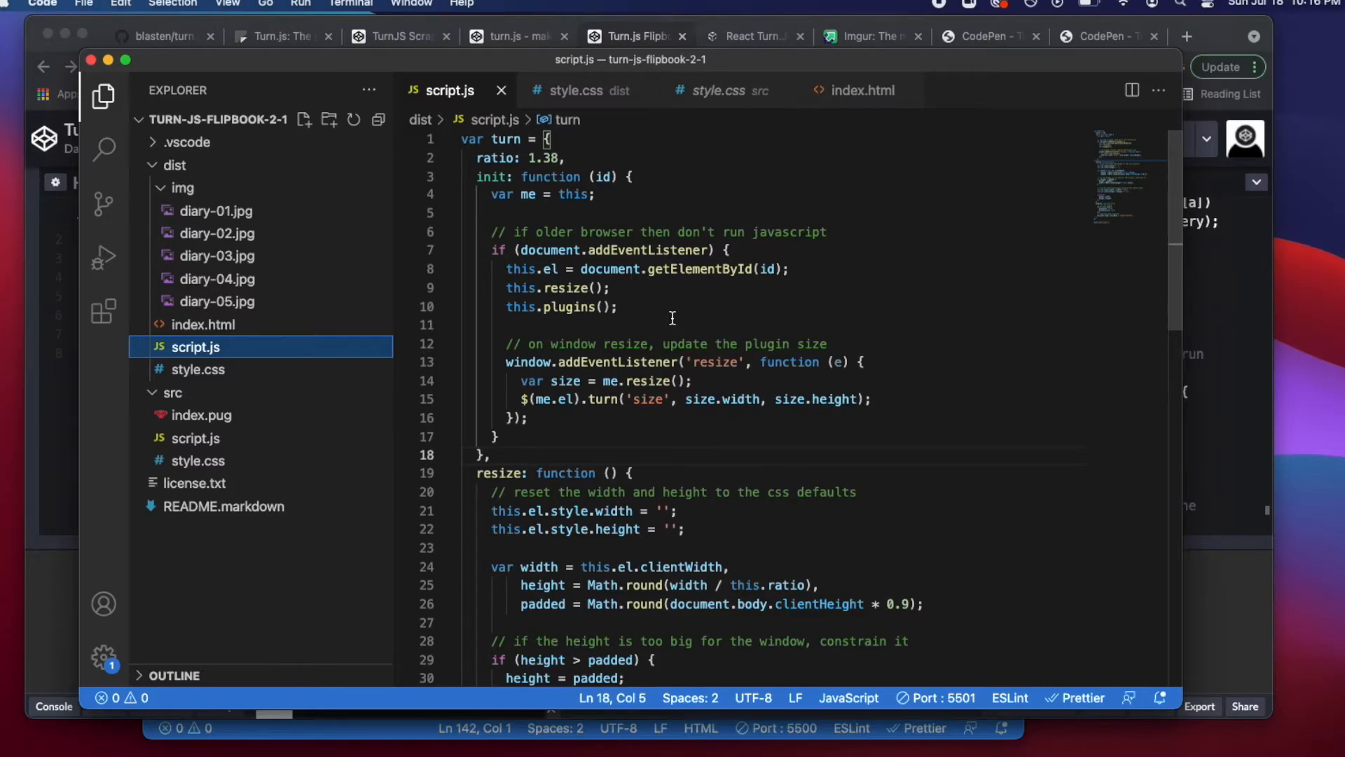
pyautogui.scroll(-3)
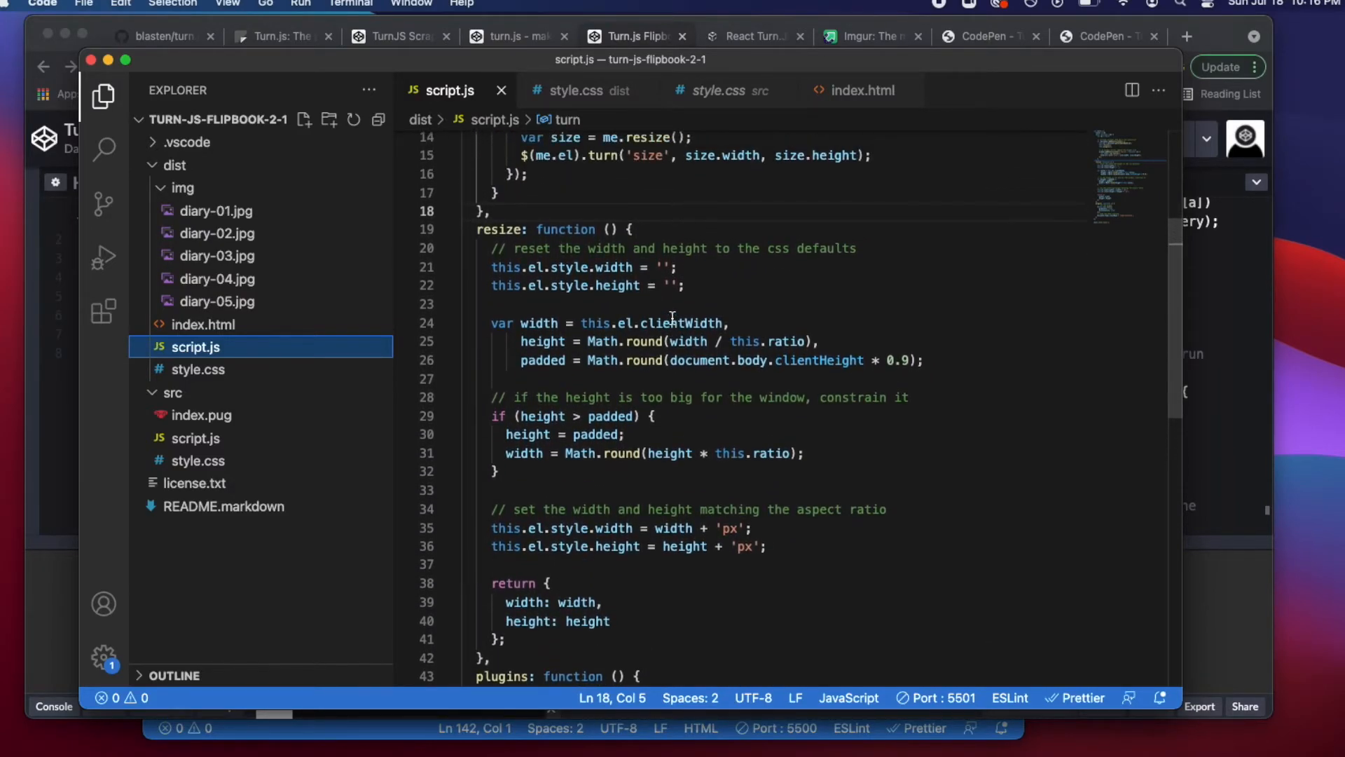
pyautogui.click(476, 229)
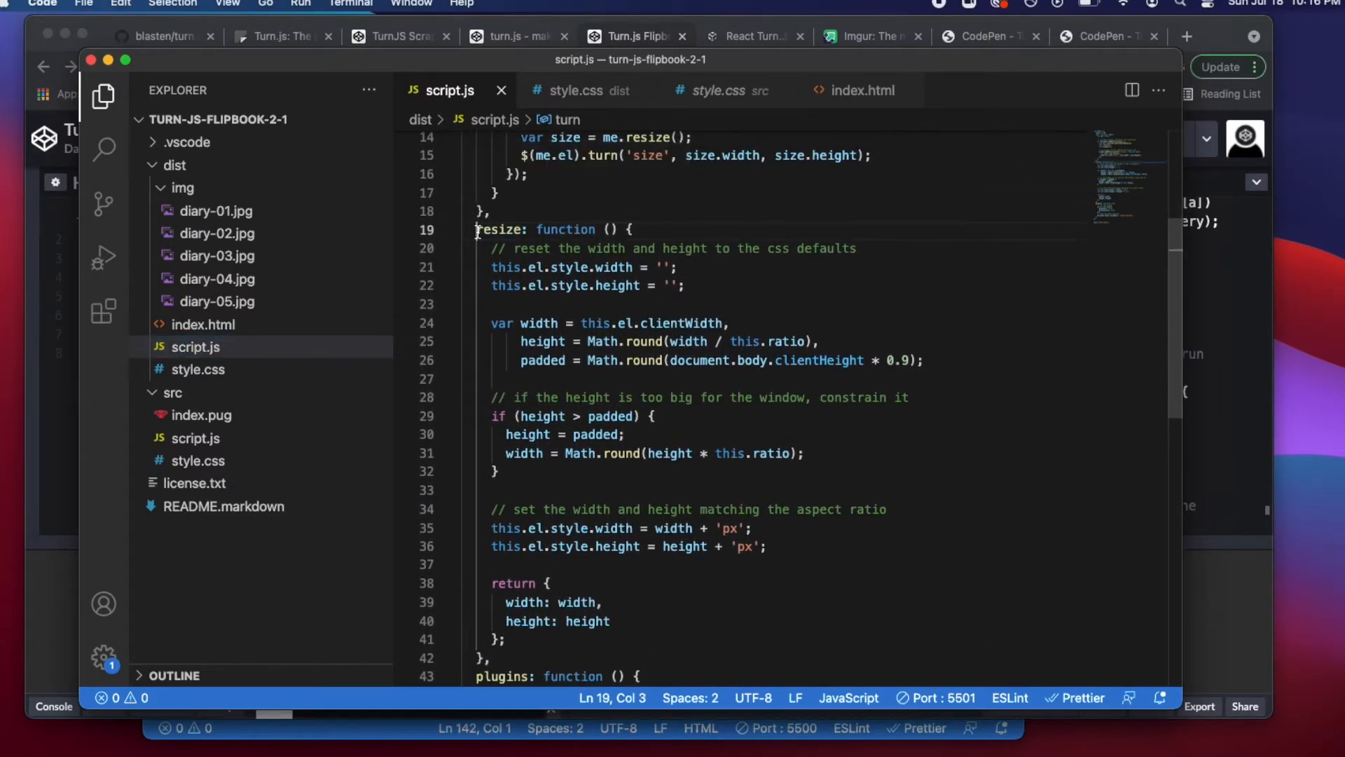
pyautogui.moveTo(474, 230); pyautogui.dragTo(584, 602)
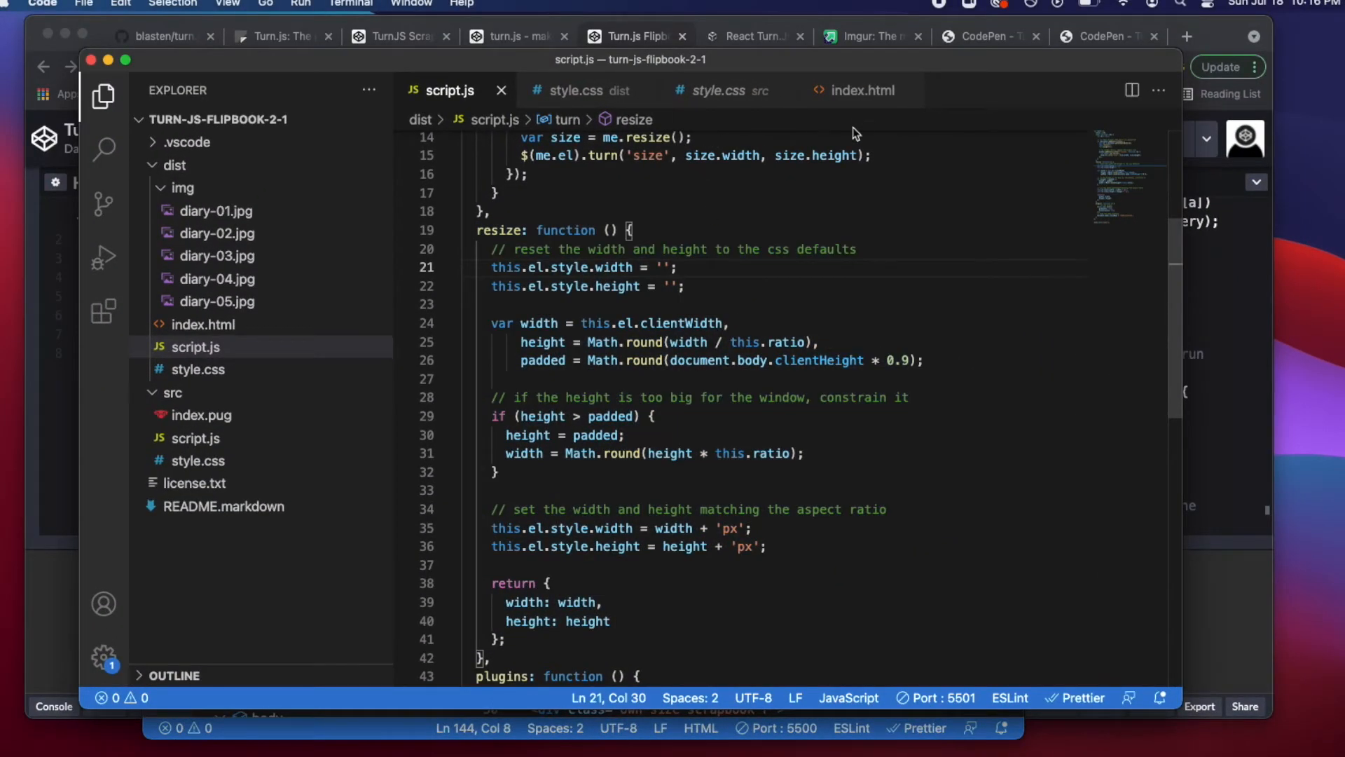
pyautogui.click(862, 90)
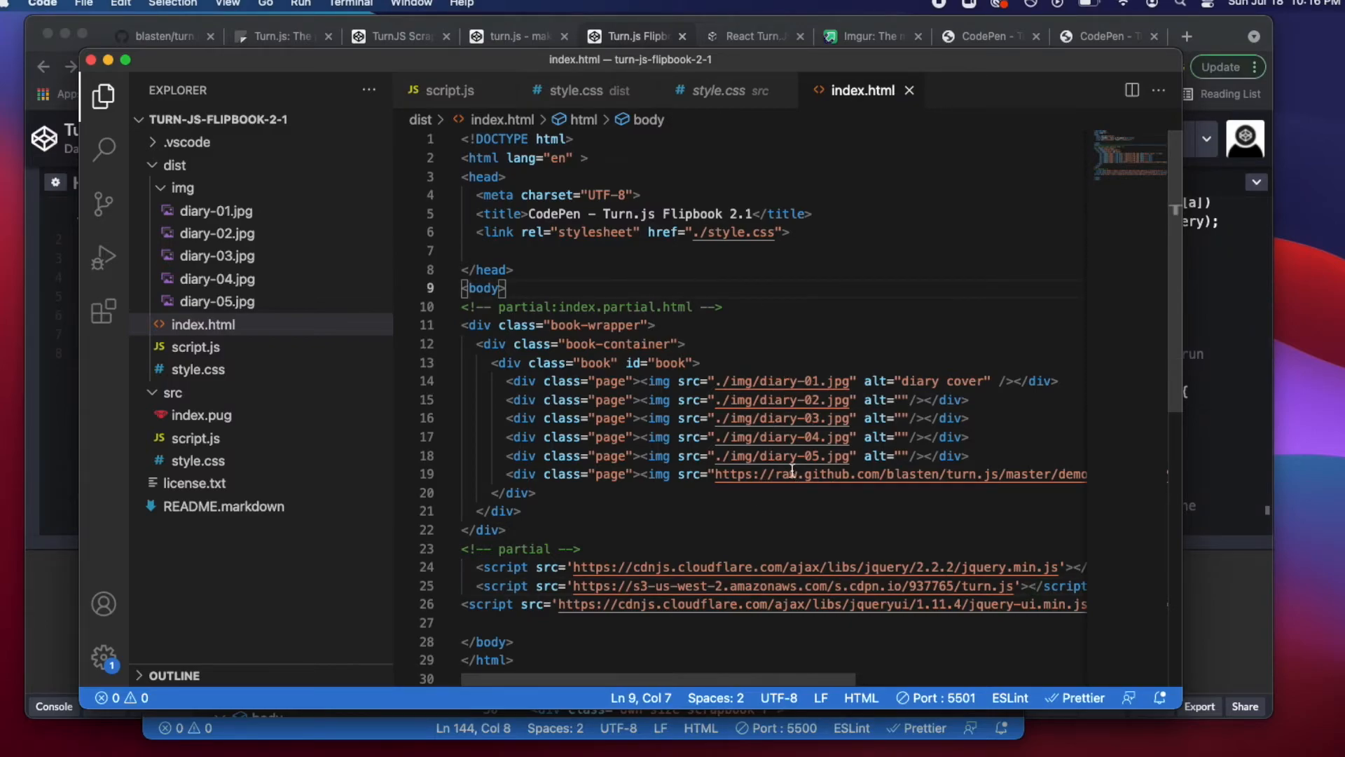
pyautogui.moveTo(791, 471)
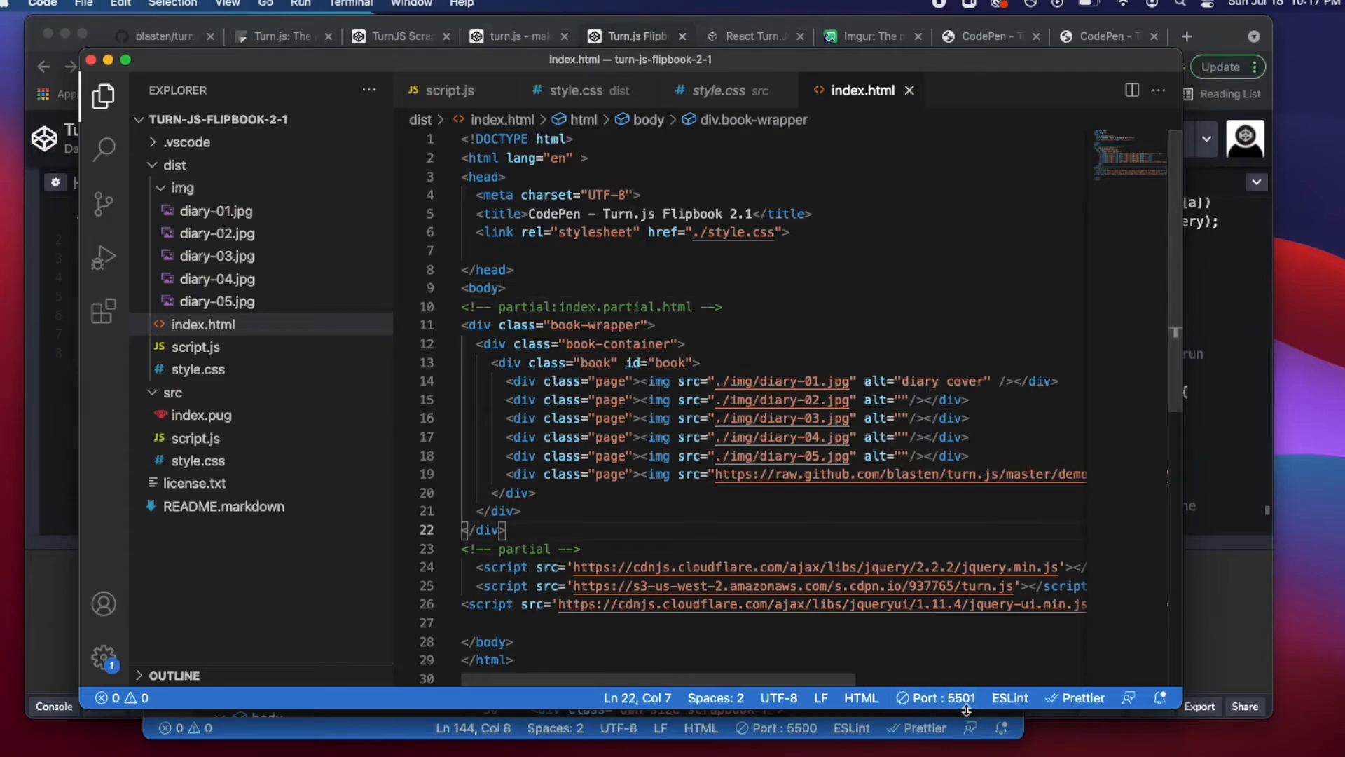
pyautogui.click(946, 698)
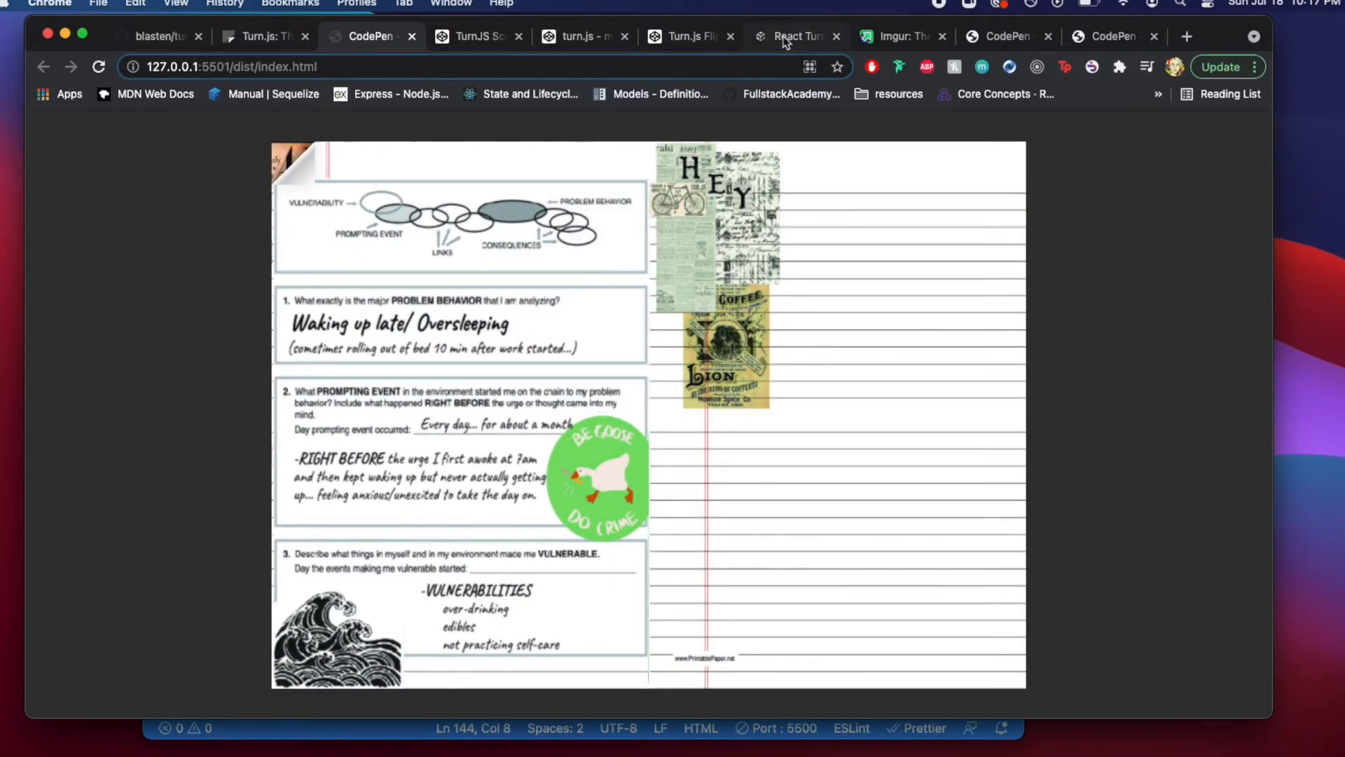
# - Switch from the local flipbook to the CodeSandbox React Turn.js Flip Magazine example
pyautogui.click(793, 36)
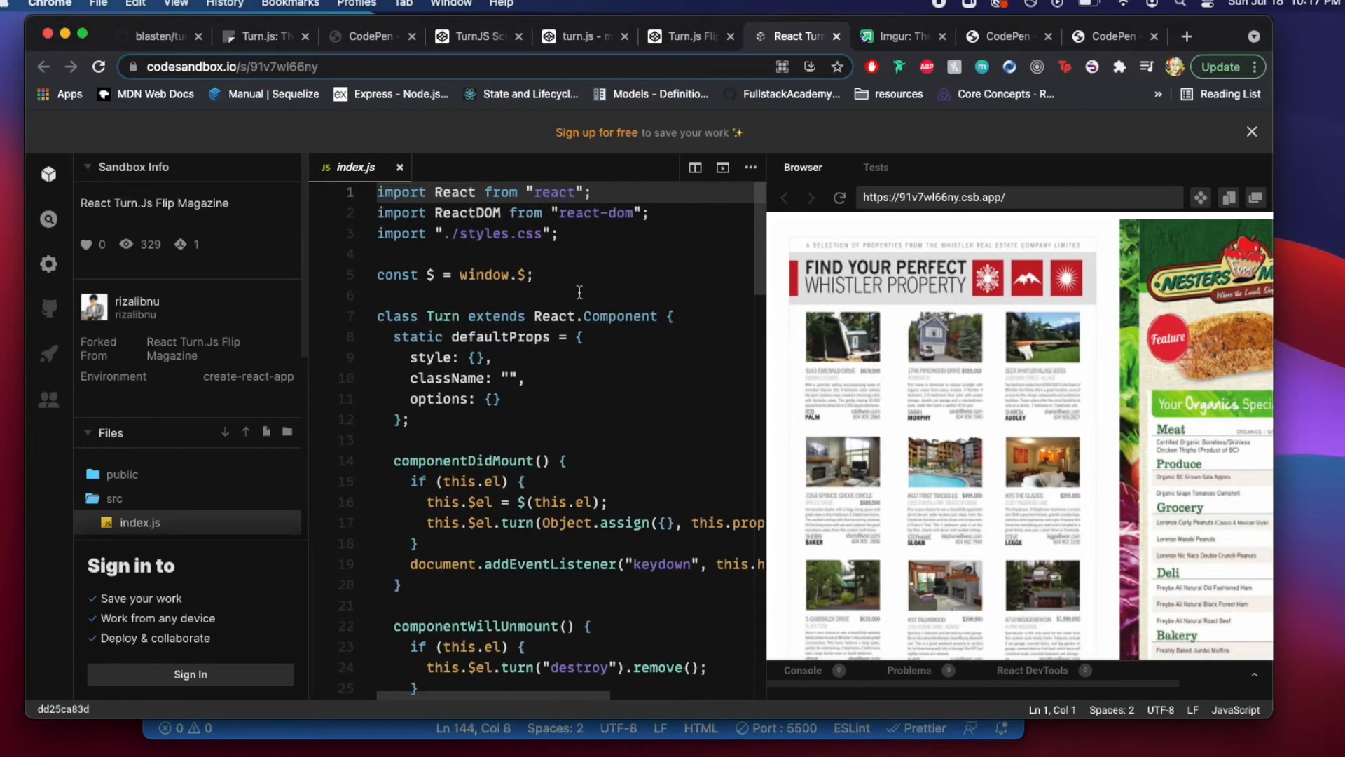
# - Scroll the example's index.js to review its turn options, then return to the local diary flipbook
pyautogui.scroll(-3)
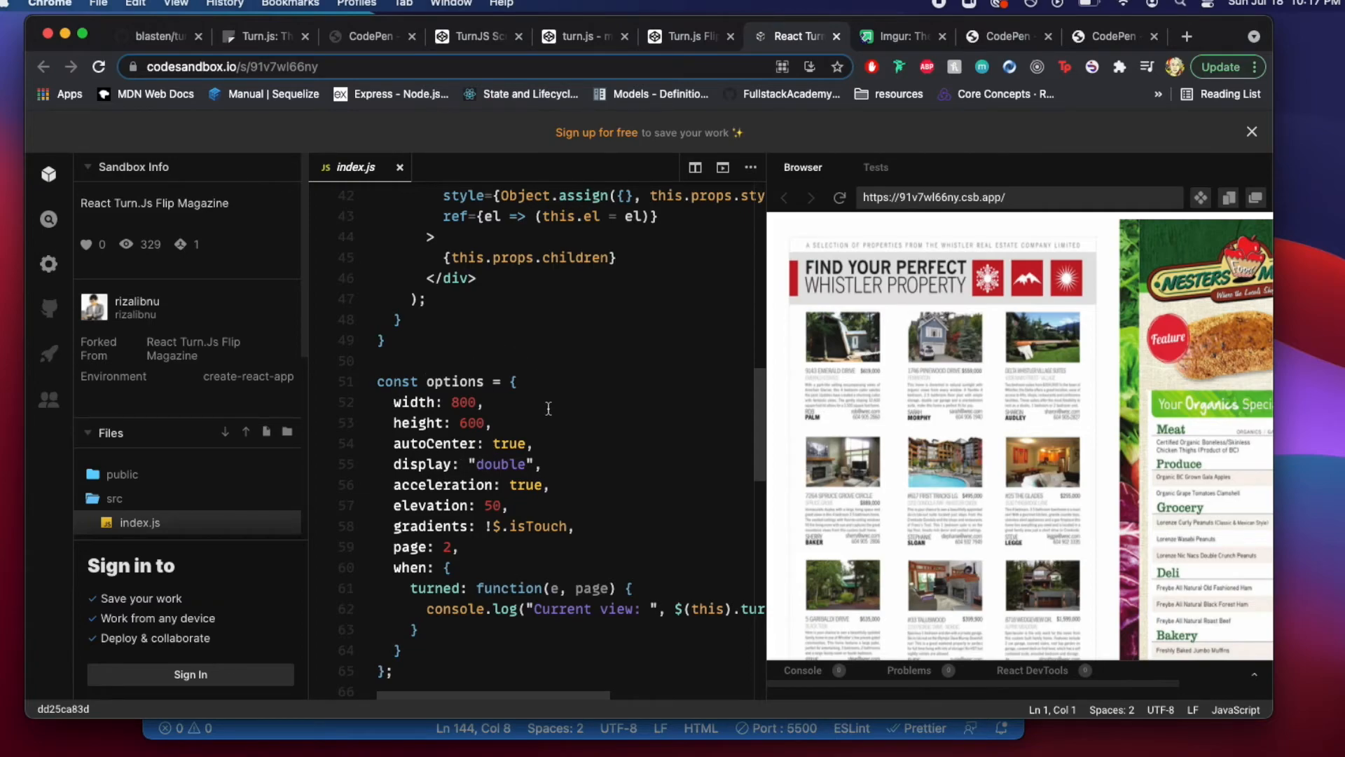
pyautogui.scroll(-3)
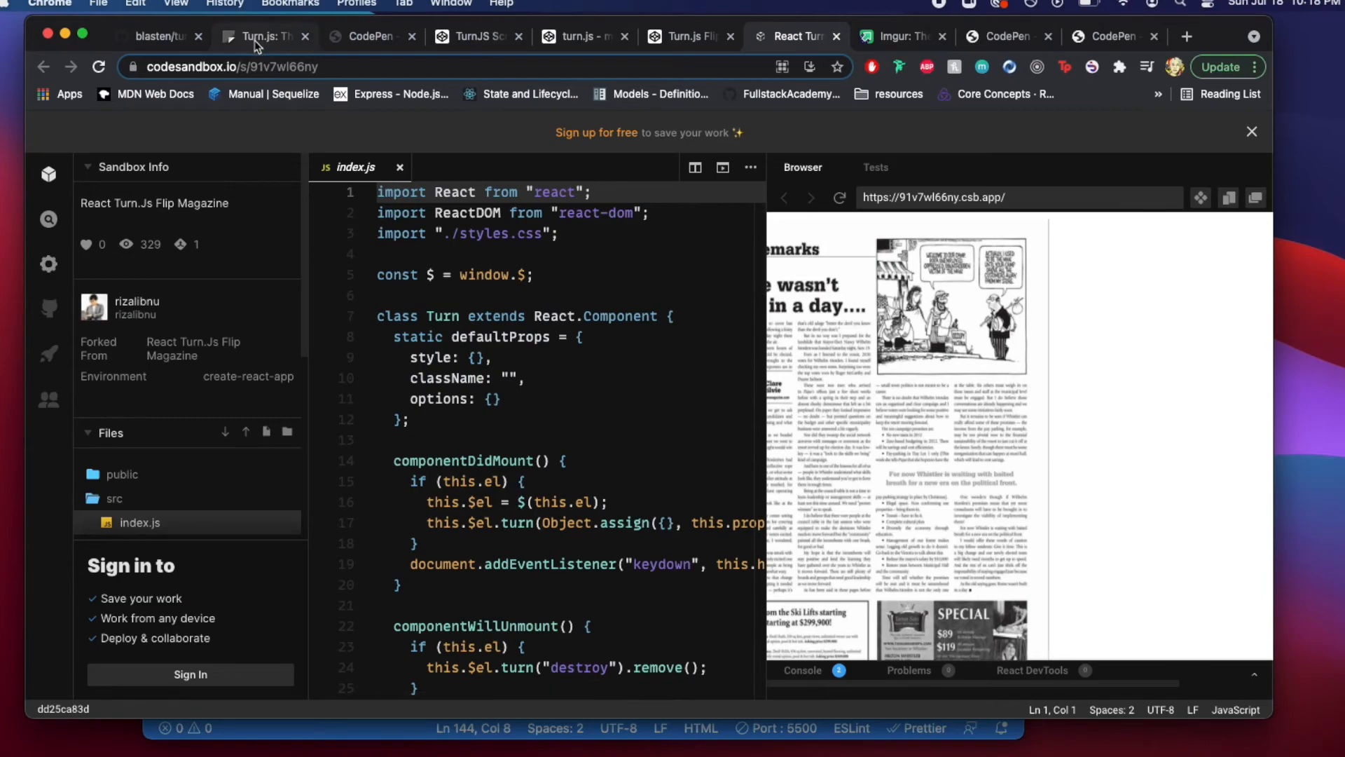
pyautogui.moveTo(365, 41)
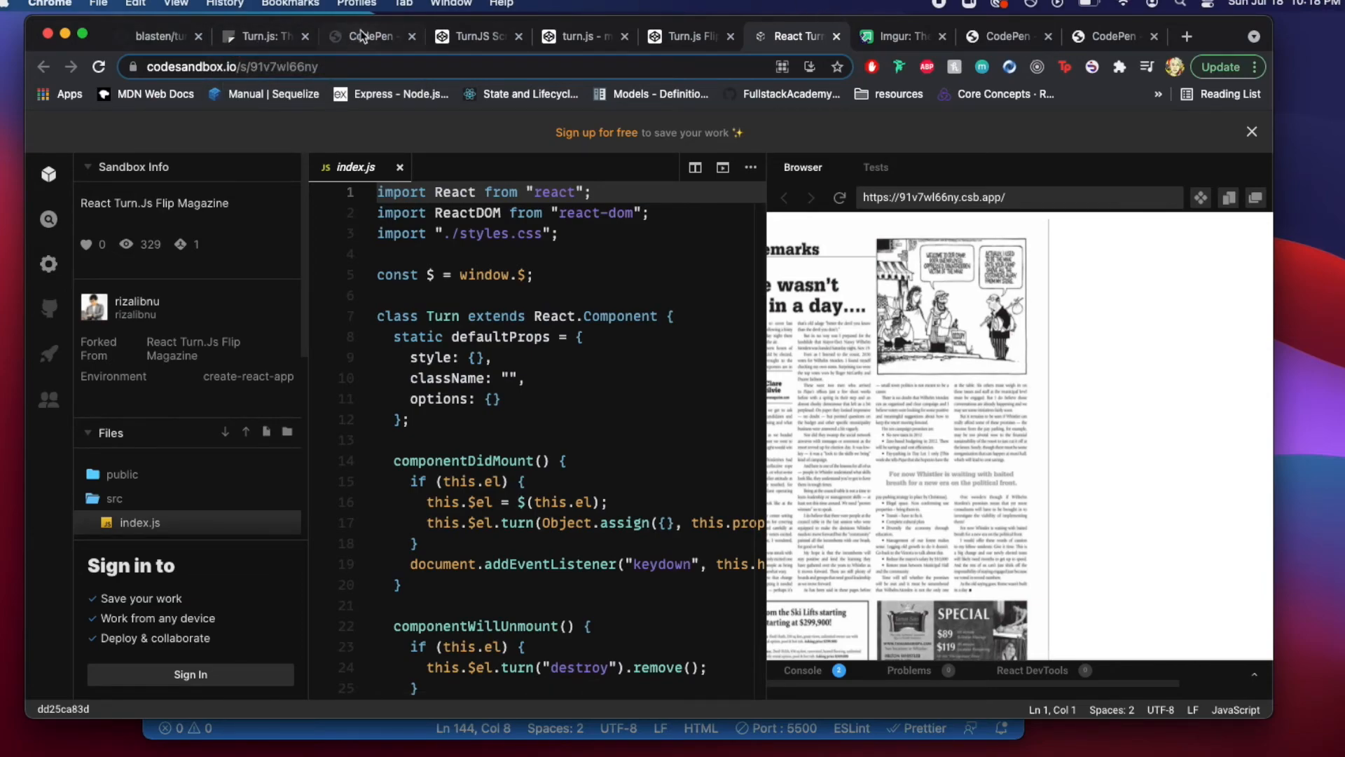
pyautogui.click(368, 36)
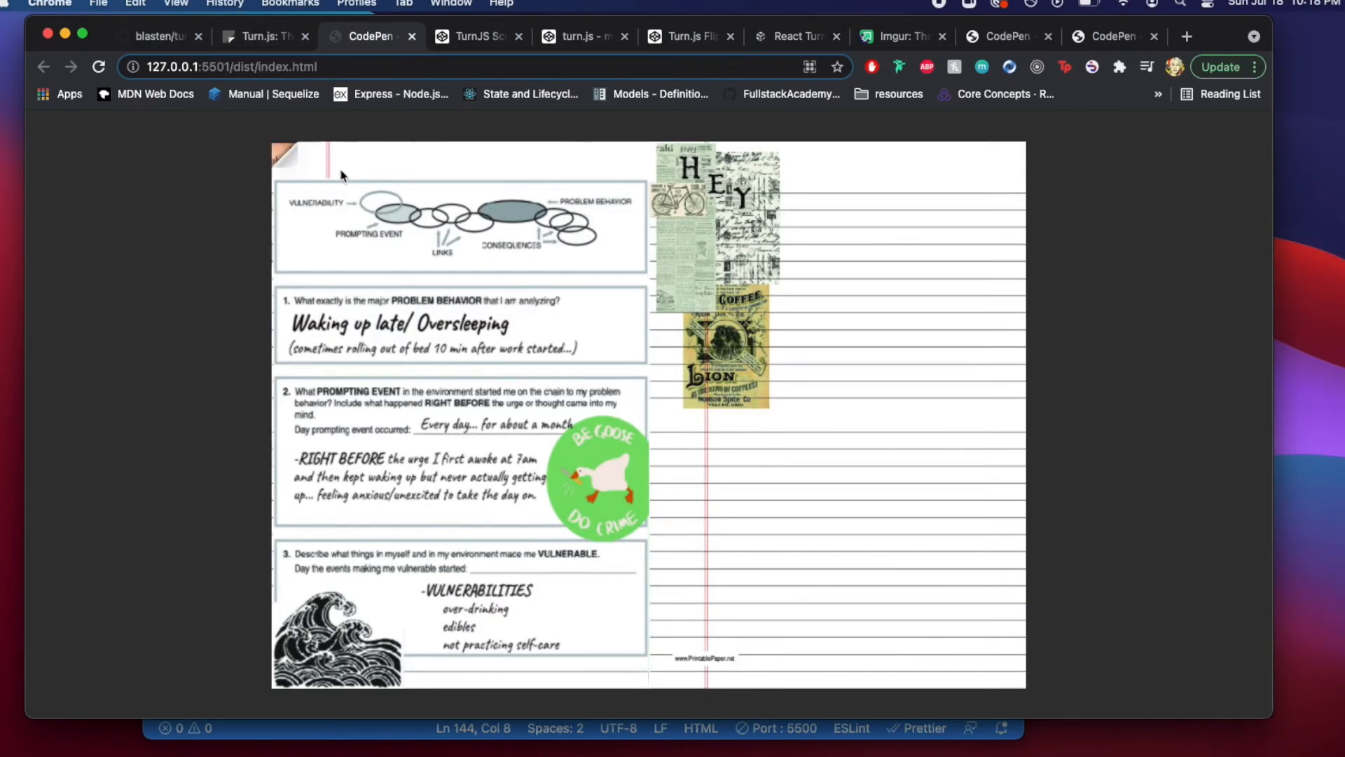